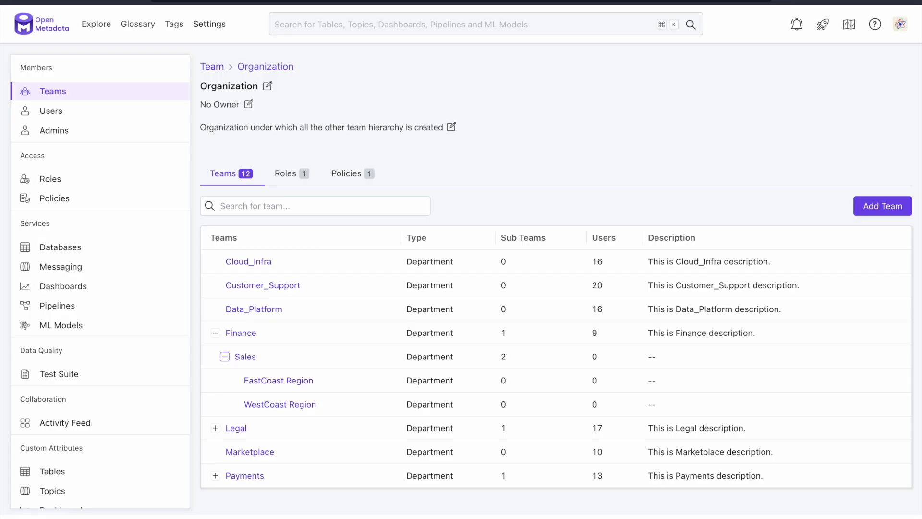
- Create the Data Infrastructure team with matching display name under Data_Platform
{"action": "left_click", "coordinate": [249, 261]}
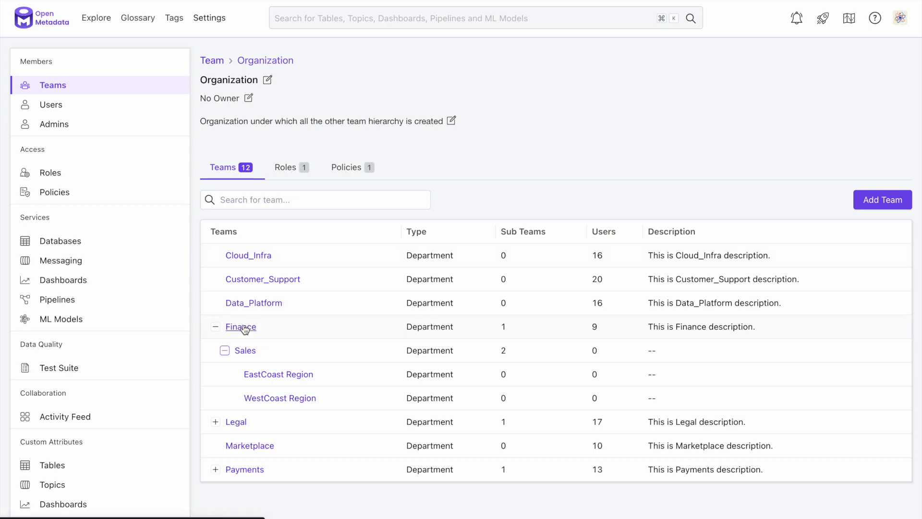
{"action": "mouse_move", "coordinate": [224, 332]}
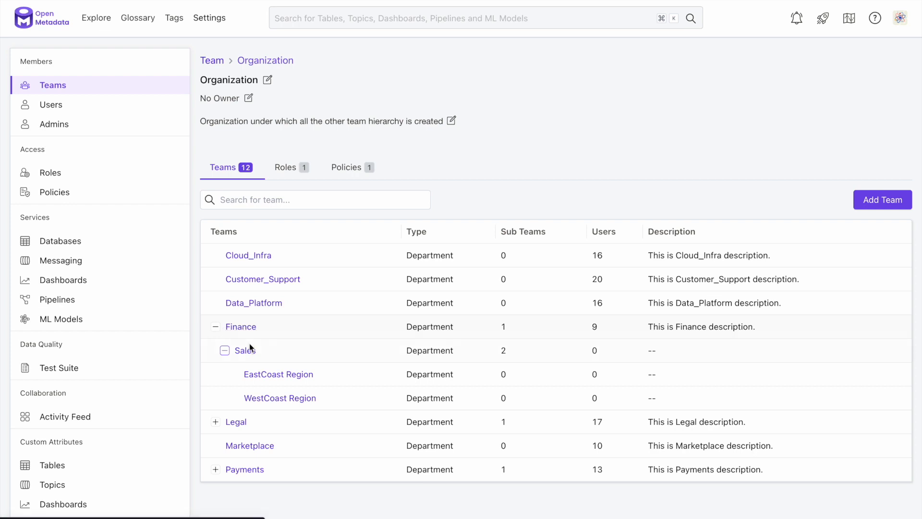
{"action": "mouse_move", "coordinate": [263, 361]}
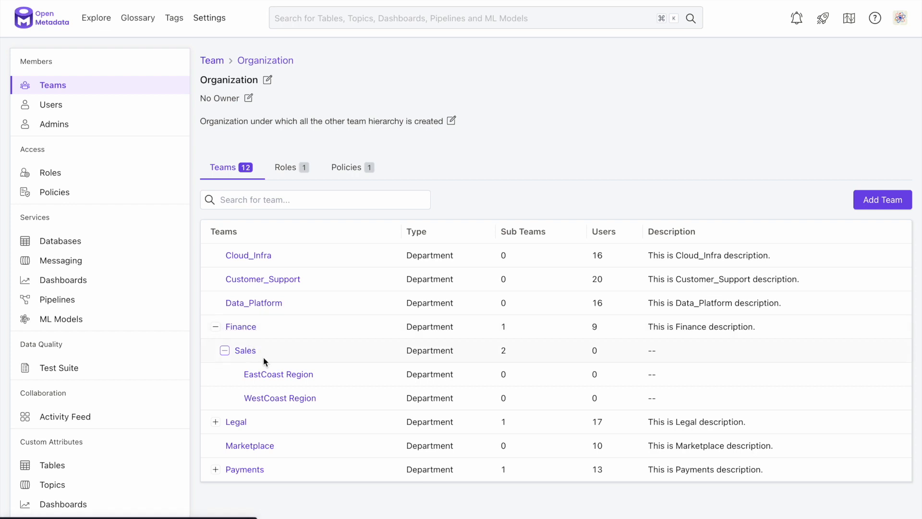
{"action": "mouse_move", "coordinate": [280, 398]}
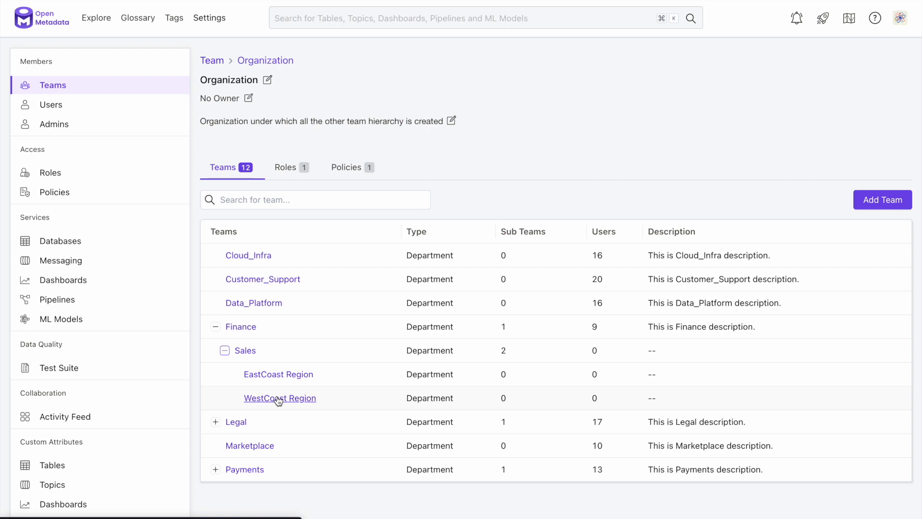
{"action": "mouse_move", "coordinate": [270, 343]}
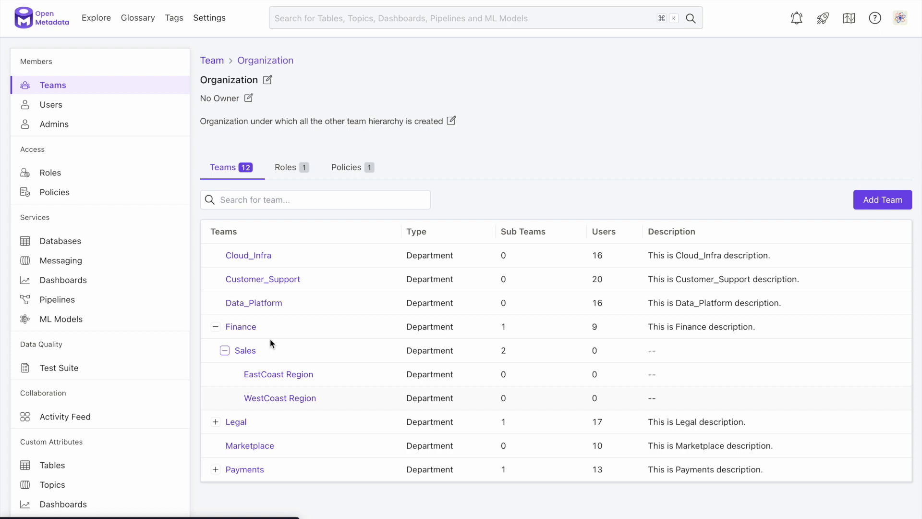
{"action": "mouse_move", "coordinate": [253, 303]}
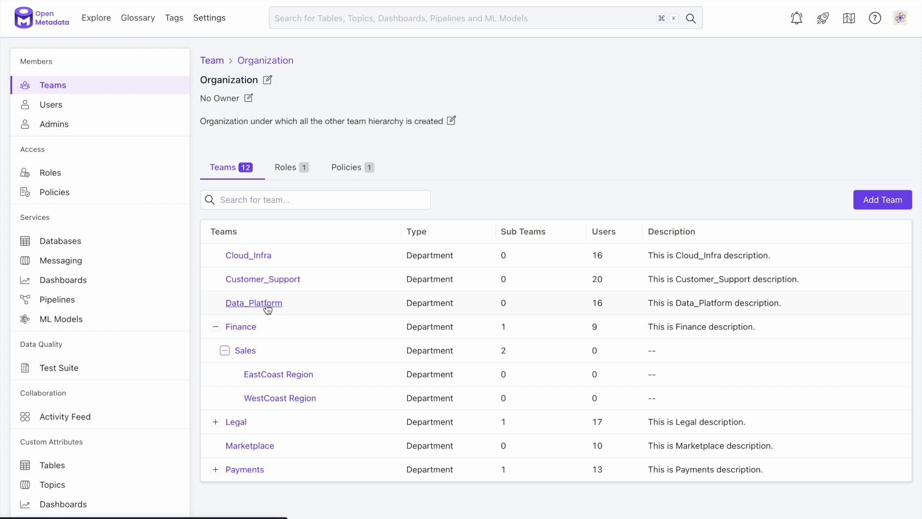
{"action": "left_click", "coordinate": [254, 302]}
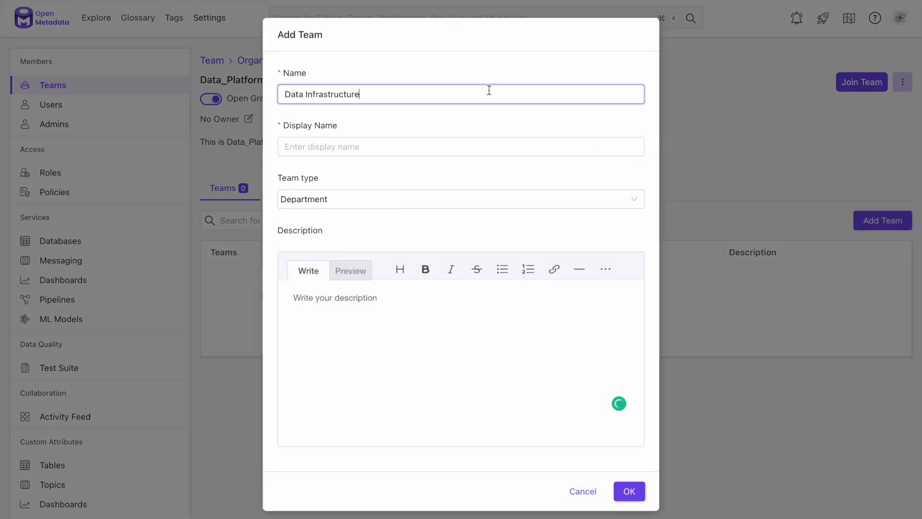
{"action": "left_click", "coordinate": [460, 146]}
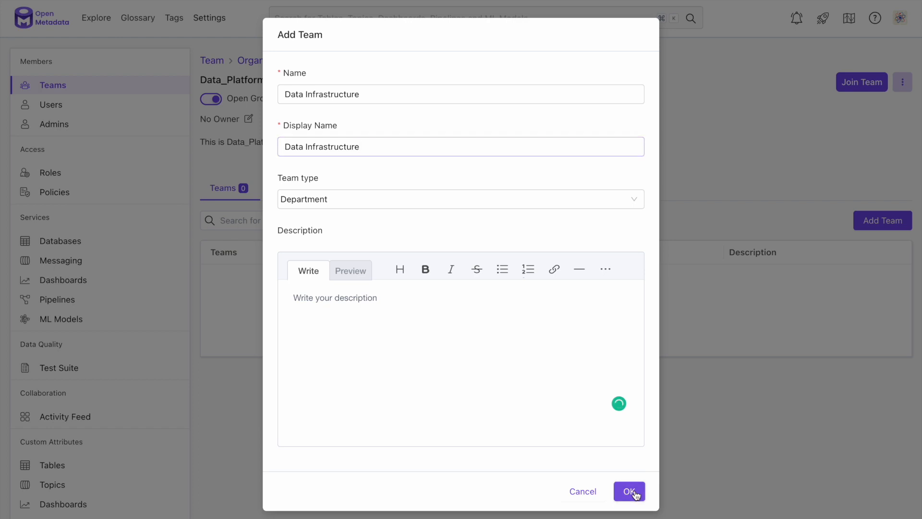
{"action": "left_click", "coordinate": [628, 491]}
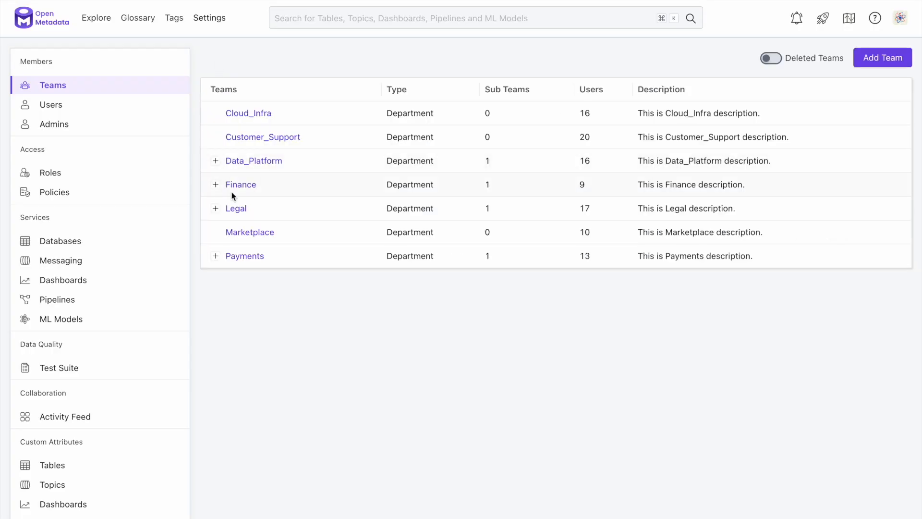
- Expand Data_Platform's sub-teams, then show the Roles list with Data Consumer and Data Steward
{"action": "left_click", "coordinate": [216, 161]}
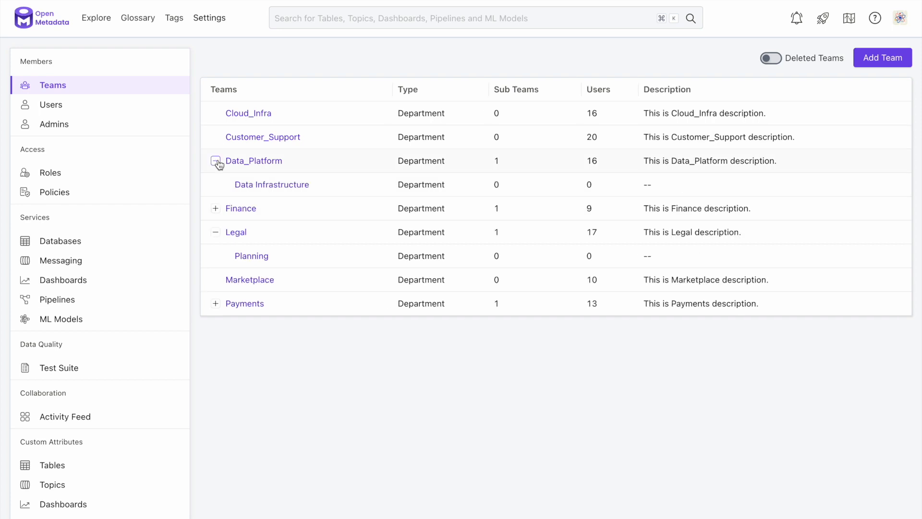
{"action": "left_click", "coordinate": [51, 174]}
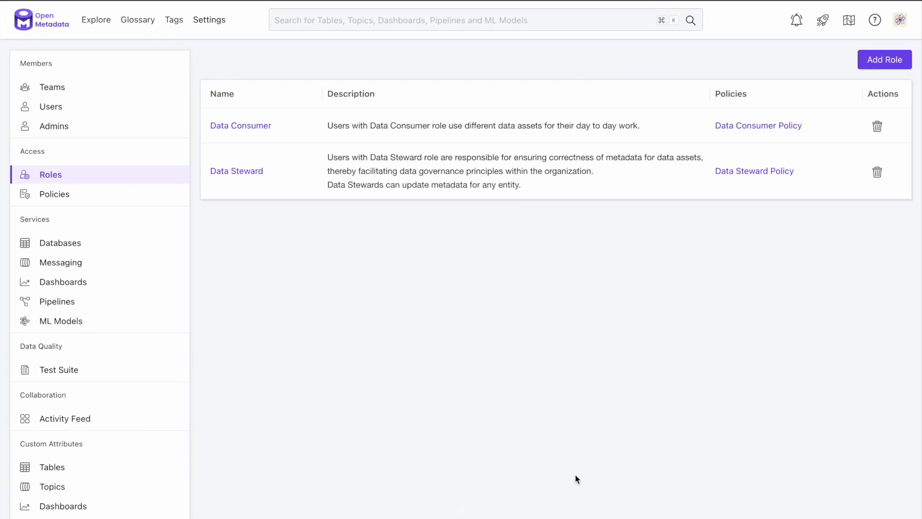
{"action": "mouse_move", "coordinate": [468, 266]}
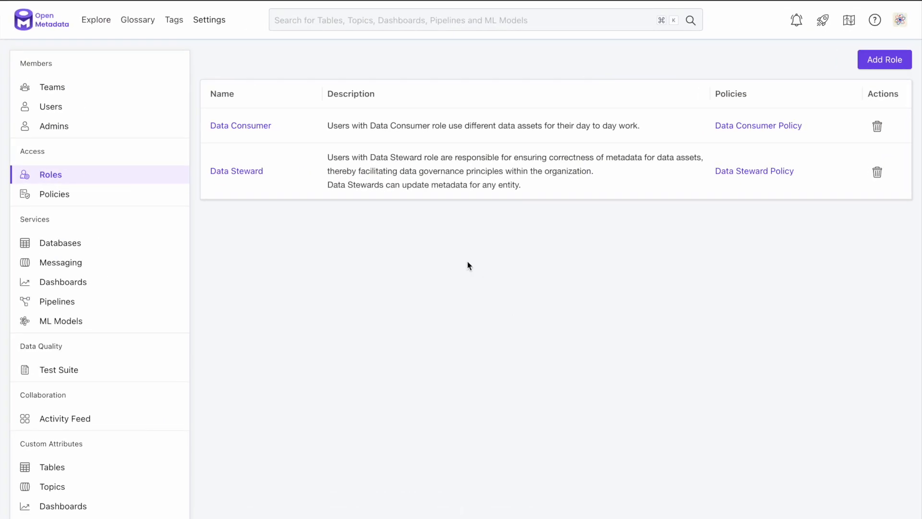
{"action": "mouse_move", "coordinate": [376, 111]}
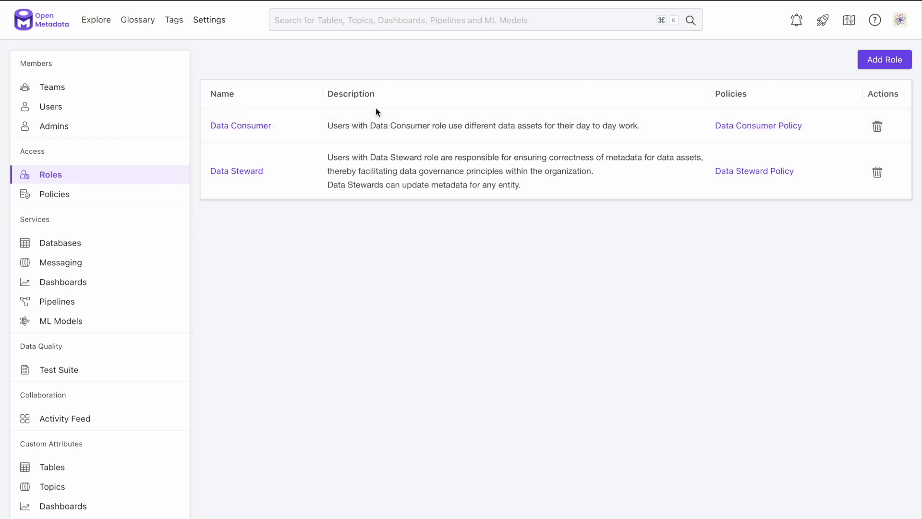
- Start a new Data Consumer Policy rule with operation Edit Description and show its access choices
{"action": "left_click", "coordinate": [240, 125]}
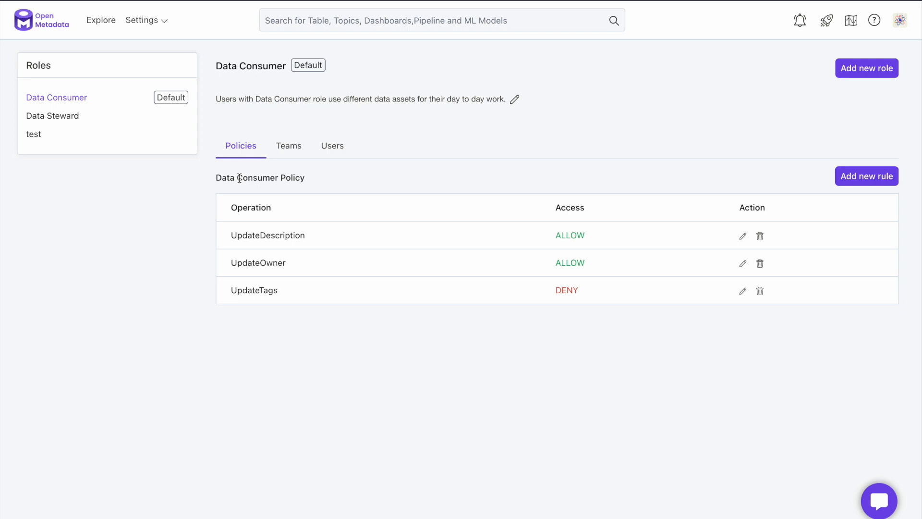
{"action": "mouse_move", "coordinate": [234, 285]}
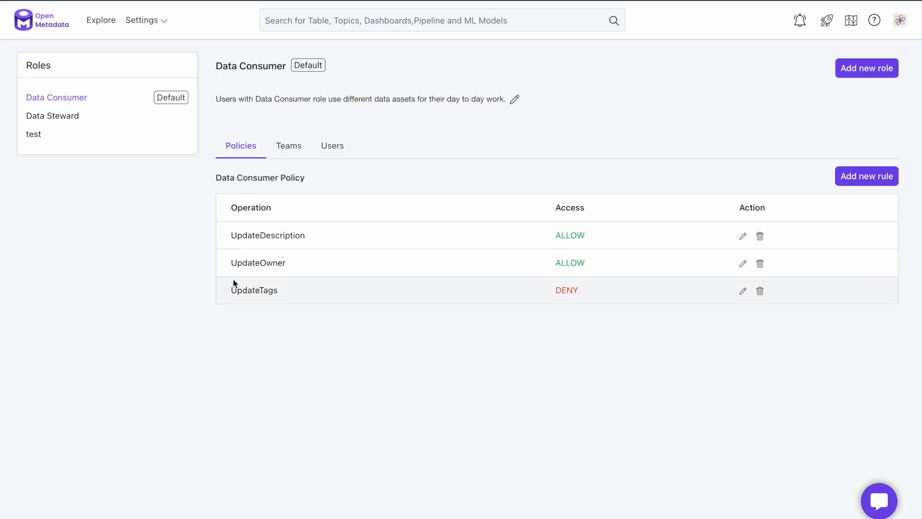
{"action": "mouse_move", "coordinate": [843, 204]}
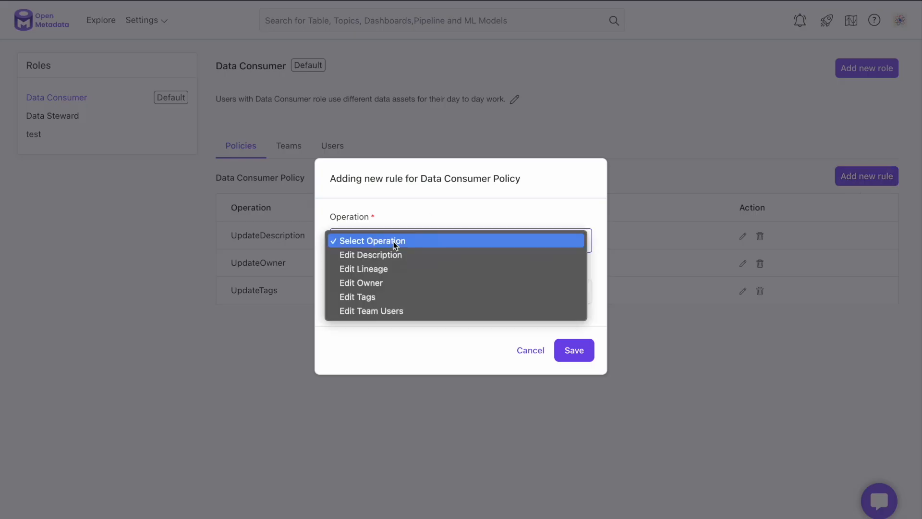
{"action": "left_click", "coordinate": [371, 254]}
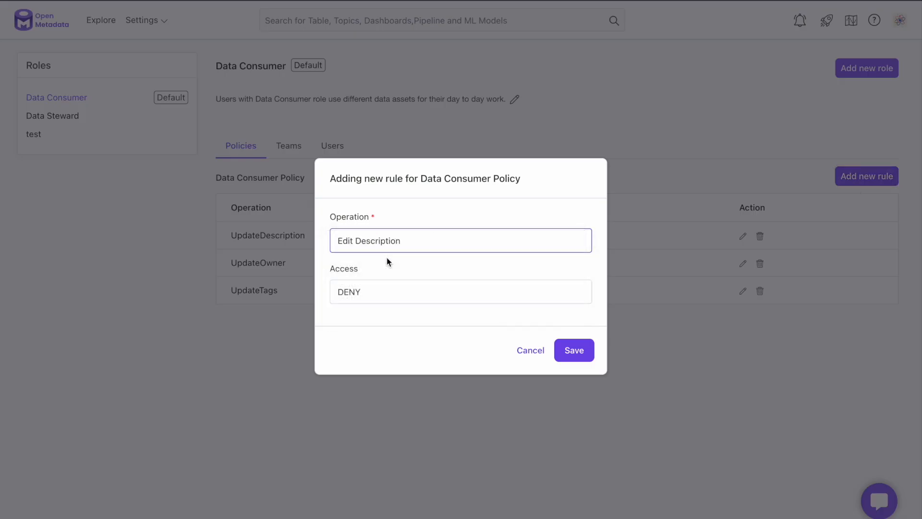
{"action": "left_click", "coordinate": [460, 291]}
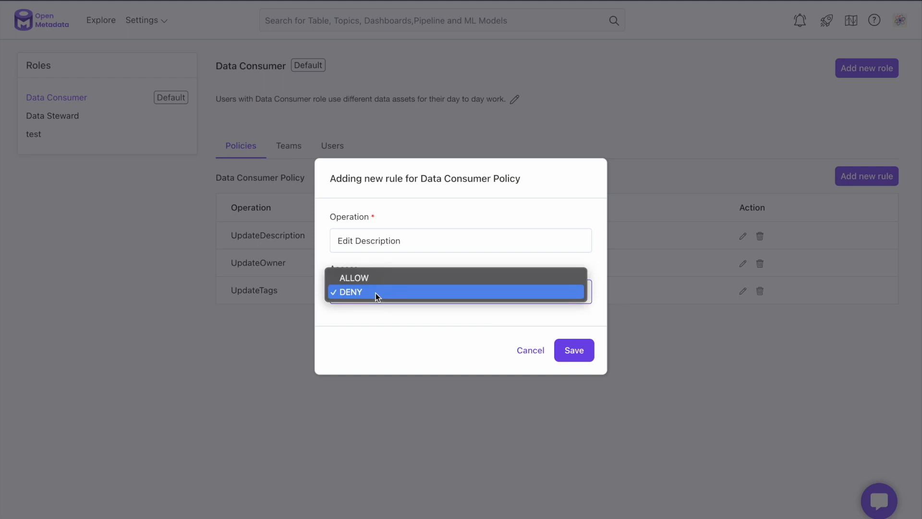
{"action": "mouse_move", "coordinate": [376, 278]}
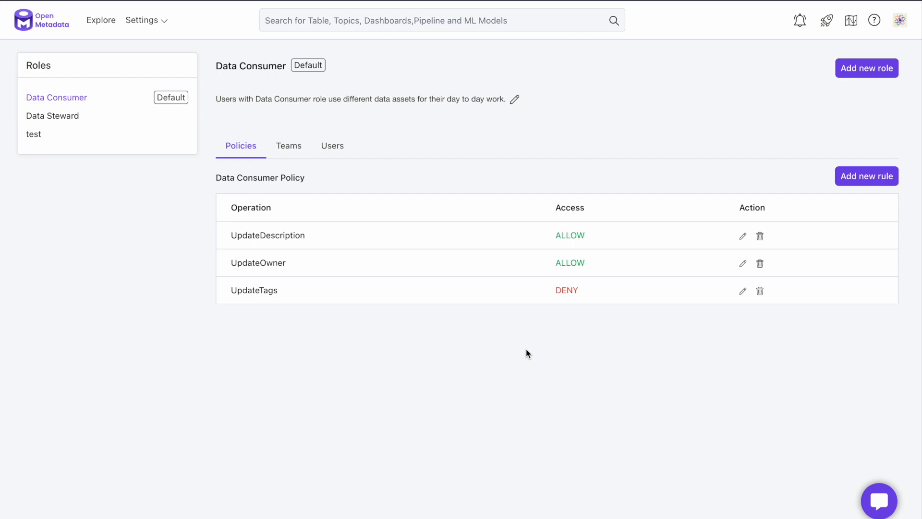
- Edit the OrganizationPolicy-Owner-Rule from the Organization Policy in Policies
{"action": "left_click", "coordinate": [54, 193]}
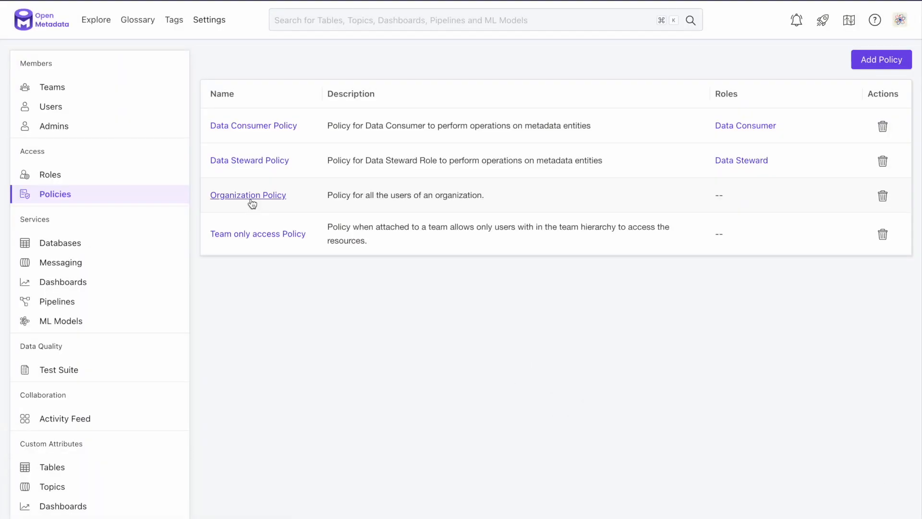
{"action": "left_click", "coordinate": [248, 195]}
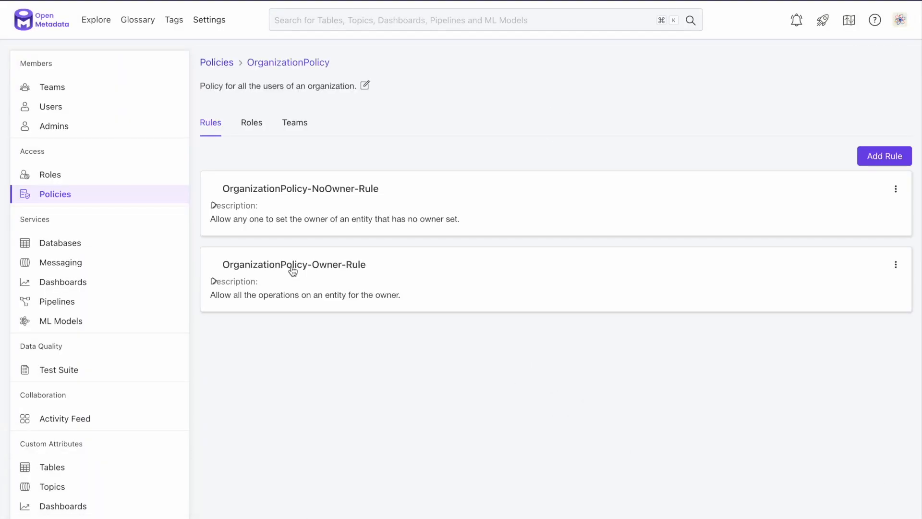
{"action": "left_click", "coordinate": [895, 264]}
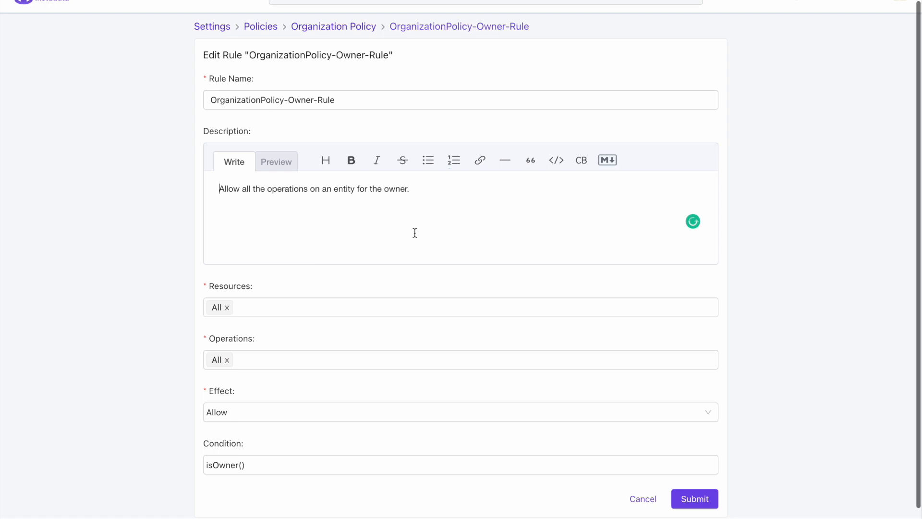
- Review the owner rule's operations list and keep its effect as Allow without changes
{"action": "left_click", "coordinate": [263, 308]}
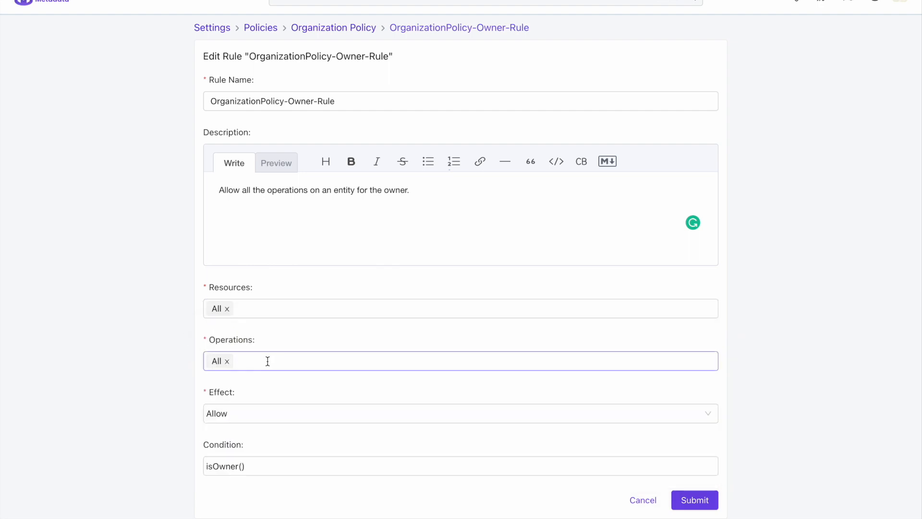
{"action": "left_click", "coordinate": [412, 360]}
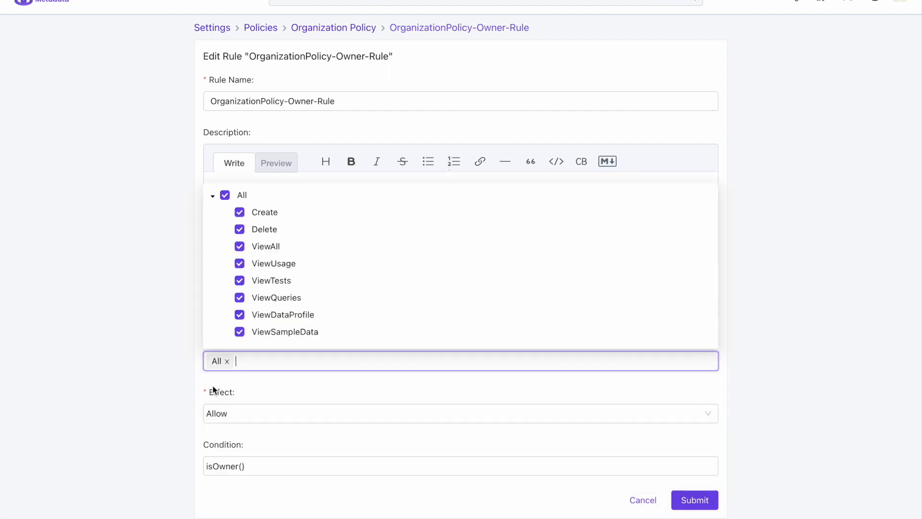
{"action": "scroll", "scroll_direction": "down", "scroll_amount": 3}
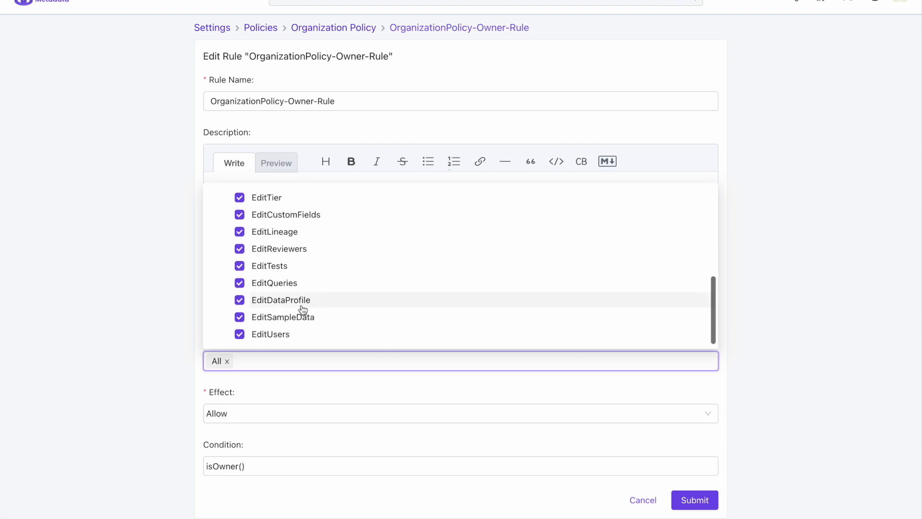
{"action": "scroll", "scroll_direction": "up", "scroll_amount": 3}
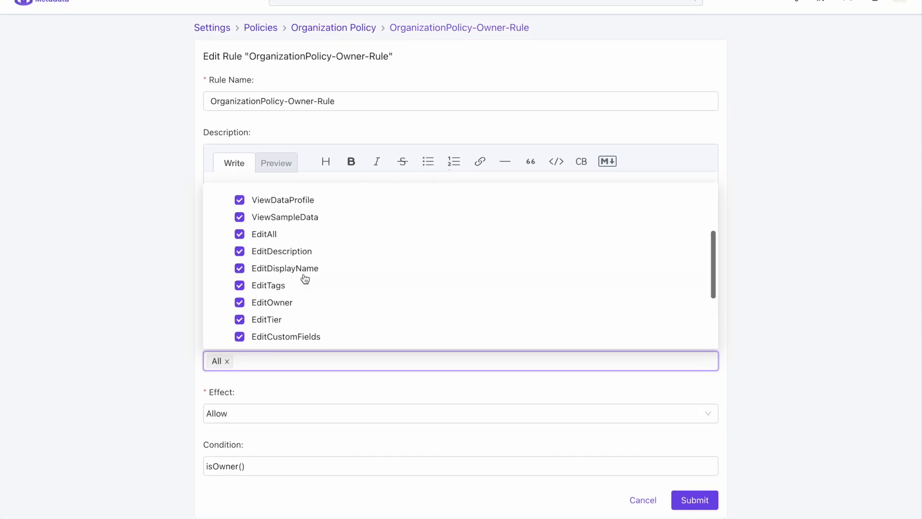
{"action": "scroll", "scroll_direction": "up", "scroll_amount": 3}
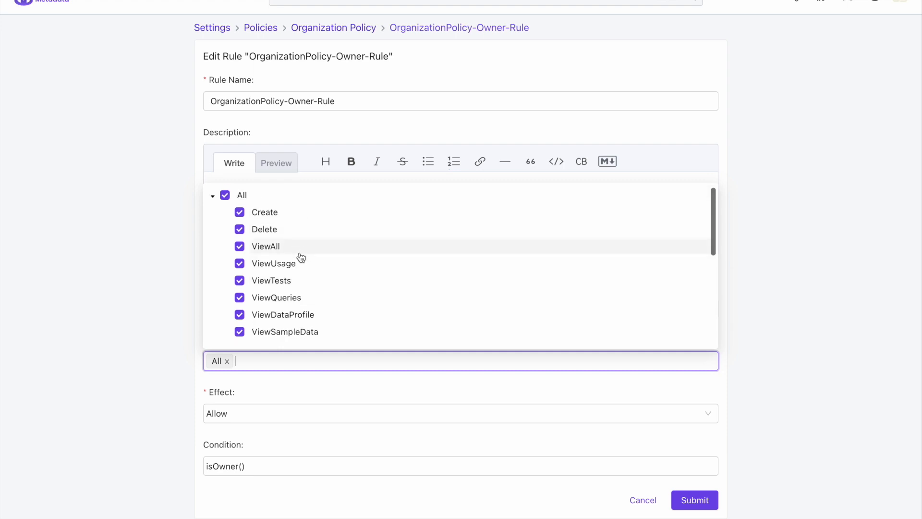
{"action": "mouse_move", "coordinate": [233, 303]}
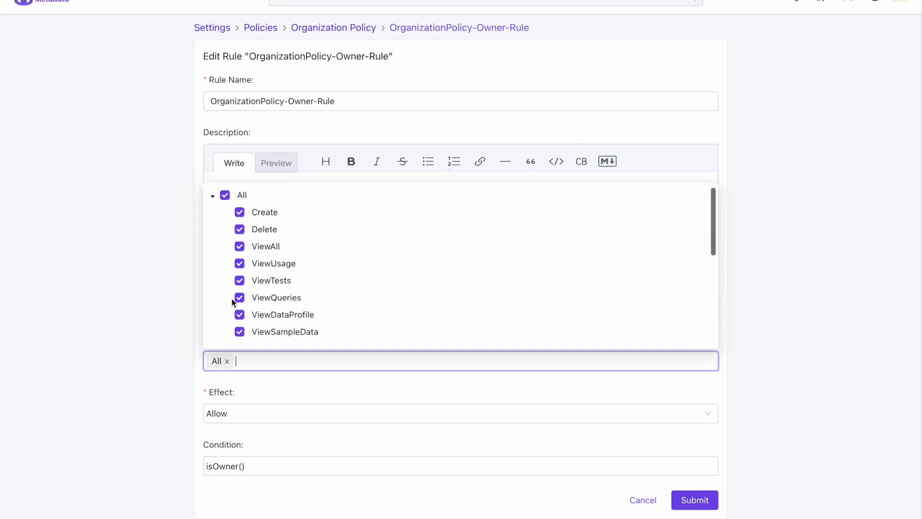
{"action": "left_click", "coordinate": [163, 344]}
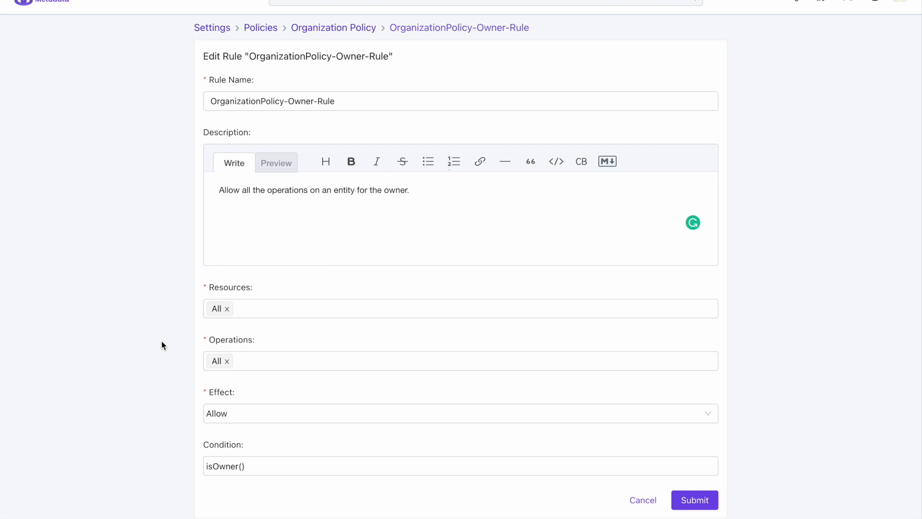
{"action": "mouse_move", "coordinate": [243, 446]}
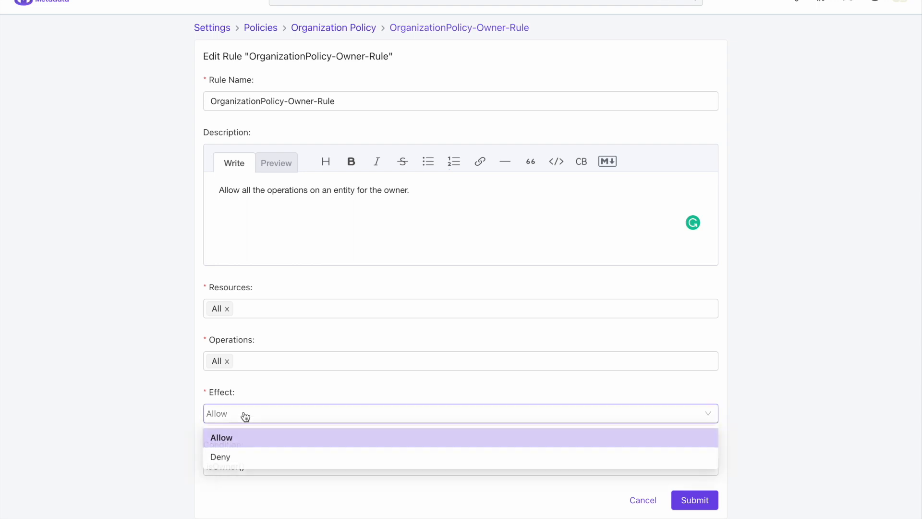
{"action": "mouse_move", "coordinate": [244, 461]}
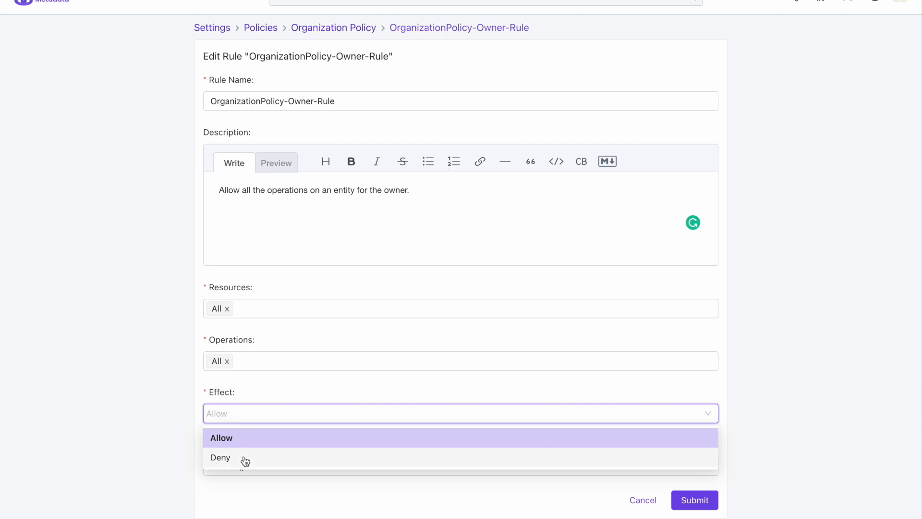
{"action": "mouse_move", "coordinate": [174, 405]}
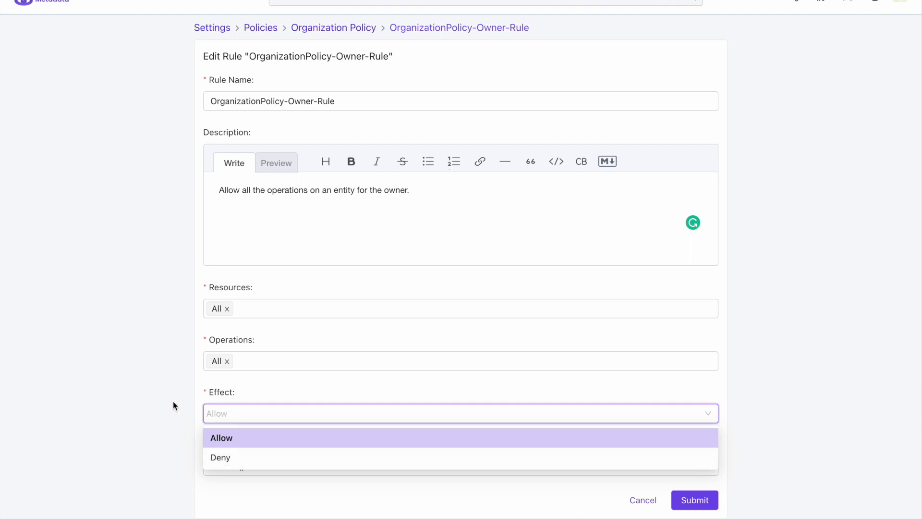
{"action": "left_click", "coordinate": [222, 438]}
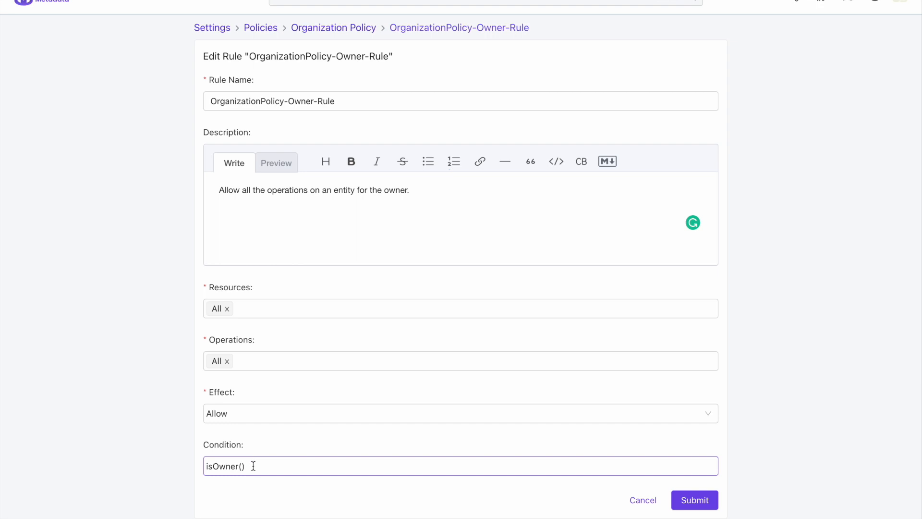
{"action": "mouse_move", "coordinate": [245, 282]}
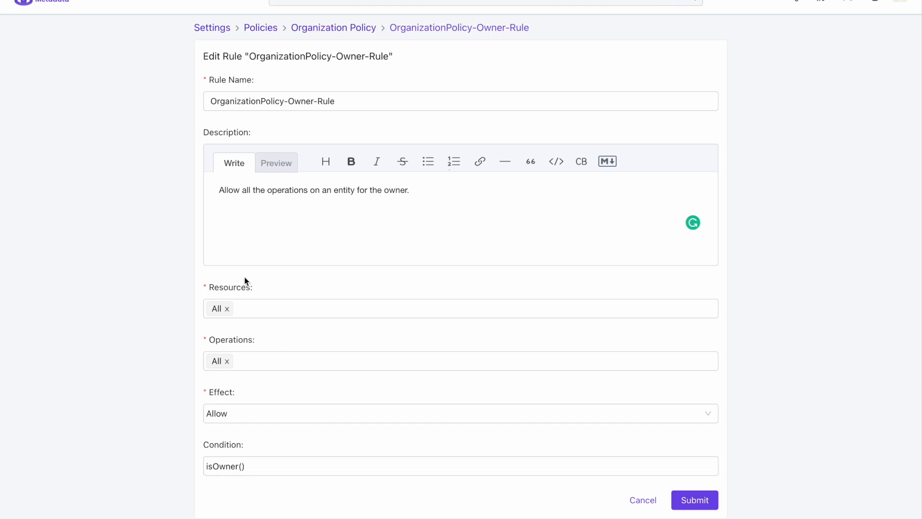
{"action": "mouse_move", "coordinate": [240, 291]}
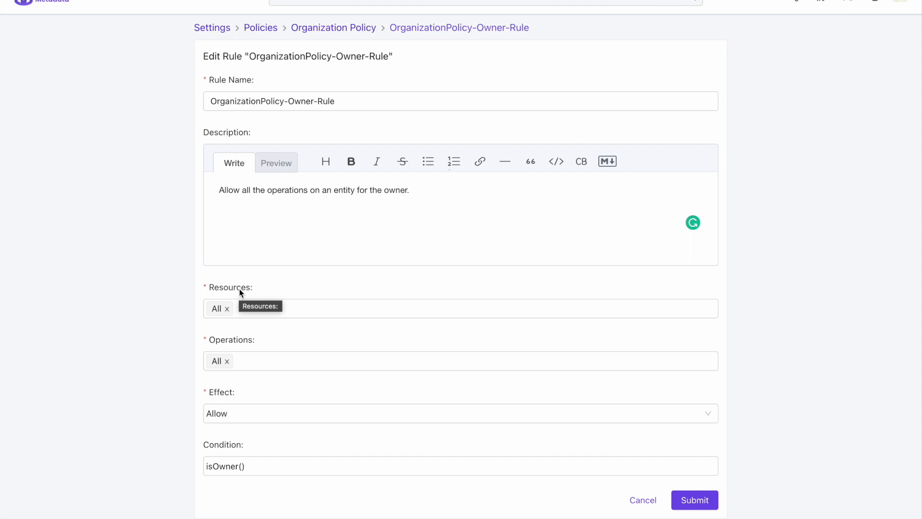
{"action": "mouse_move", "coordinate": [245, 438]}
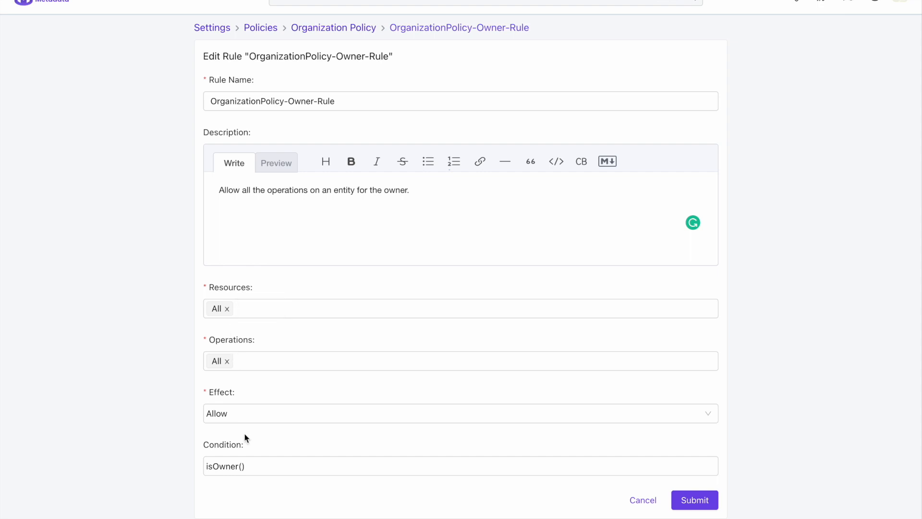
{"action": "mouse_move", "coordinate": [242, 448]}
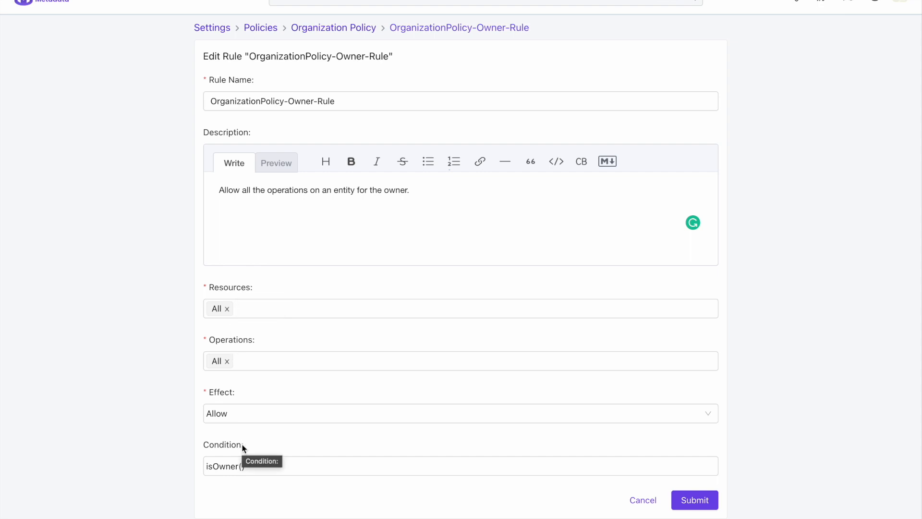
{"action": "mouse_move", "coordinate": [235, 439]}
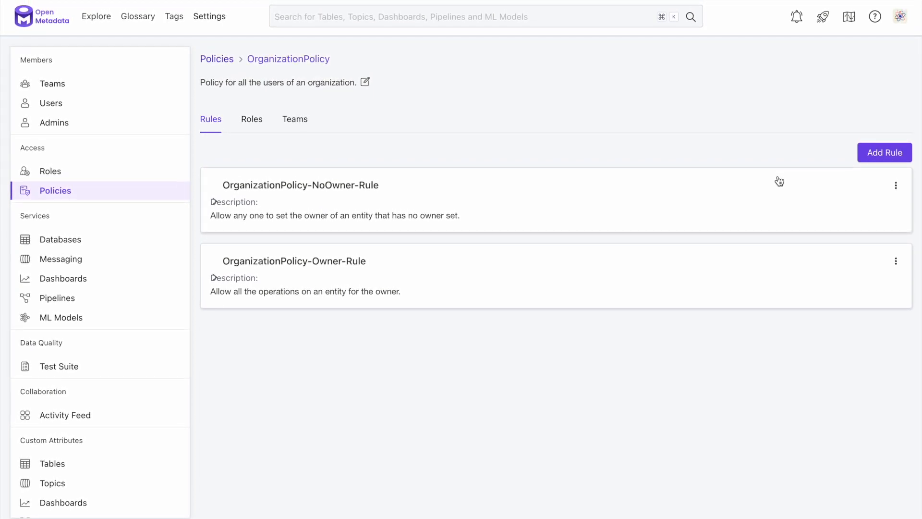
{"action": "left_click", "coordinate": [884, 152]}
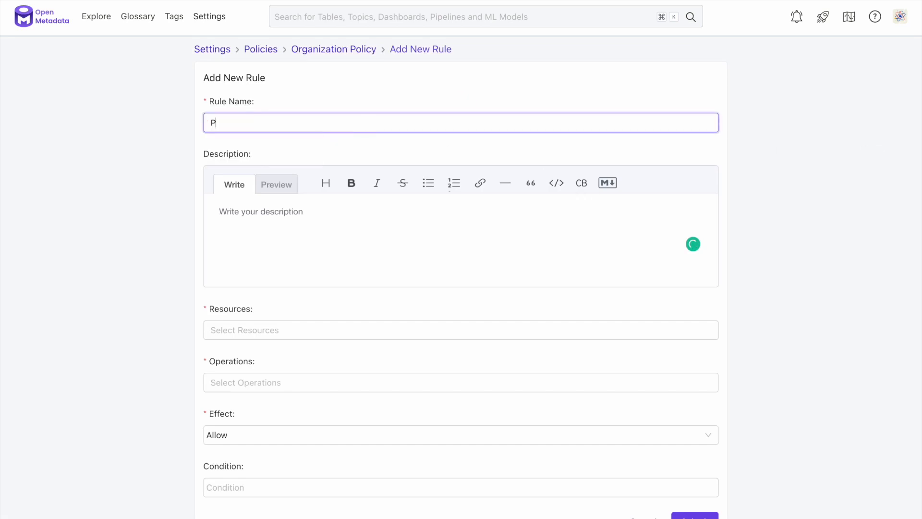
{"action": "type", "text": "II-Se"}
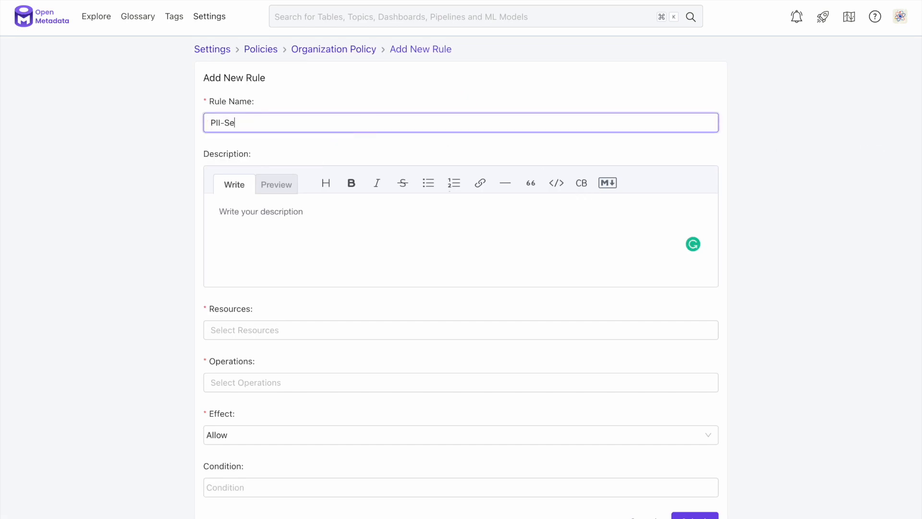
{"action": "type", "text": "nsitive-Not-Allow"}
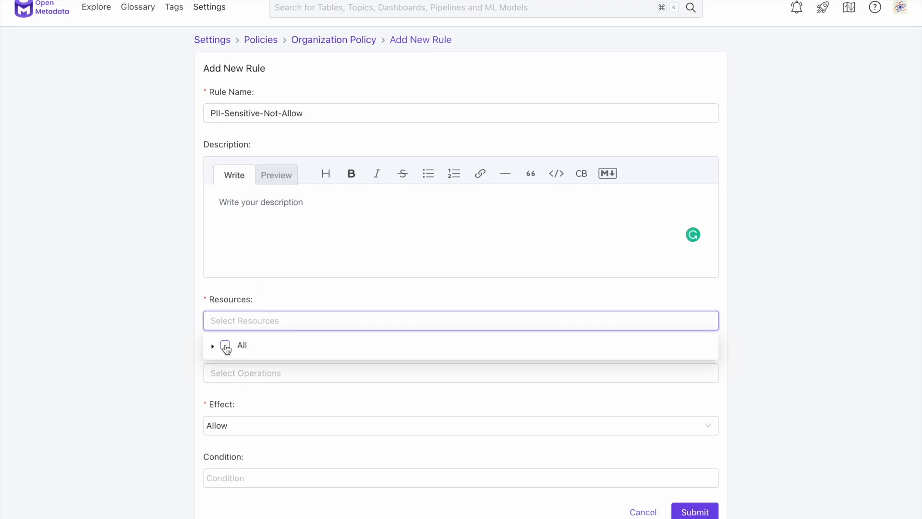
{"action": "left_click", "coordinate": [241, 344]}
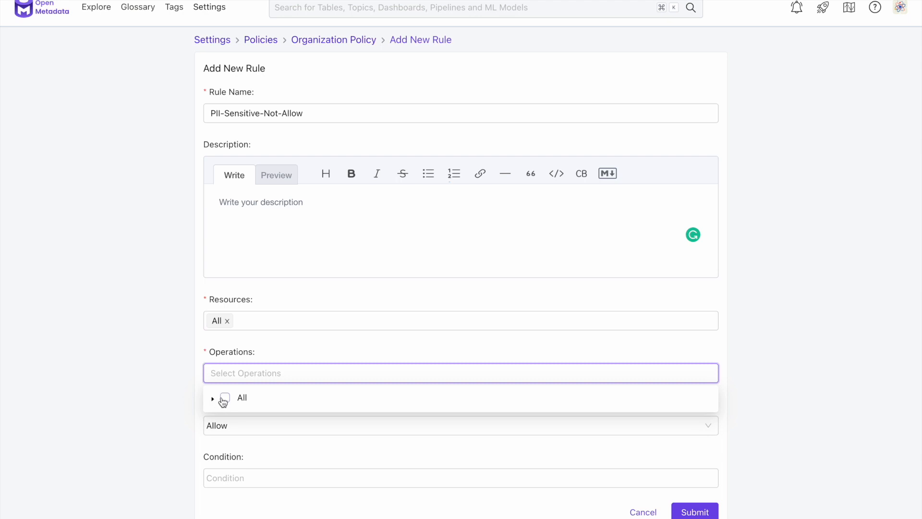
{"action": "left_click", "coordinate": [241, 398]}
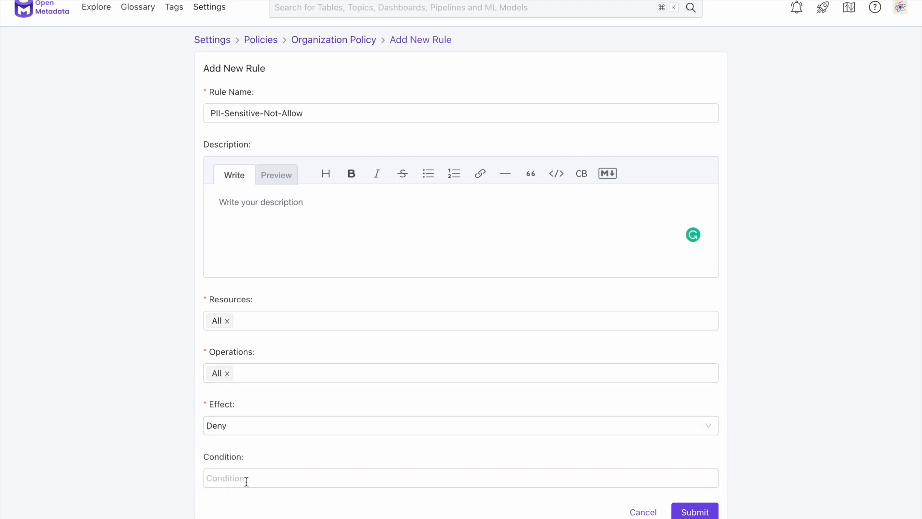
{"action": "type", "text": "matchAllTags('PII.Sensitive') && !isOwner()"}
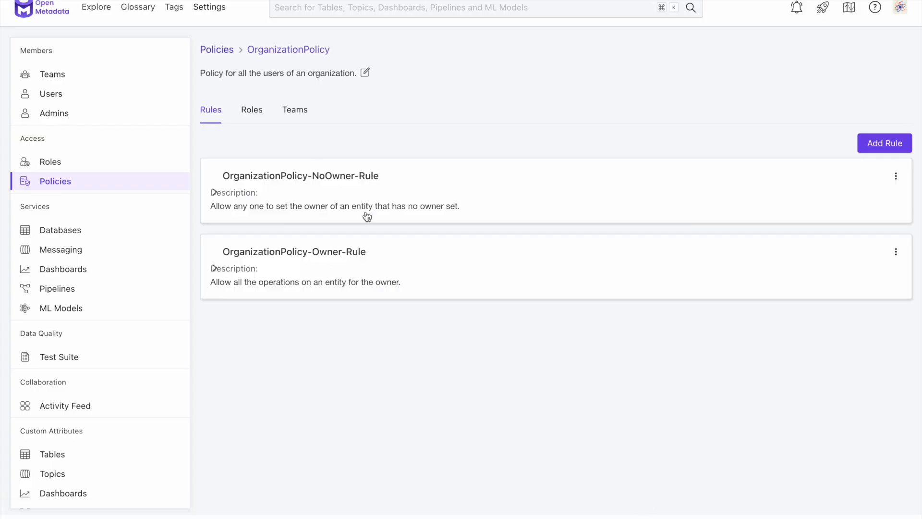
- View the Data Consumer role's policies and cancel adding any, keeping only Data Consumer Policy
{"action": "left_click", "coordinate": [50, 161]}
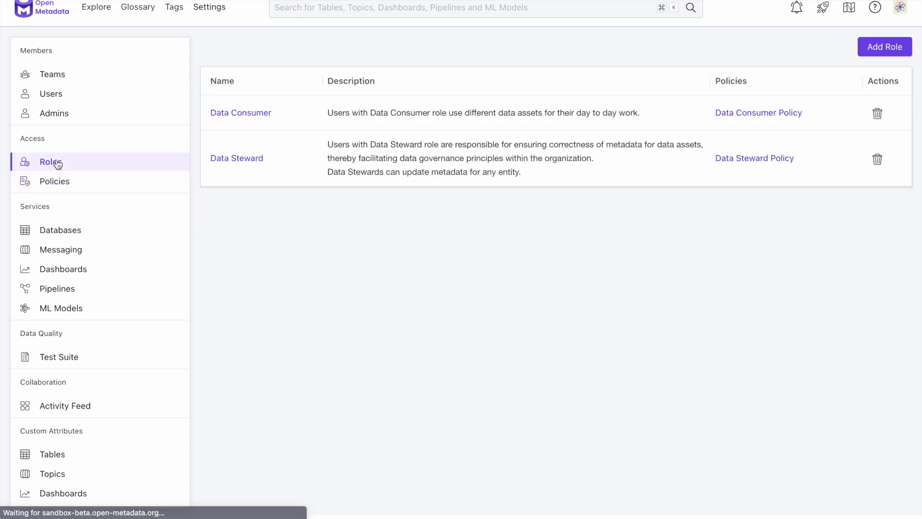
{"action": "left_click", "coordinate": [240, 112]}
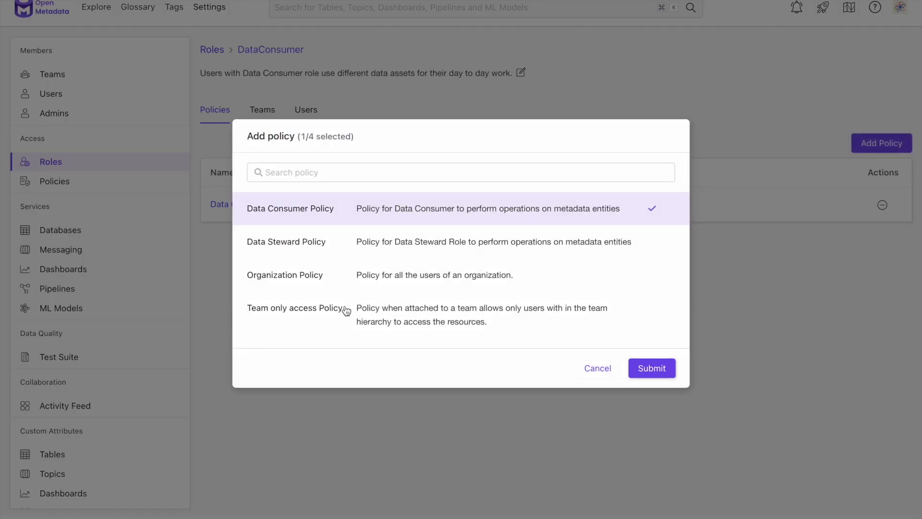
{"action": "mouse_move", "coordinate": [326, 288]}
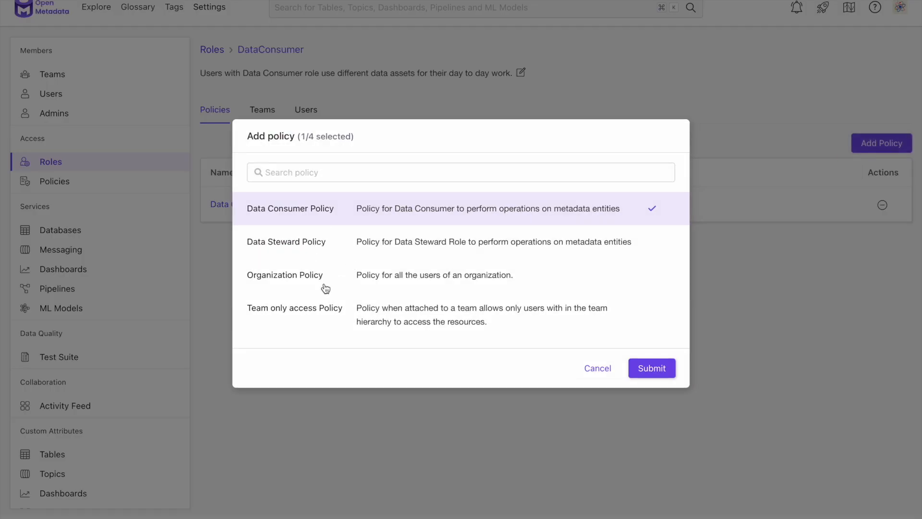
{"action": "left_click", "coordinate": [651, 368]}
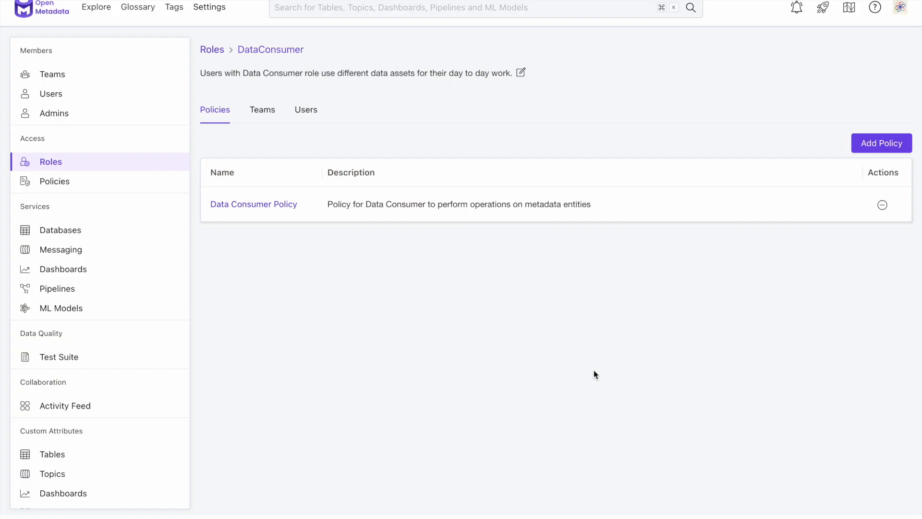
- Check the Organization's roles, then show Customer_Support's empty Roles list
{"action": "left_click", "coordinate": [52, 74]}
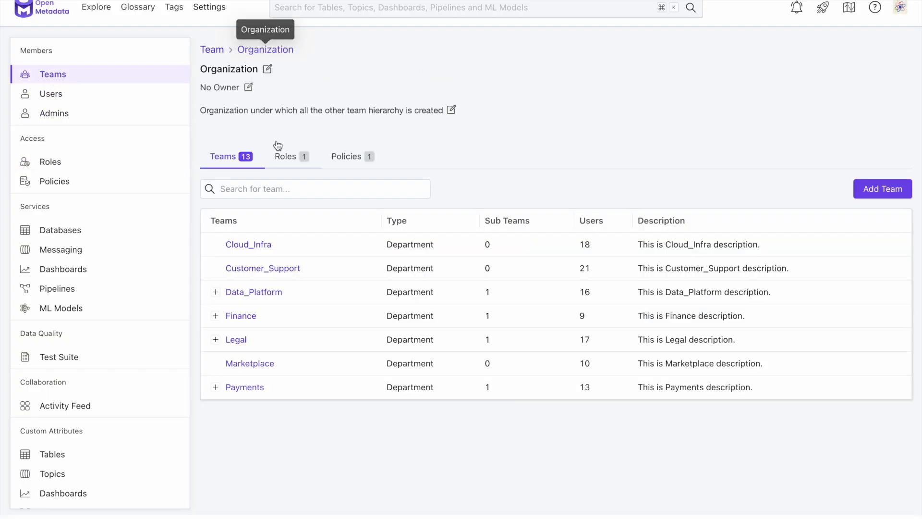
{"action": "left_click", "coordinate": [285, 155]}
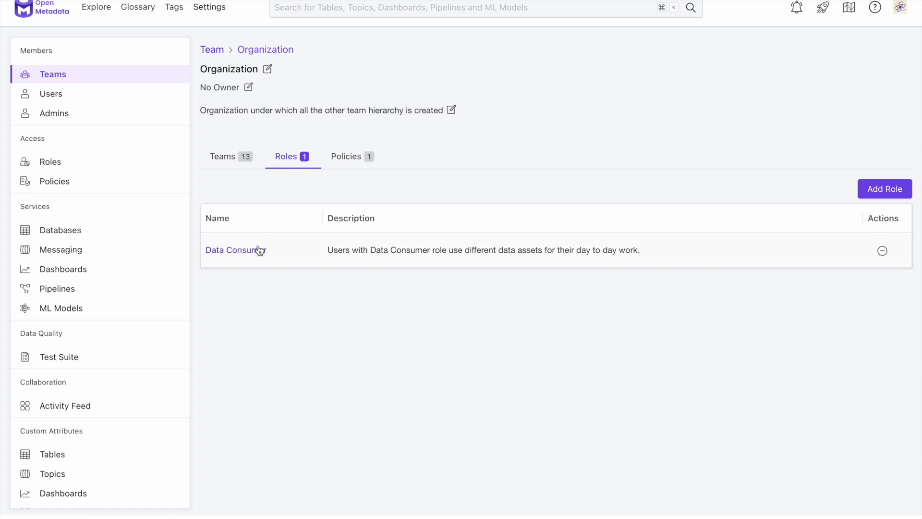
{"action": "mouse_move", "coordinate": [203, 270]}
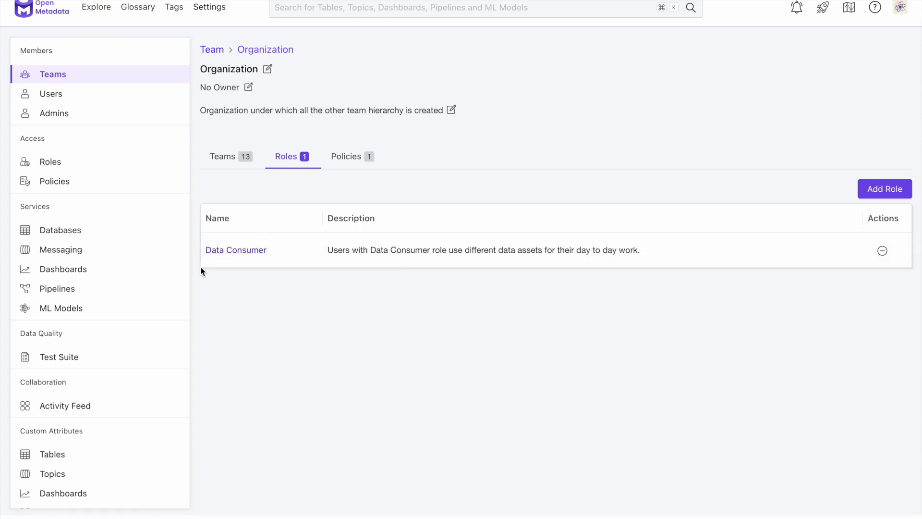
{"action": "mouse_move", "coordinate": [297, 130]}
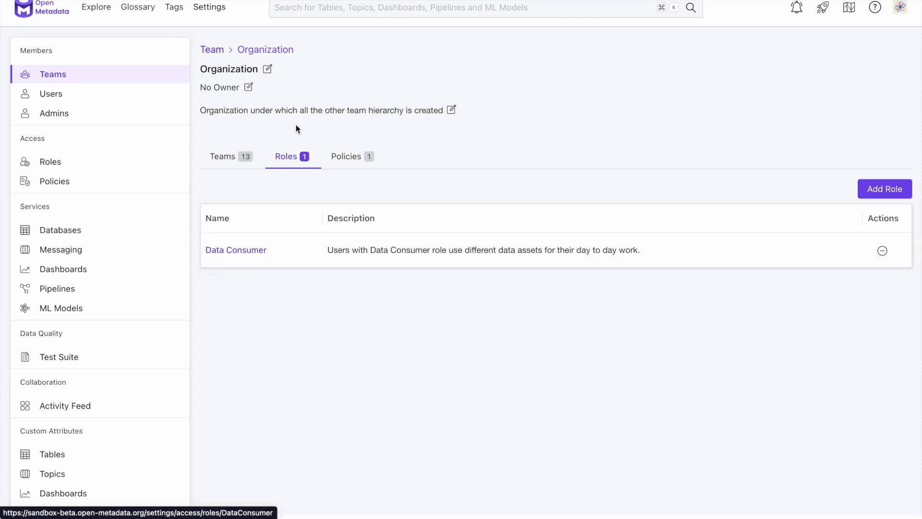
{"action": "left_click", "coordinate": [221, 155]}
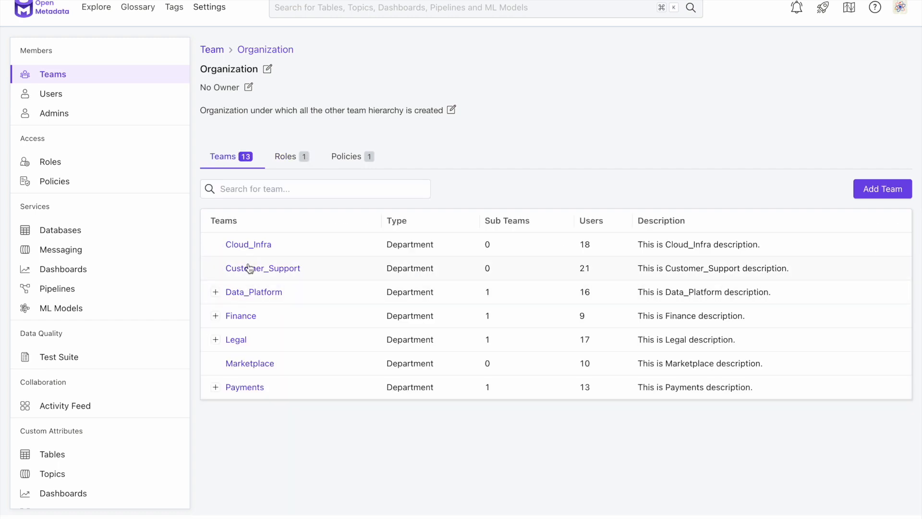
{"action": "left_click", "coordinate": [263, 268]}
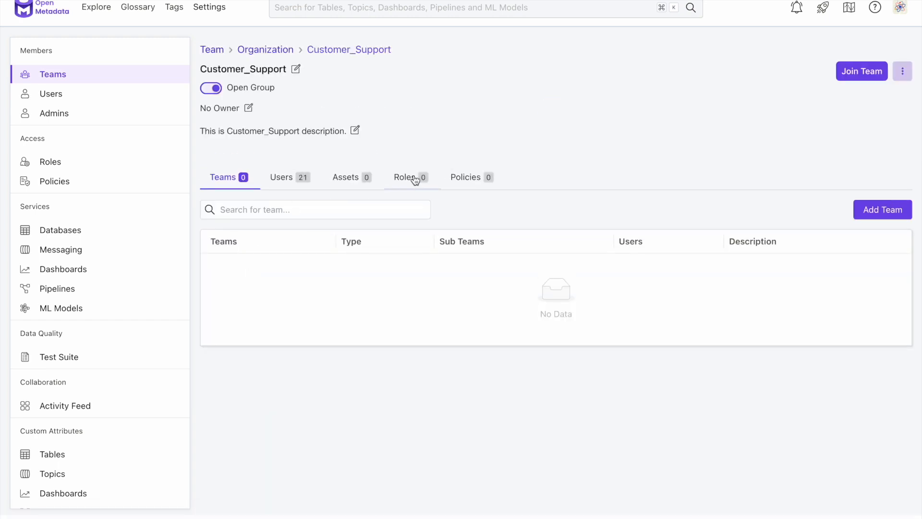
{"action": "left_click", "coordinate": [405, 177]}
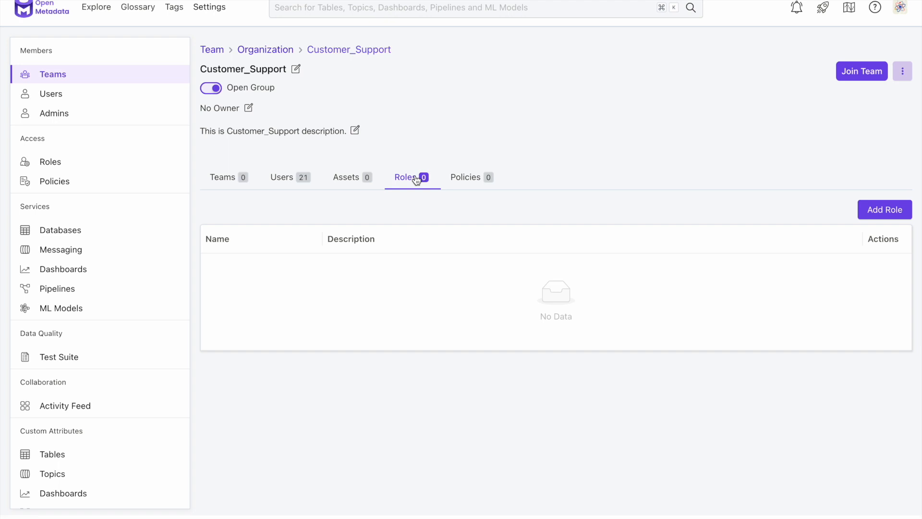
{"action": "mouse_move", "coordinate": [50, 162]}
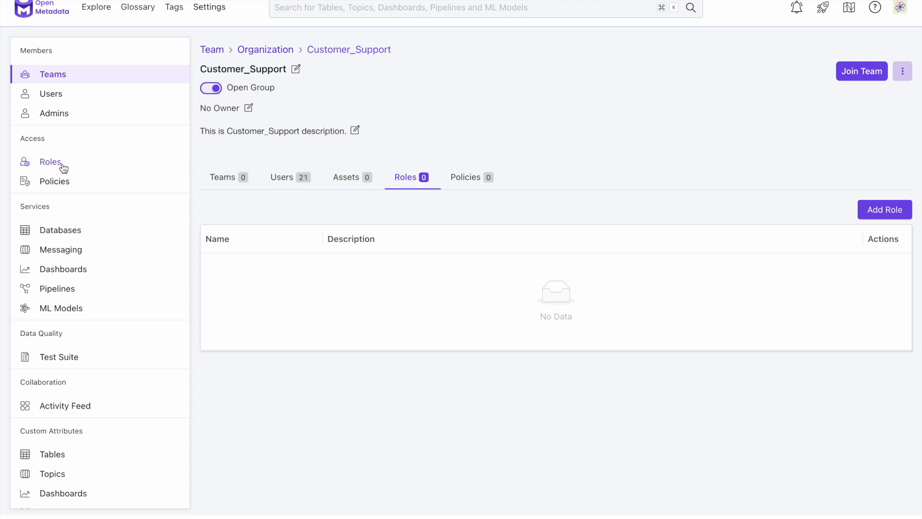
- Revisit the Organization Policy, then move on toward the database services list
{"action": "left_click", "coordinate": [55, 182]}
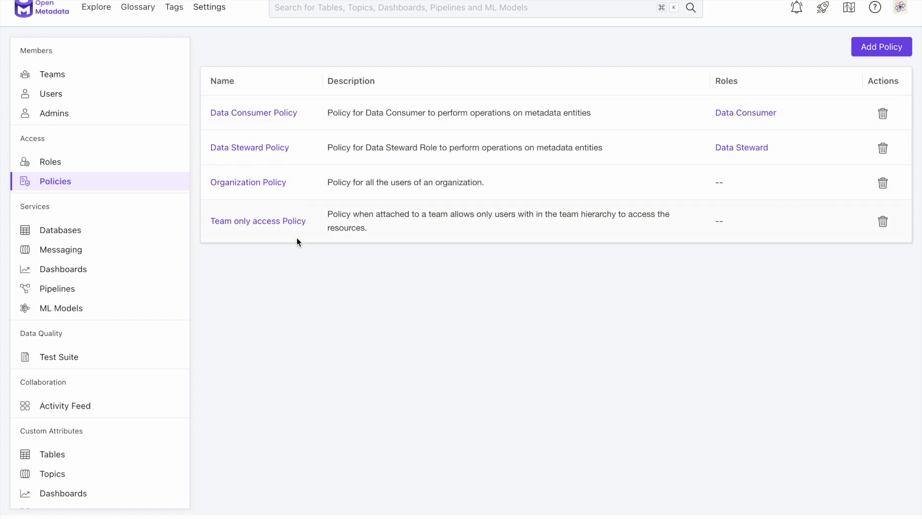
{"action": "left_click", "coordinate": [247, 181]}
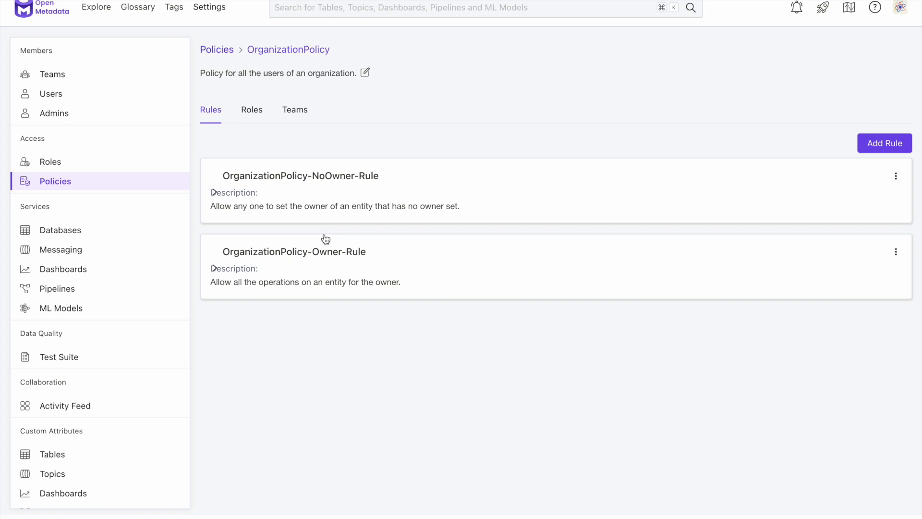
{"action": "mouse_move", "coordinate": [50, 161]}
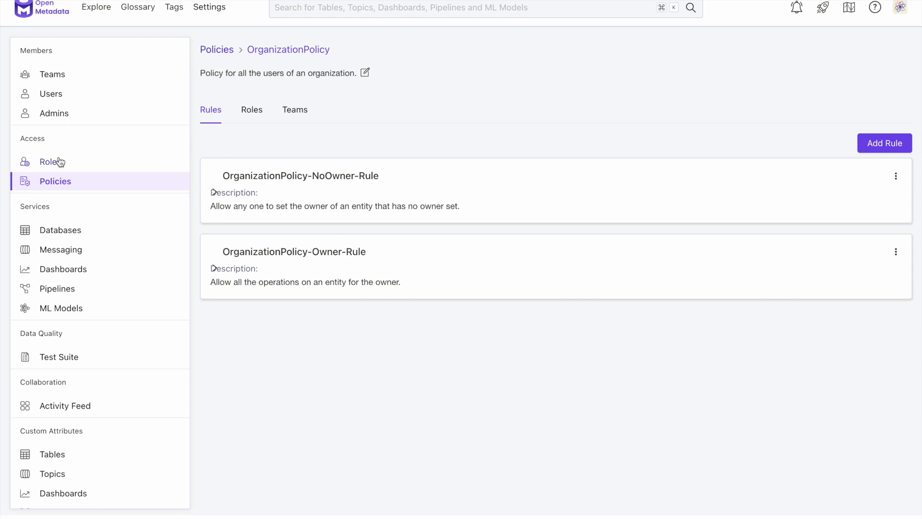
{"action": "left_click", "coordinate": [51, 161]}
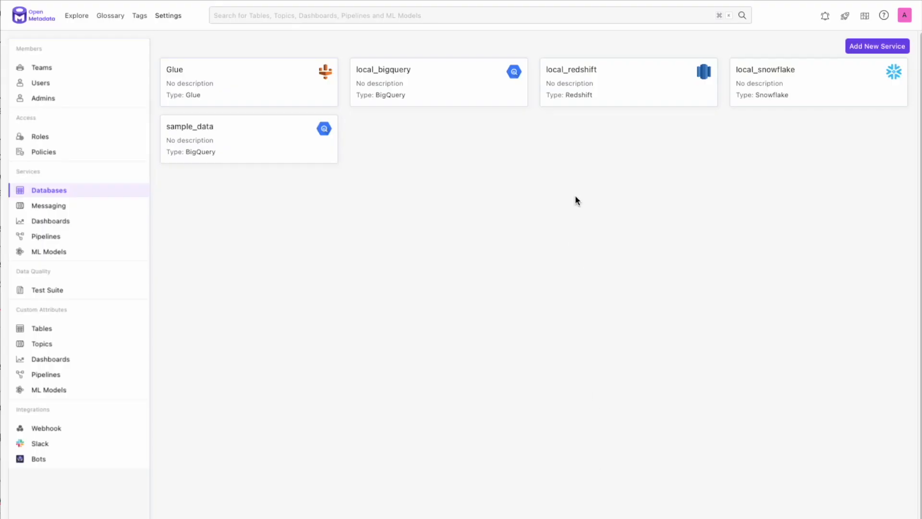
{"action": "mouse_move", "coordinate": [567, 77]}
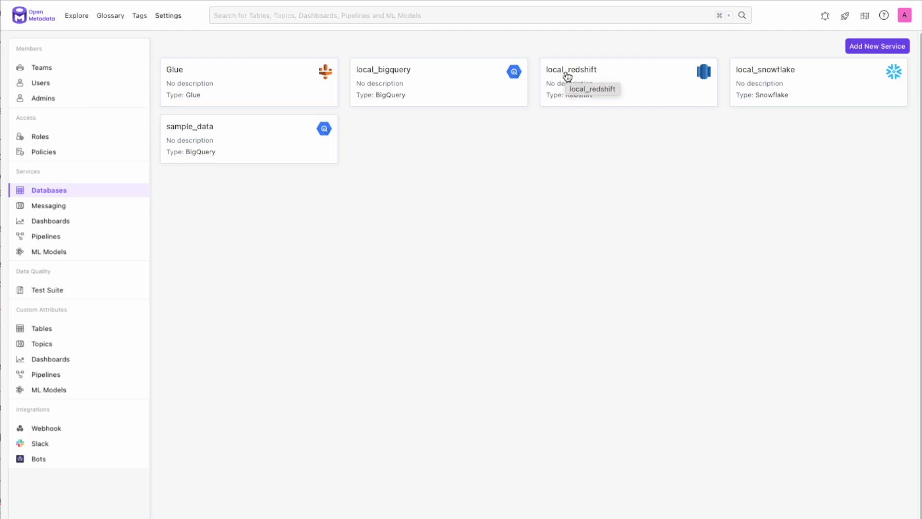
- Show local_redshift's ingestion pipelines and the Add Ingestion choices
{"action": "left_click", "coordinate": [575, 69]}
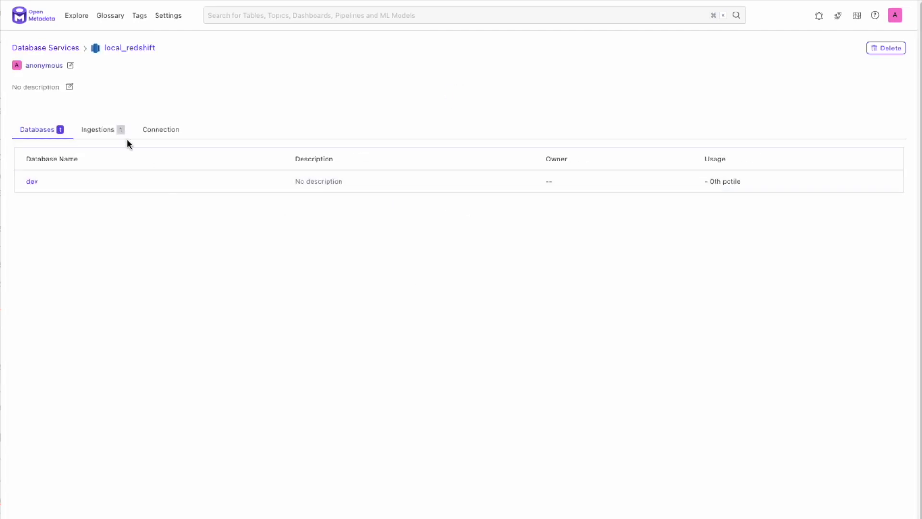
{"action": "left_click", "coordinate": [98, 130]}
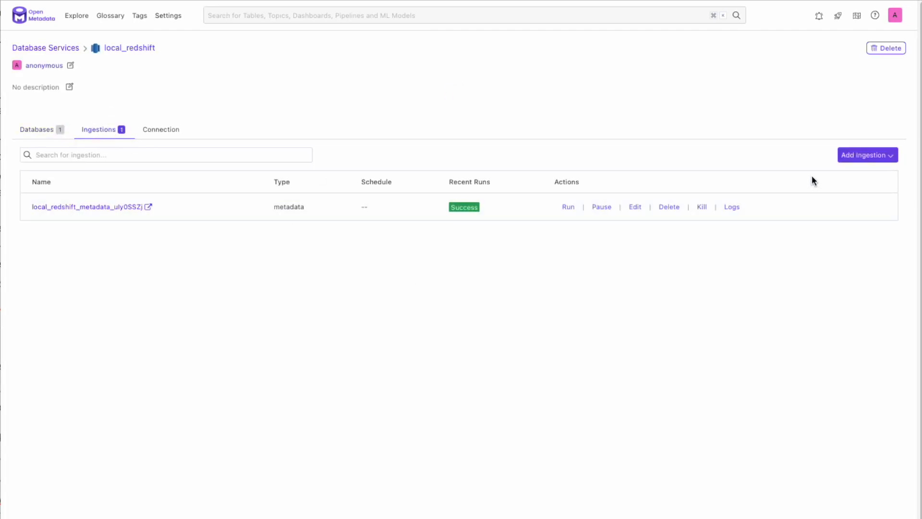
{"action": "left_click", "coordinate": [866, 155]}
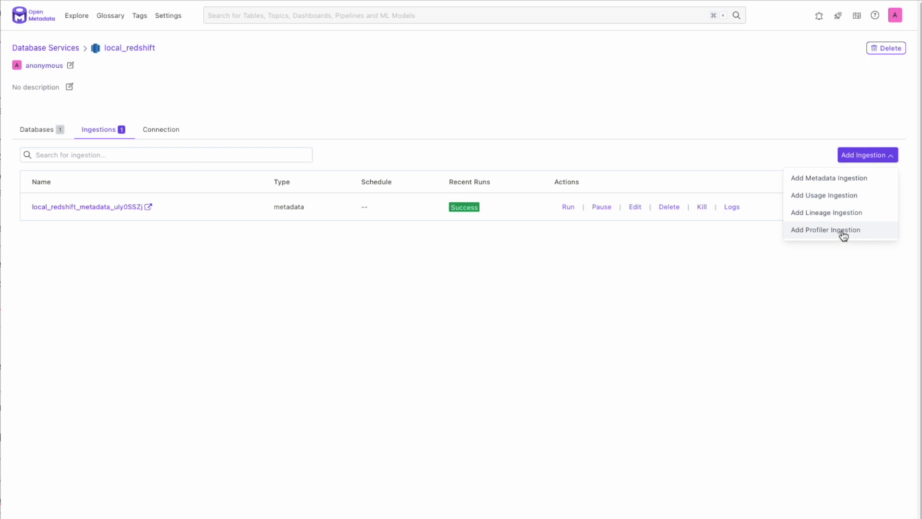
- Name the profiler ingestion local_redshift_profiler_demo with schema filter dbt_jaffle and table filter customers,orders
{"action": "left_click", "coordinate": [826, 229]}
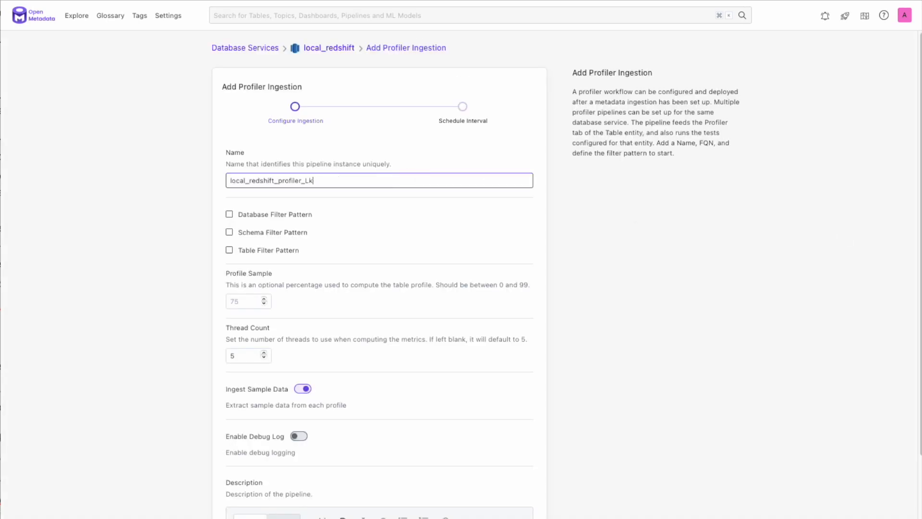
{"action": "type", "text": "local_redshift_profiler_demo"}
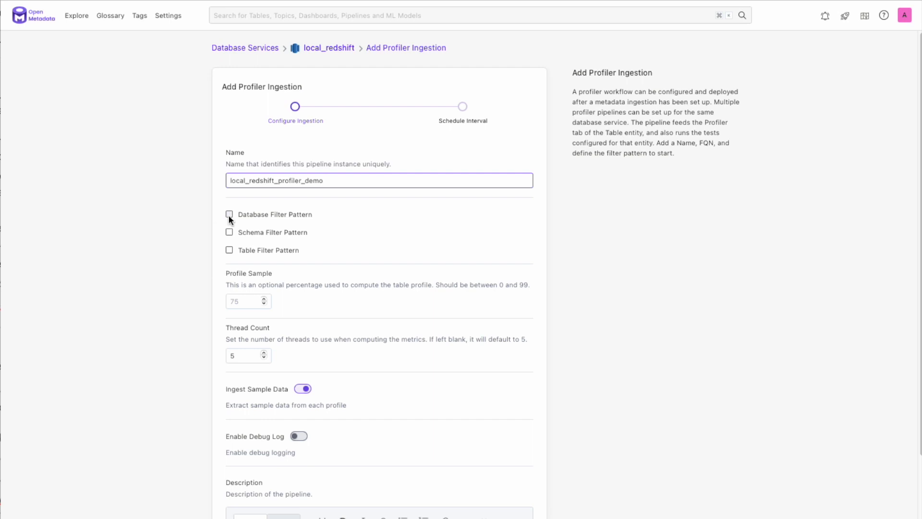
{"action": "left_click", "coordinate": [228, 214]}
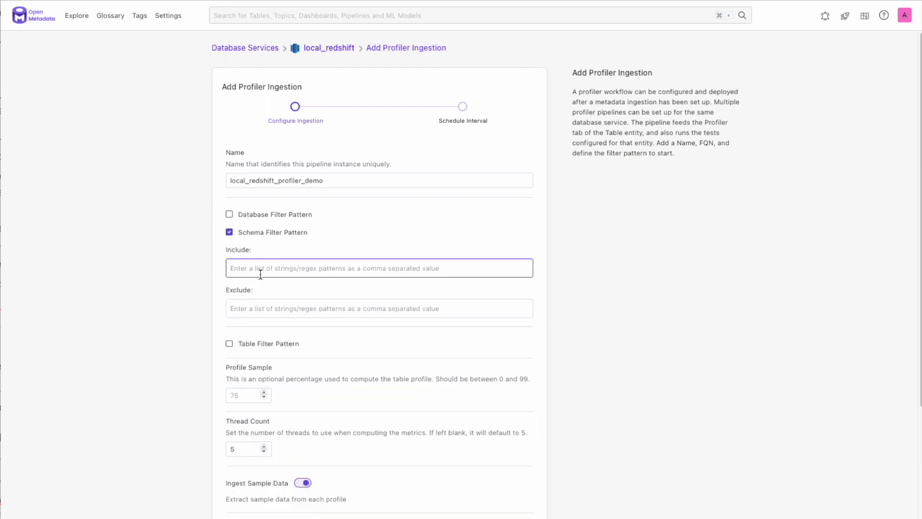
{"action": "type", "text": "dbt_jaffle"}
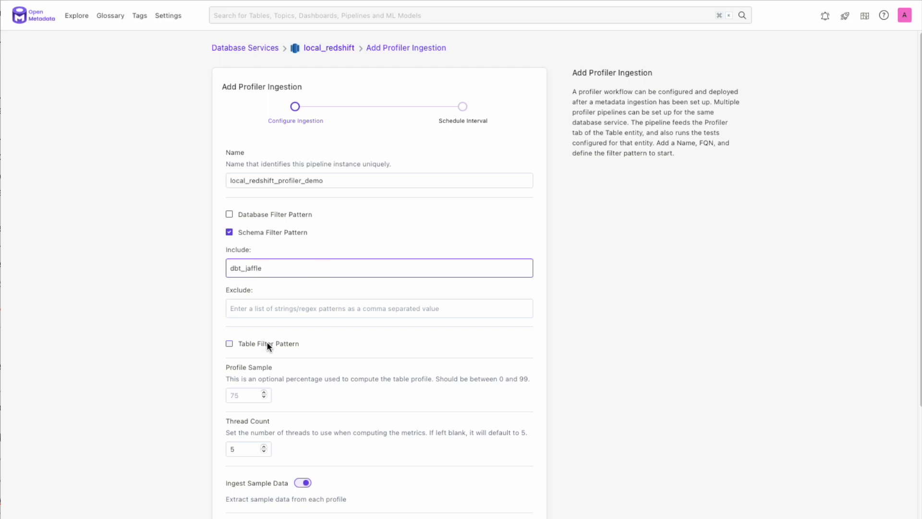
{"action": "left_click", "coordinate": [228, 344]}
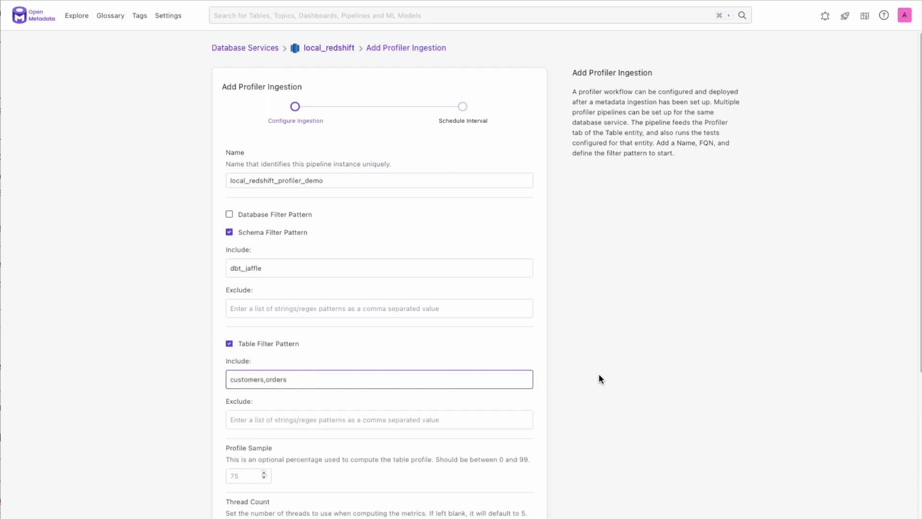
- Set Profile Sample to 70 and Thread Count to 8
{"action": "scroll", "scroll_direction": "down", "scroll_amount": 3}
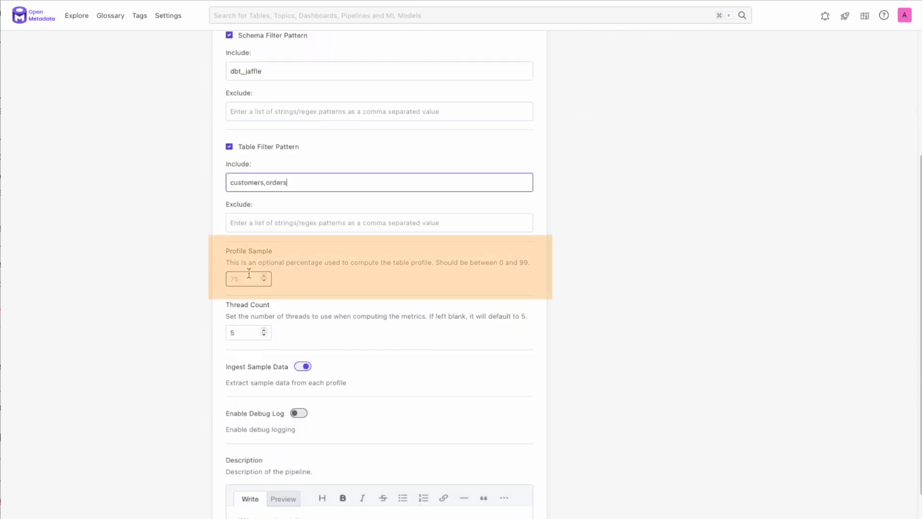
{"action": "left_click", "coordinate": [248, 278]}
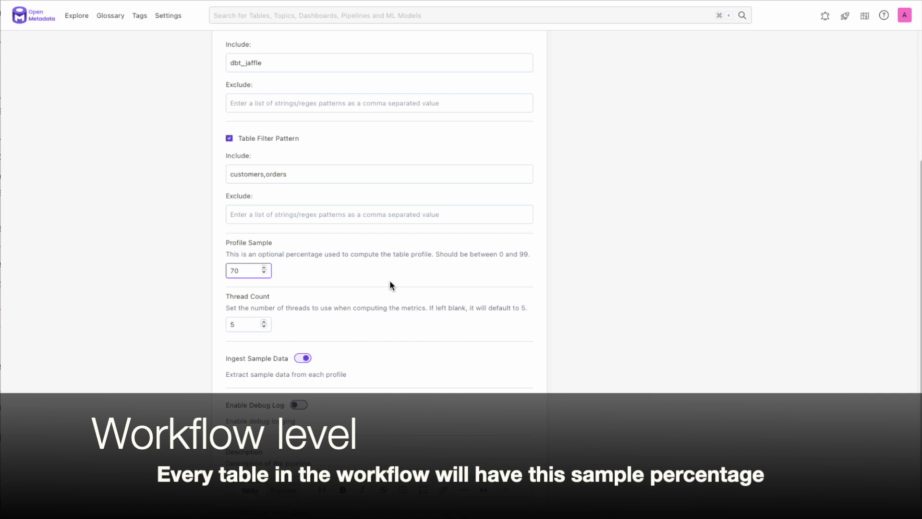
{"action": "left_click", "coordinate": [245, 323]}
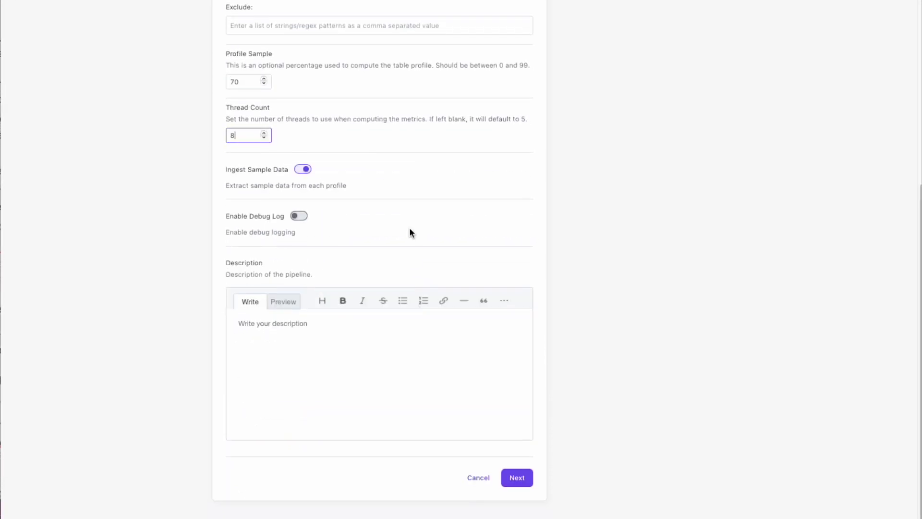
- Leave the run frequency empty and deploy the local_redshift_profiler_demo pipeline, then return to the service
{"action": "left_click", "coordinate": [516, 477]}
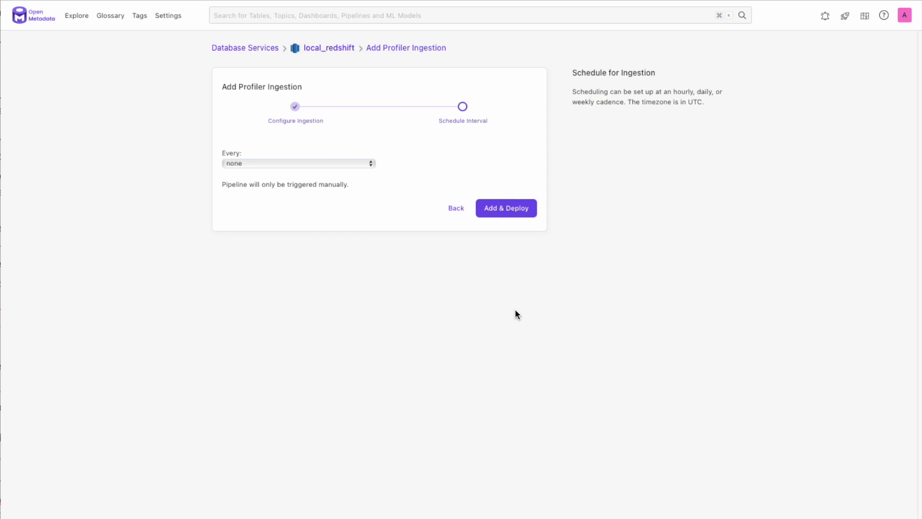
{"action": "left_click", "coordinate": [297, 163]}
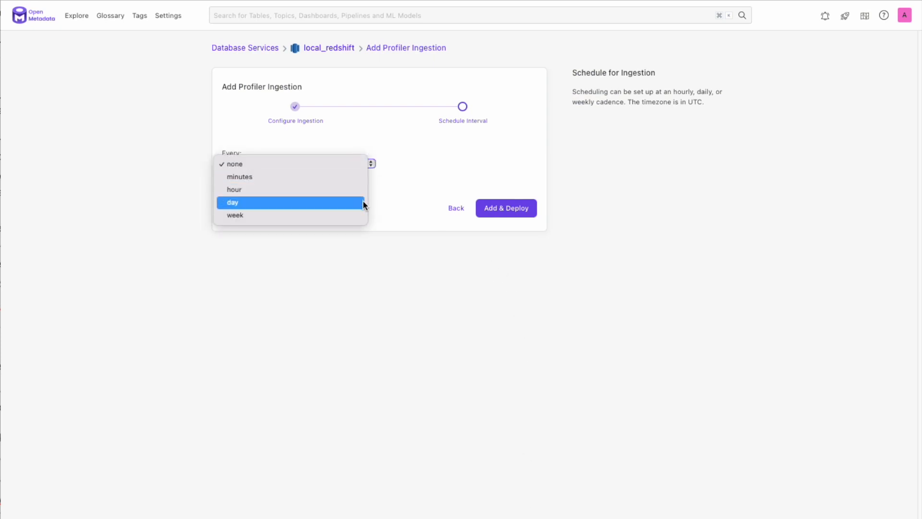
{"action": "mouse_move", "coordinate": [386, 207]}
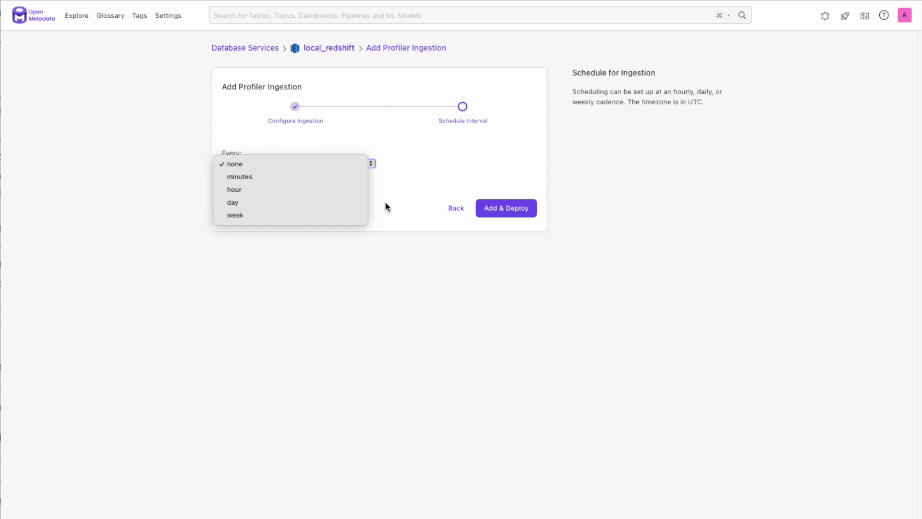
{"action": "left_click", "coordinate": [234, 163]}
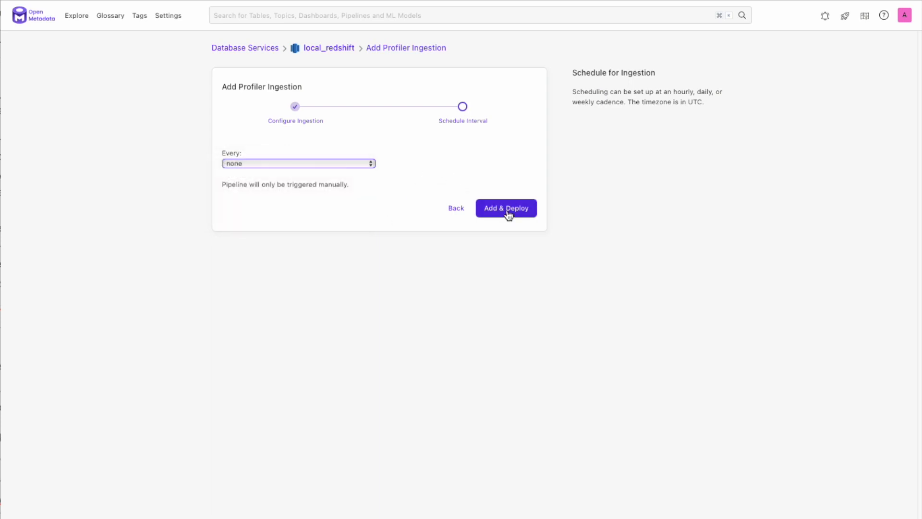
{"action": "left_click", "coordinate": [506, 208]}
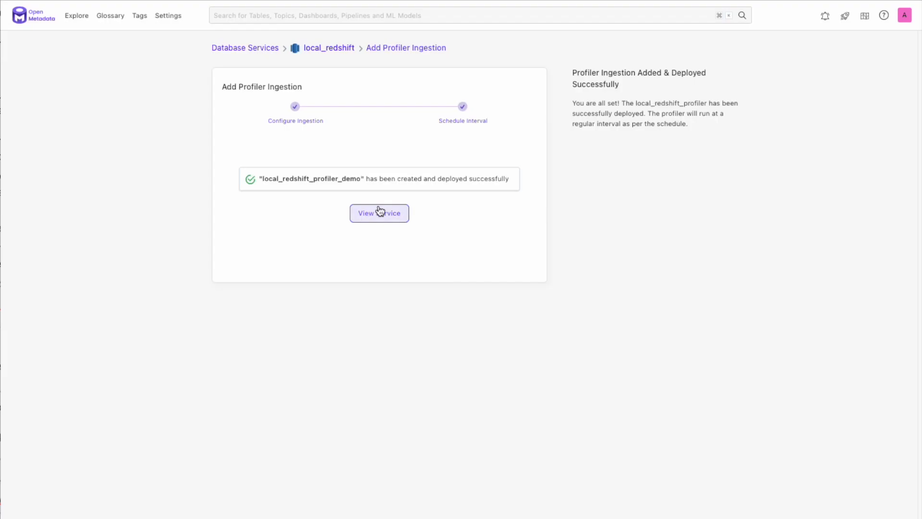
{"action": "left_click", "coordinate": [378, 213]}
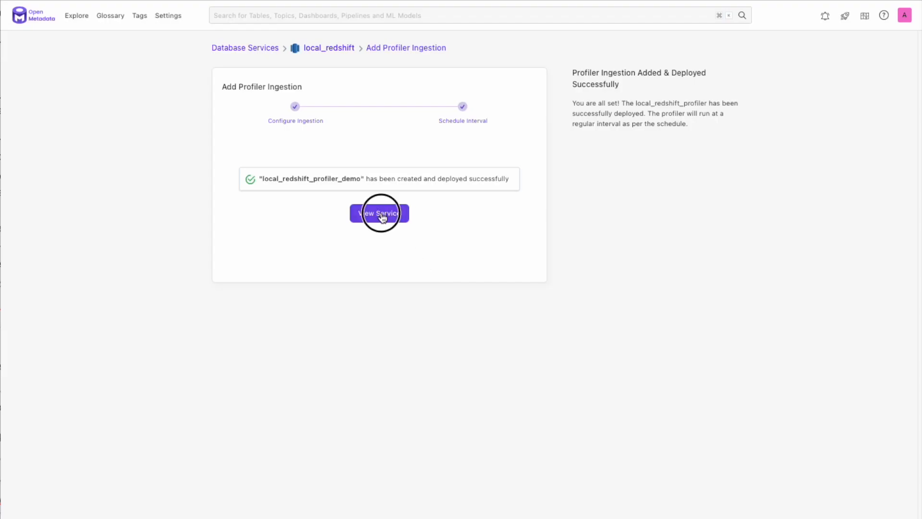
- View the local_redshift service's ingestions, then open the dev database from the Databases tab
{"action": "left_click", "coordinate": [379, 213]}
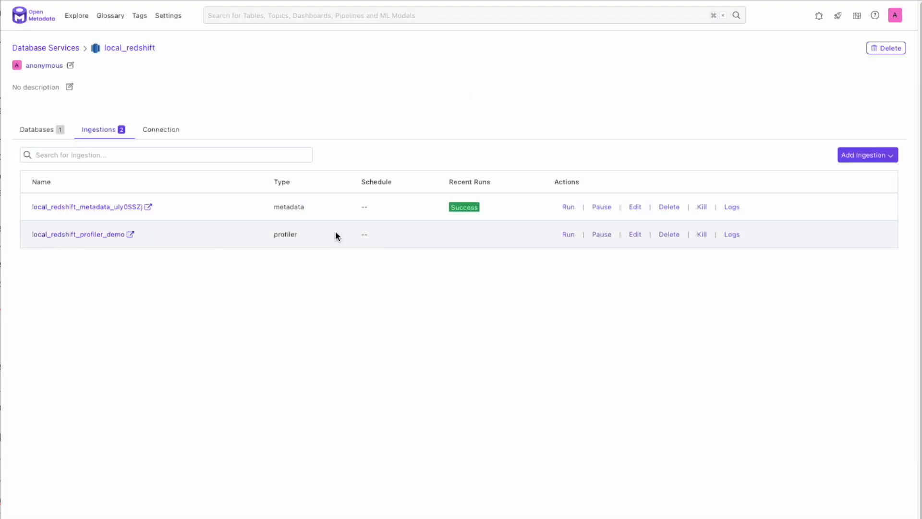
{"action": "left_click", "coordinate": [568, 234]}
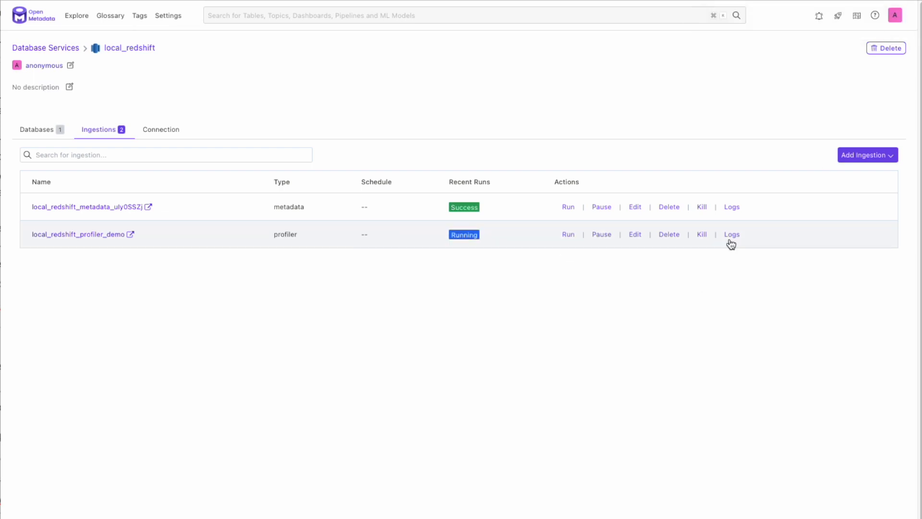
{"action": "mouse_move", "coordinate": [39, 130]}
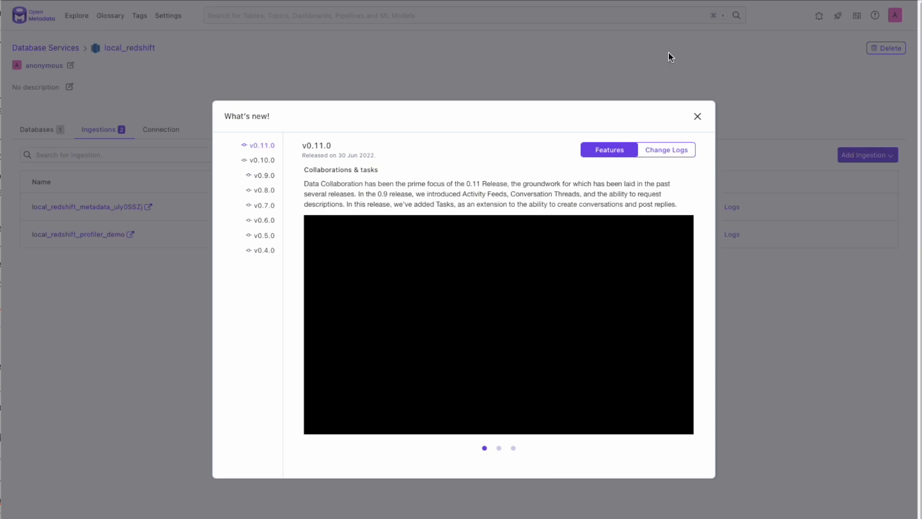
{"action": "left_click", "coordinate": [697, 116]}
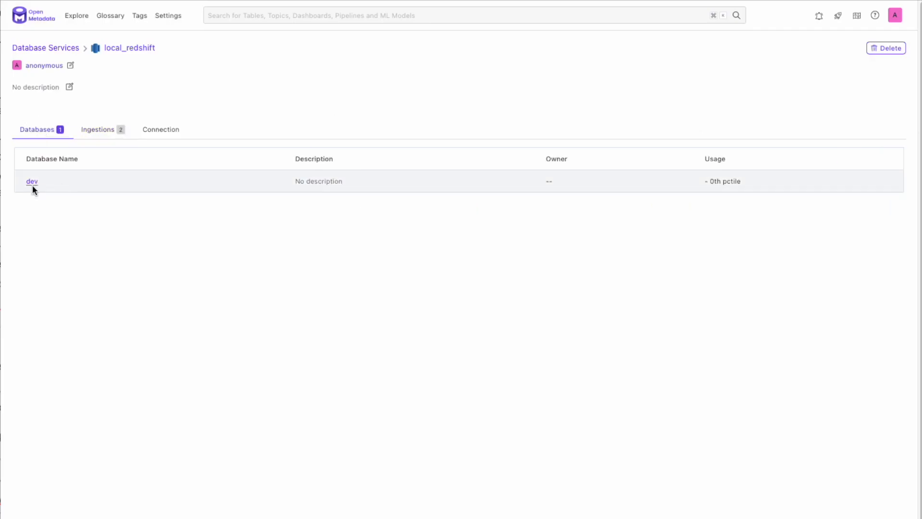
{"action": "left_click", "coordinate": [32, 181]}
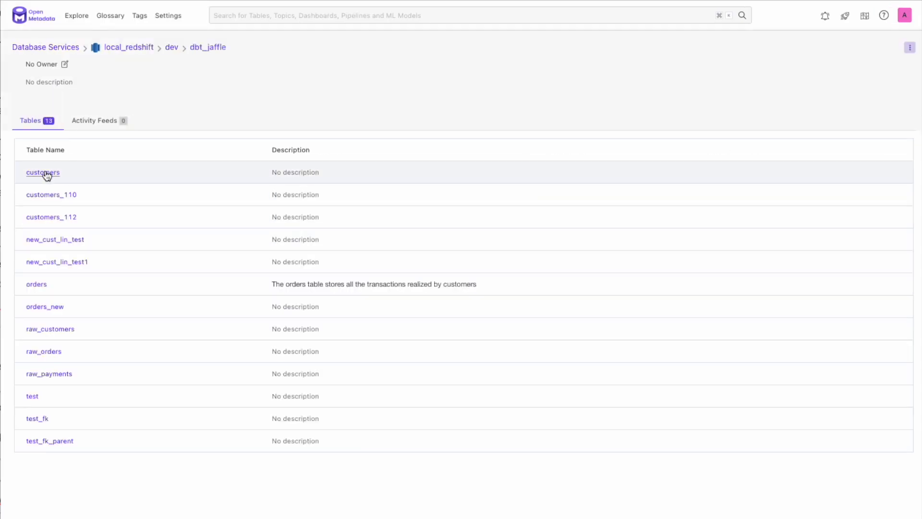
- Open the customers table's Profiler results showing 100 rows, 7 columns at a 70% sample
{"action": "left_click", "coordinate": [43, 172]}
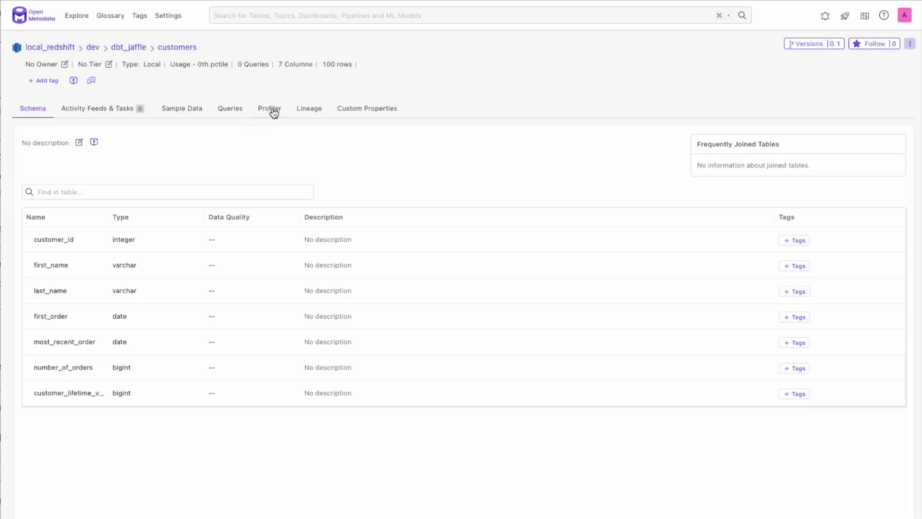
{"action": "left_click", "coordinate": [269, 109]}
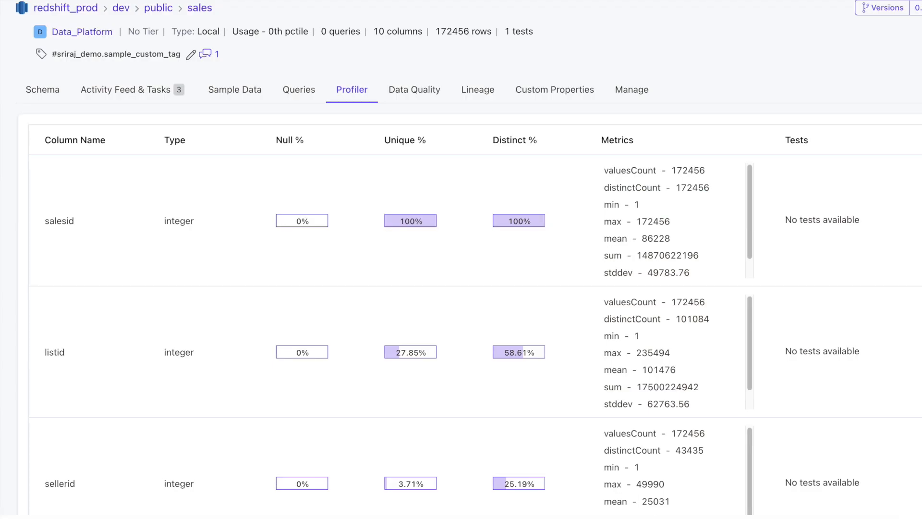
{"action": "scroll", "scroll_direction": "right", "scroll_amount": 3}
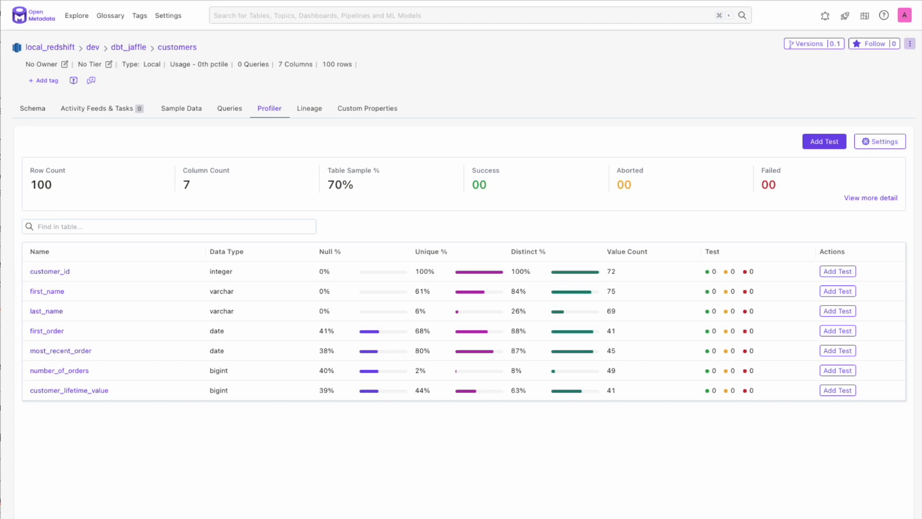
{"action": "mouse_move", "coordinate": [59, 213]}
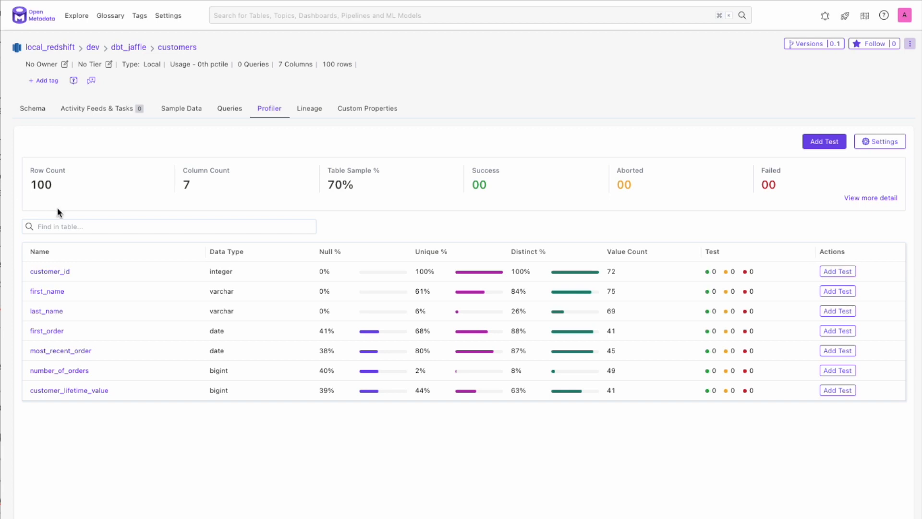
{"action": "mouse_move", "coordinate": [59, 275]}
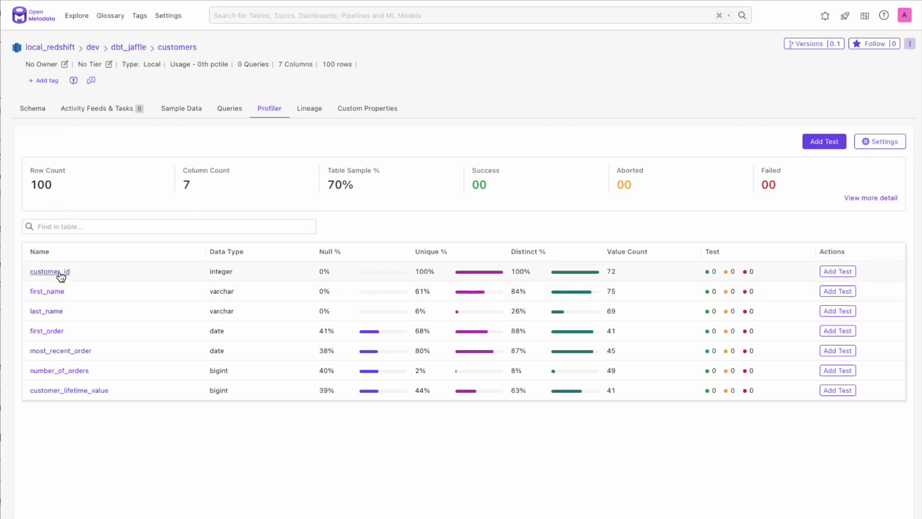
- Open the customer_id column's profile and review its time range choices, keeping Last 3 days
{"action": "left_click", "coordinate": [49, 270]}
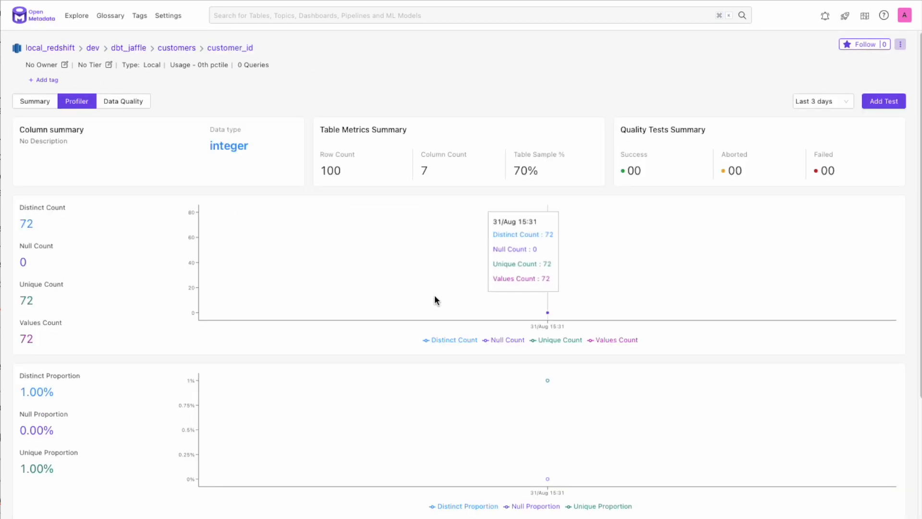
{"action": "mouse_move", "coordinate": [738, 260]}
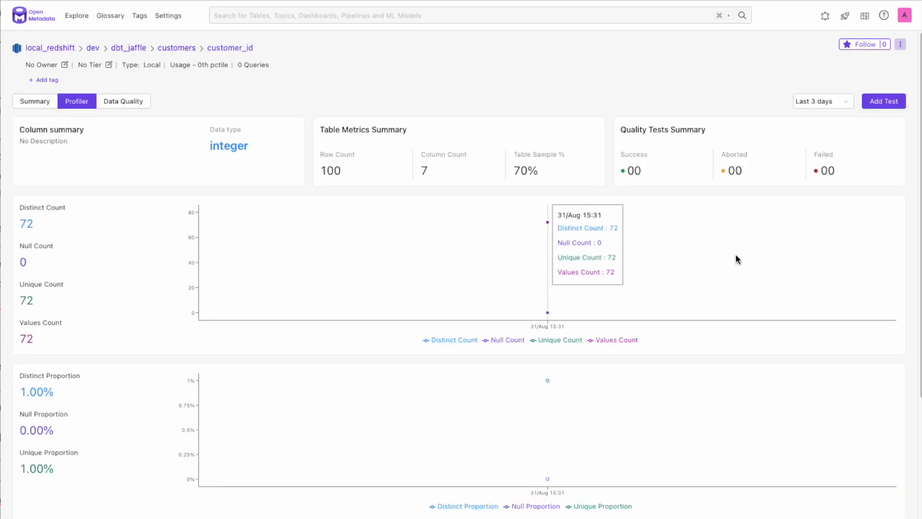
{"action": "mouse_move", "coordinate": [674, 265]}
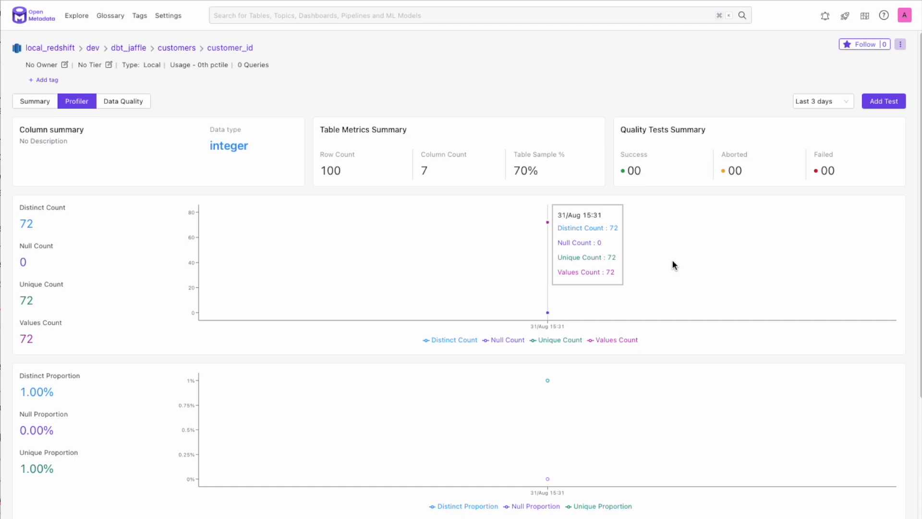
{"action": "mouse_move", "coordinate": [725, 245]}
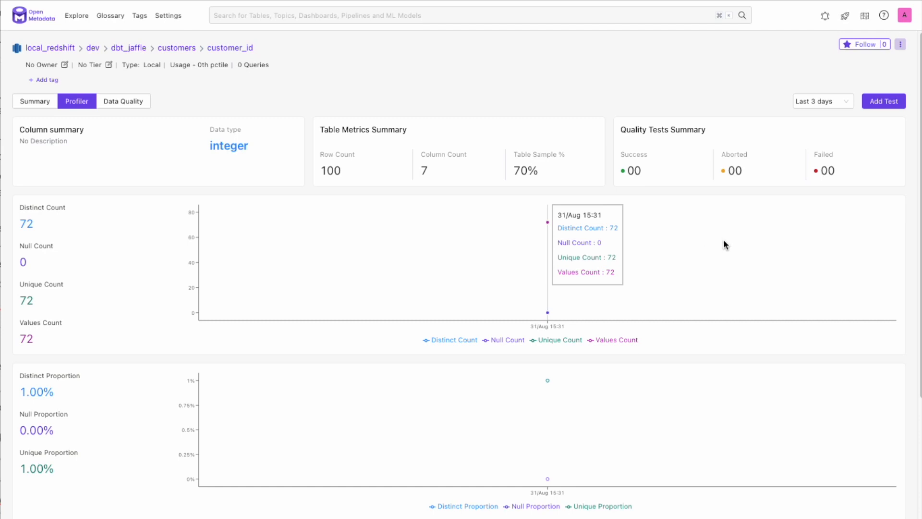
{"action": "mouse_move", "coordinate": [732, 64]}
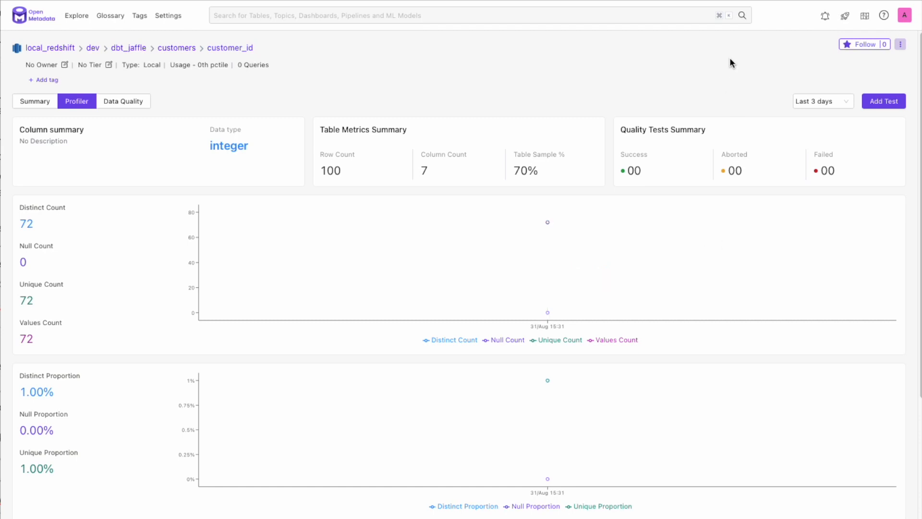
{"action": "left_click", "coordinate": [822, 101]}
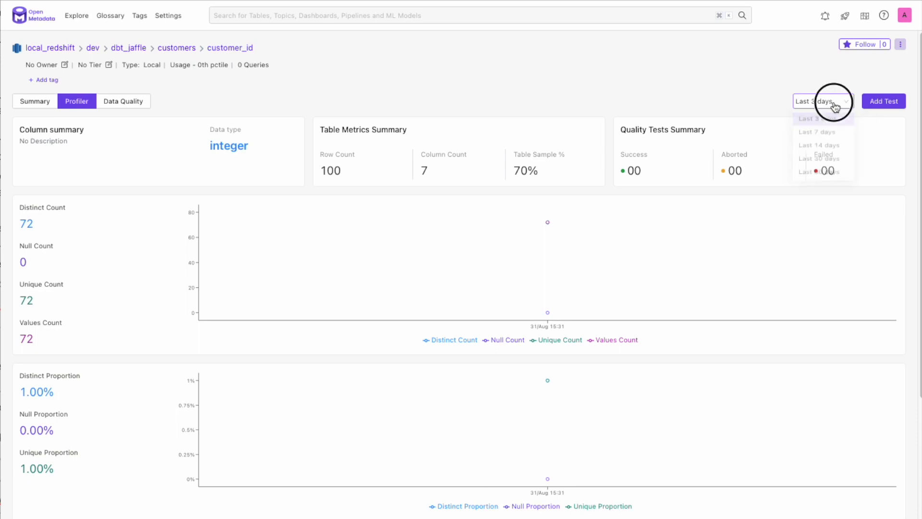
{"action": "mouse_move", "coordinate": [821, 151]}
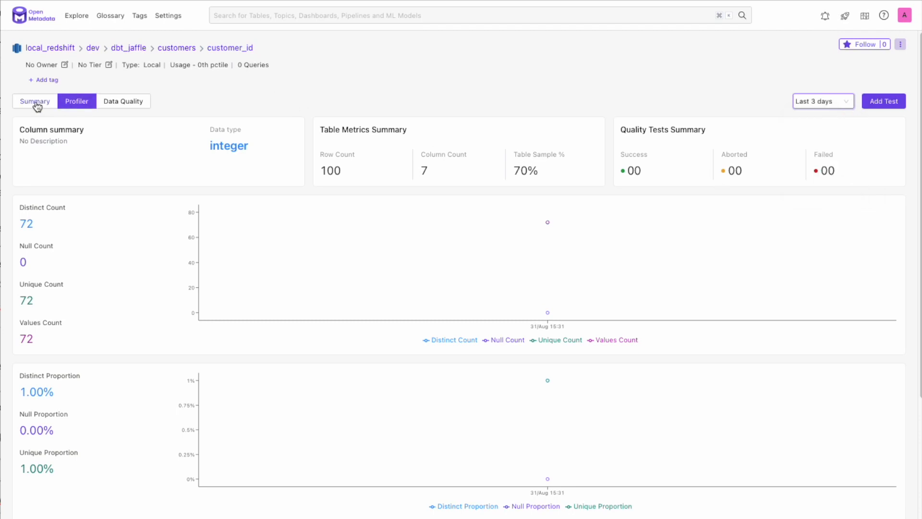
- In the customers profiler settings, exclude the customer_id column from profiling
{"action": "left_click", "coordinate": [177, 48]}
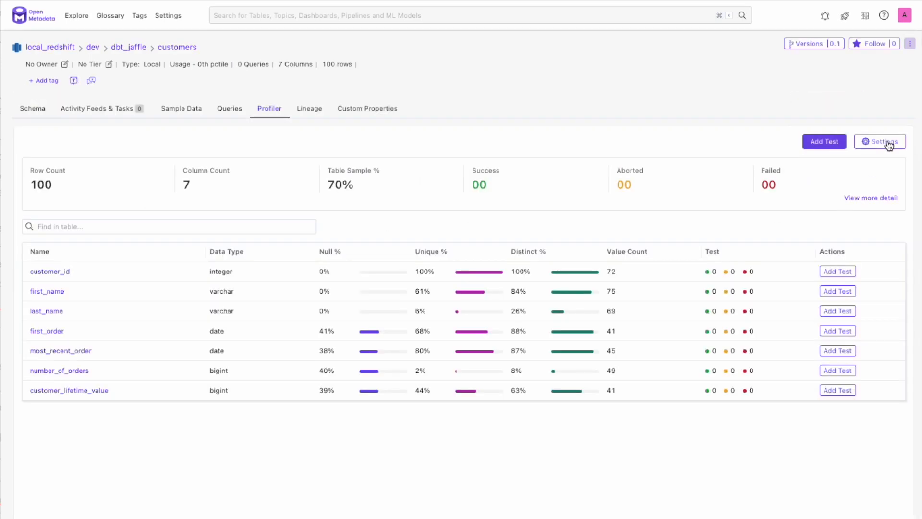
{"action": "left_click", "coordinate": [880, 141]}
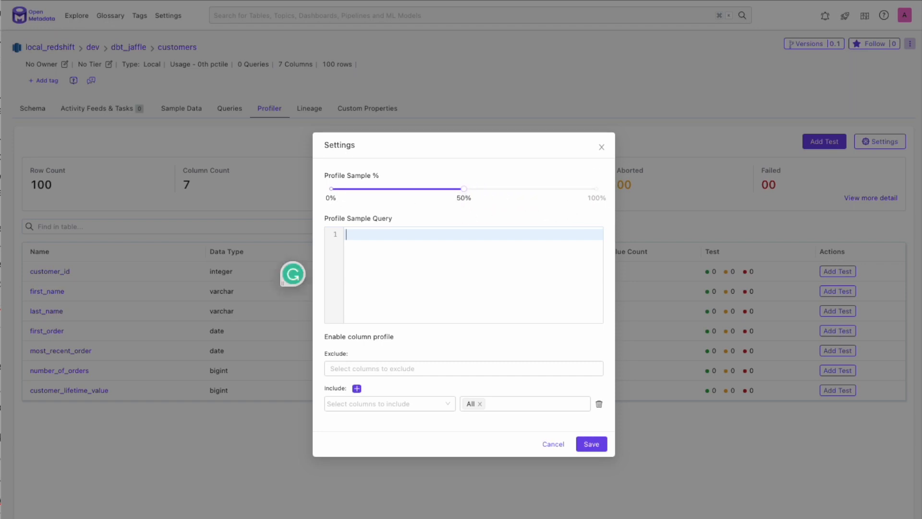
{"action": "left_click", "coordinate": [462, 365]}
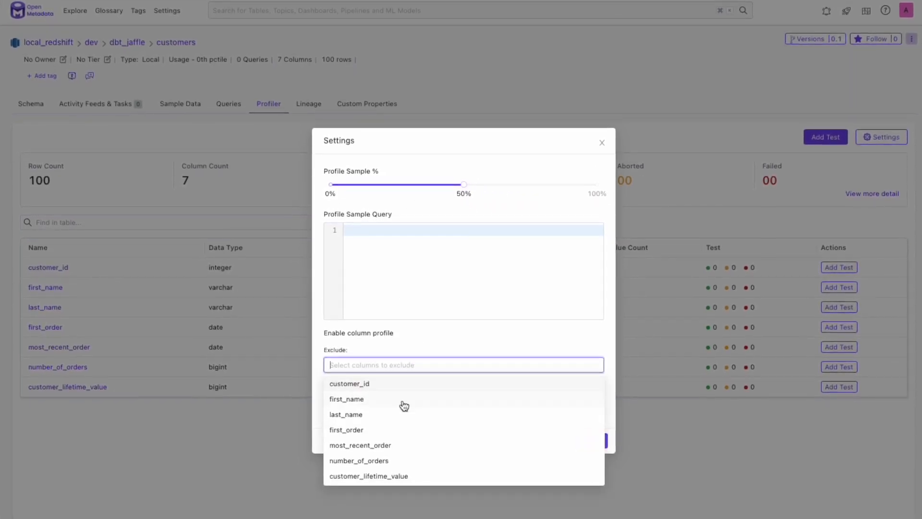
{"action": "left_click", "coordinate": [349, 383]}
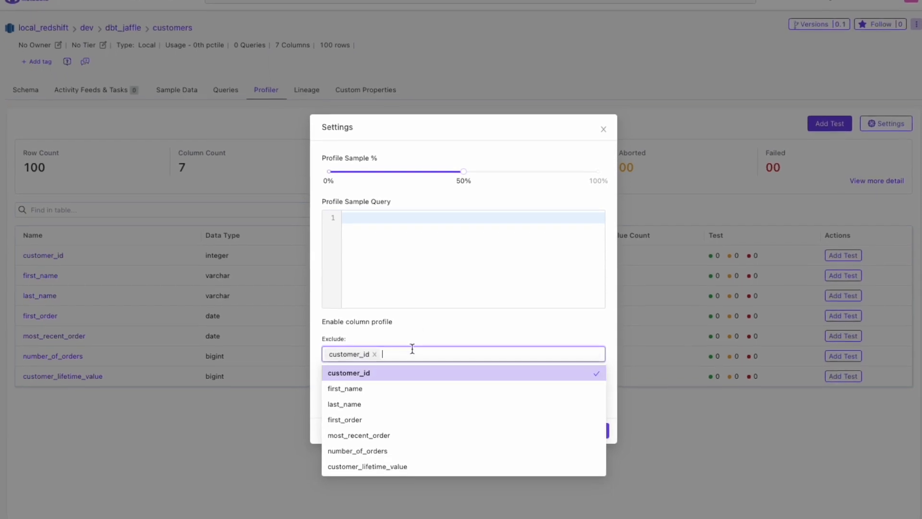
- Include first_name with only the Duplicate Count metric and save the profiler settings
{"action": "left_click", "coordinate": [353, 360]}
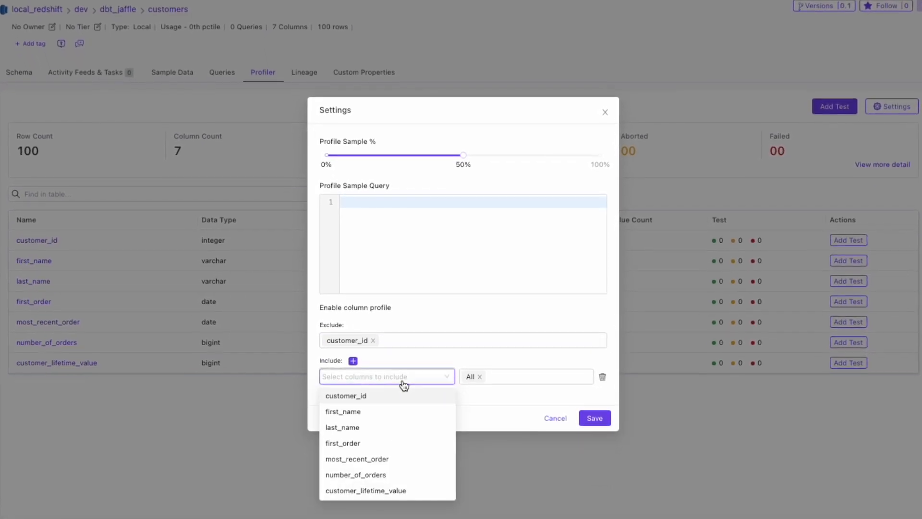
{"action": "scroll", "scroll_direction": "down", "scroll_amount": 3}
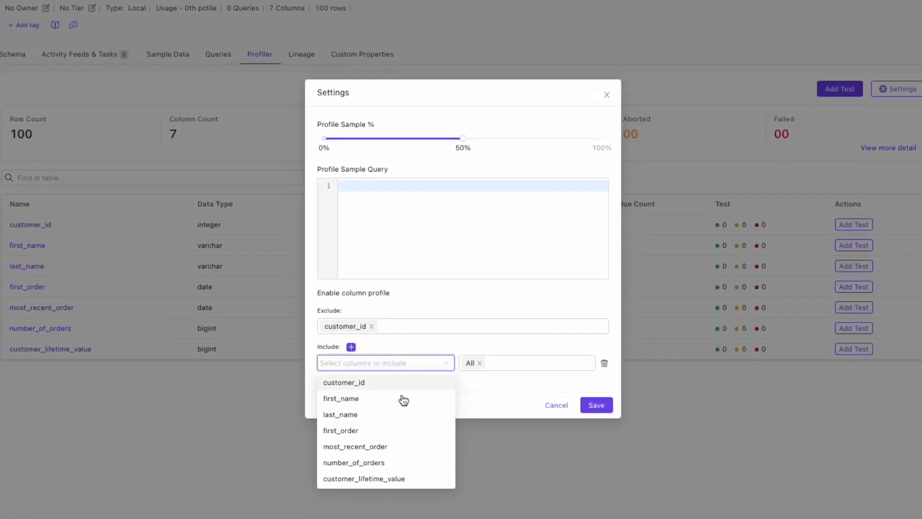
{"action": "left_click", "coordinate": [341, 397]}
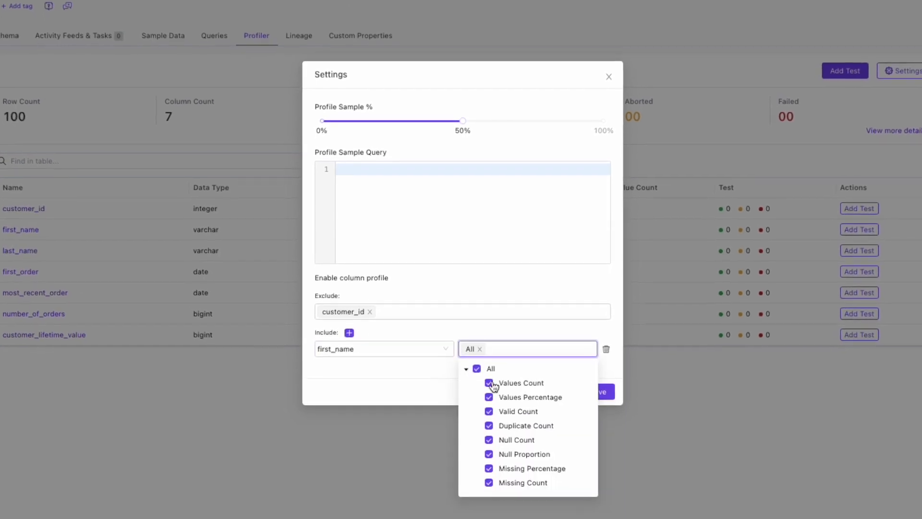
{"action": "left_click", "coordinate": [477, 368]}
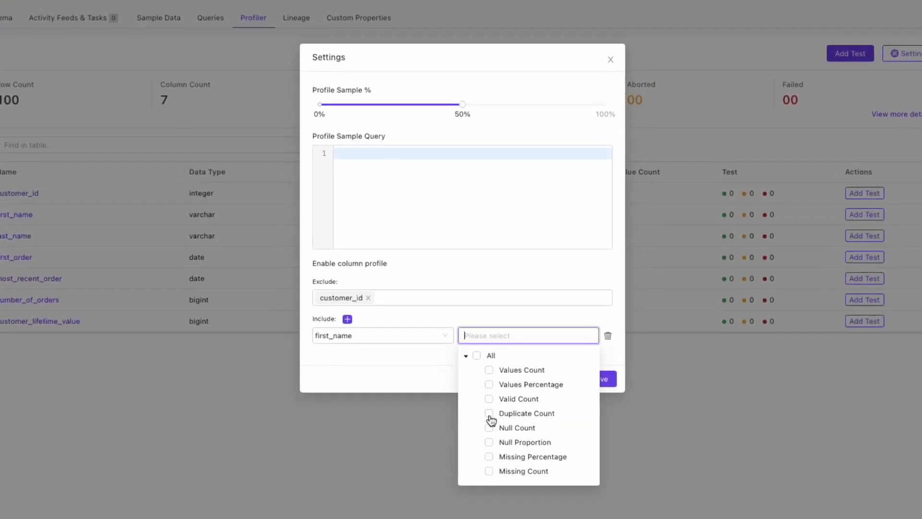
{"action": "left_click", "coordinate": [489, 407]}
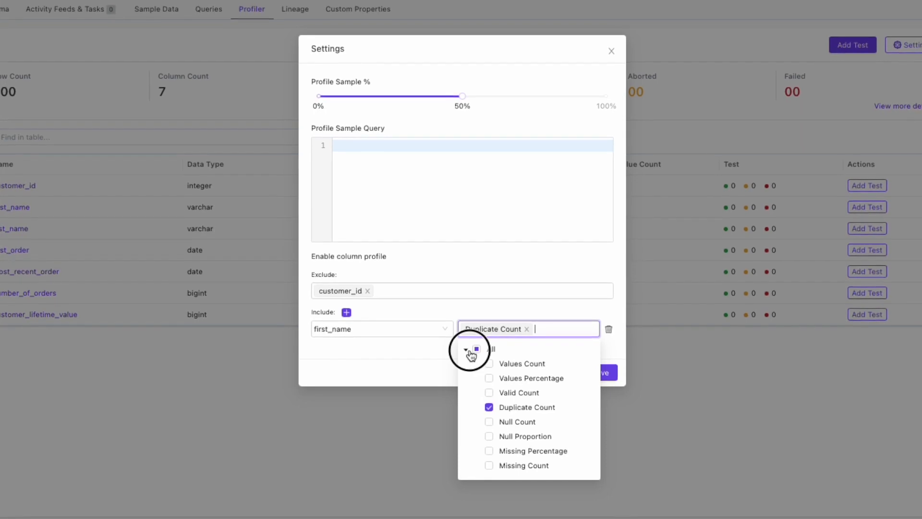
{"action": "left_click", "coordinate": [611, 51]}
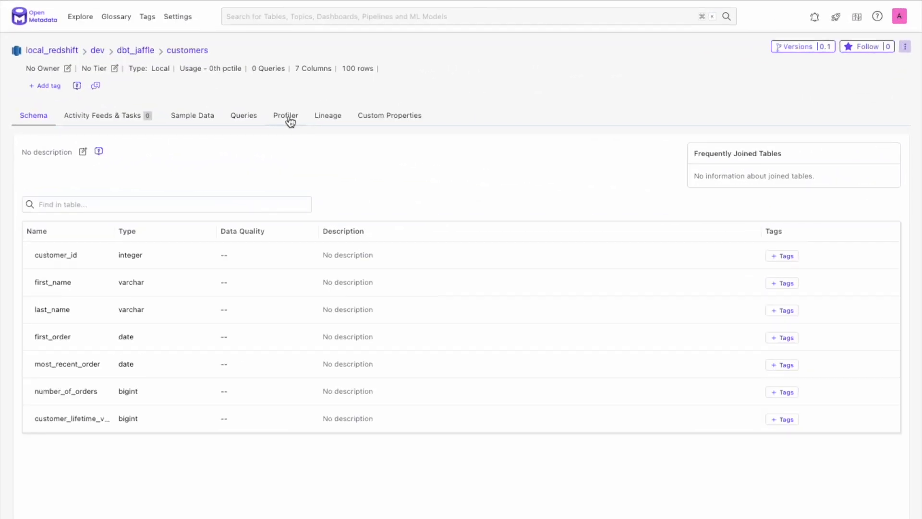
- View the customers table's profiler results at a 100% table sample
{"action": "left_click", "coordinate": [285, 116]}
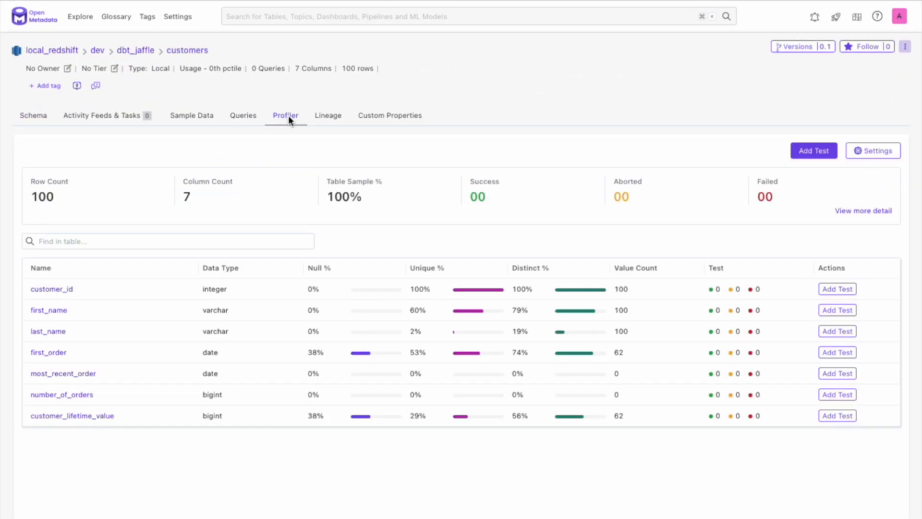
{"action": "mouse_move", "coordinate": [836, 247]}
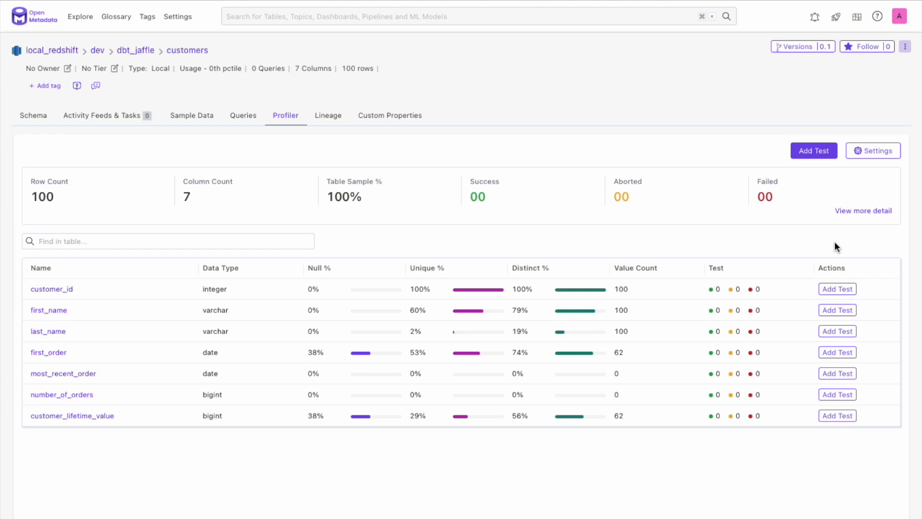
{"action": "mouse_move", "coordinate": [801, 184]}
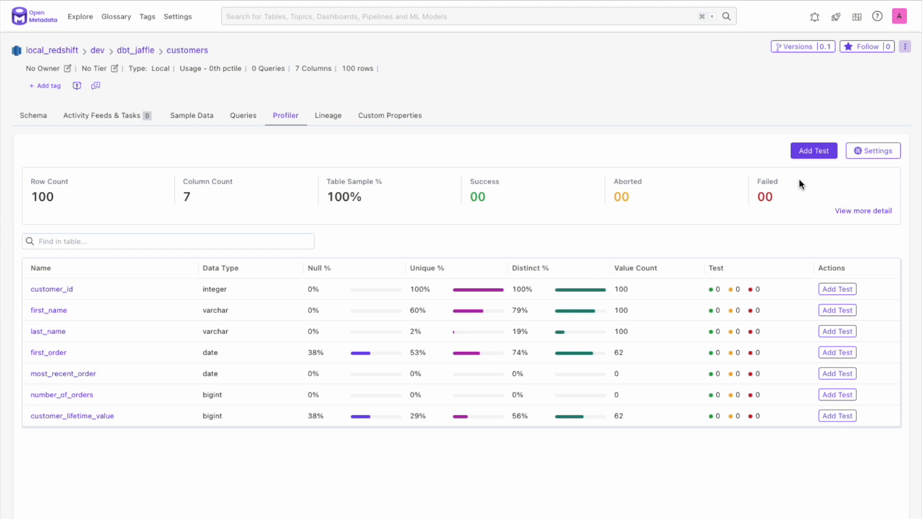
- Start a table test in a new demo_test_suite named table_colum_between_demo
{"action": "left_click", "coordinate": [813, 151]}
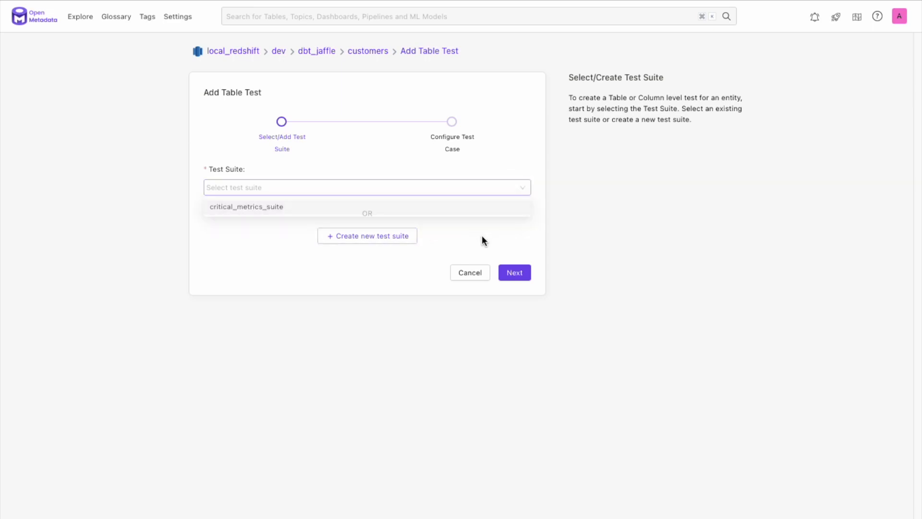
{"action": "left_click", "coordinate": [367, 235]}
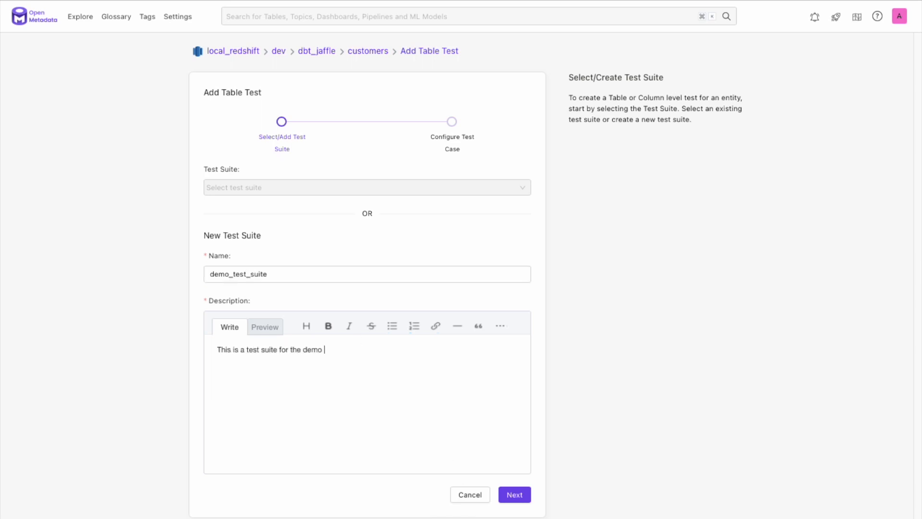
{"action": "left_click", "coordinate": [512, 494]}
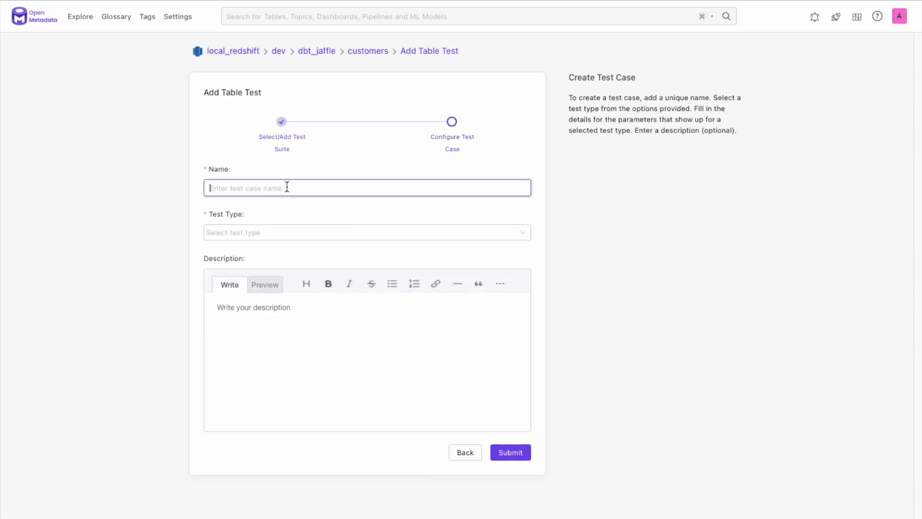
{"action": "type", "text": "table_colum_betw"}
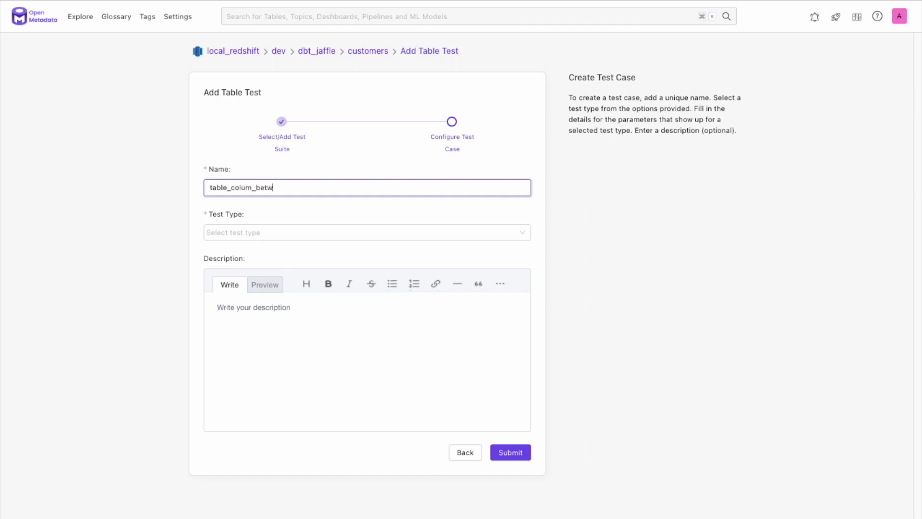
- Choose TableColumnCountToBeBetween with min 2 and max 10 and submit the test
{"action": "left_click", "coordinate": [366, 231]}
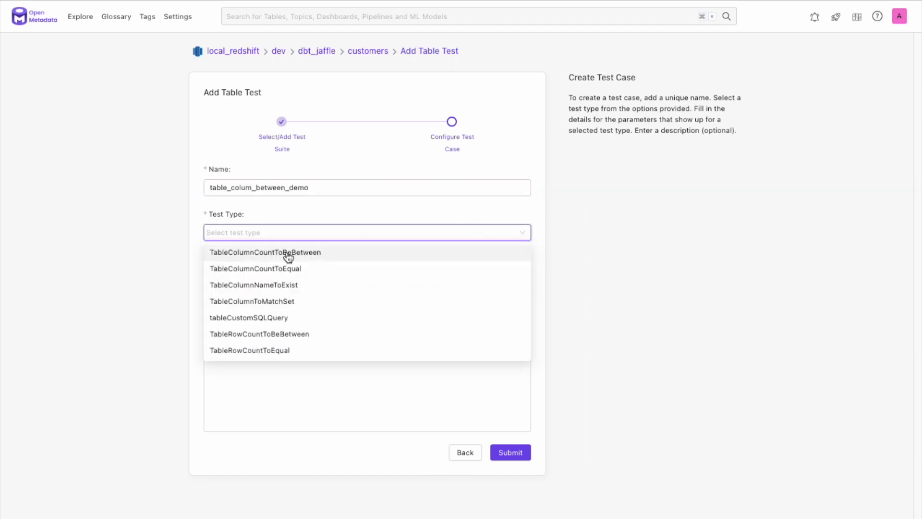
{"action": "left_click", "coordinate": [265, 252]}
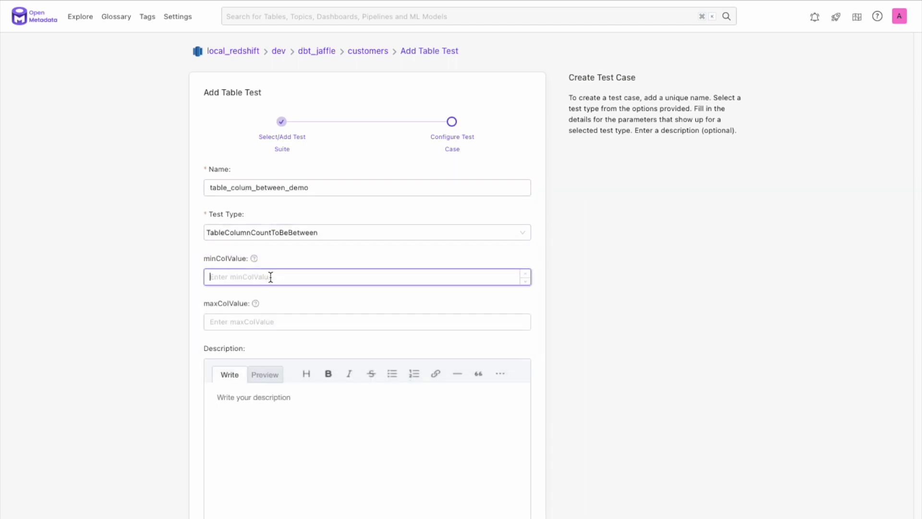
{"action": "type", "text": "10"}
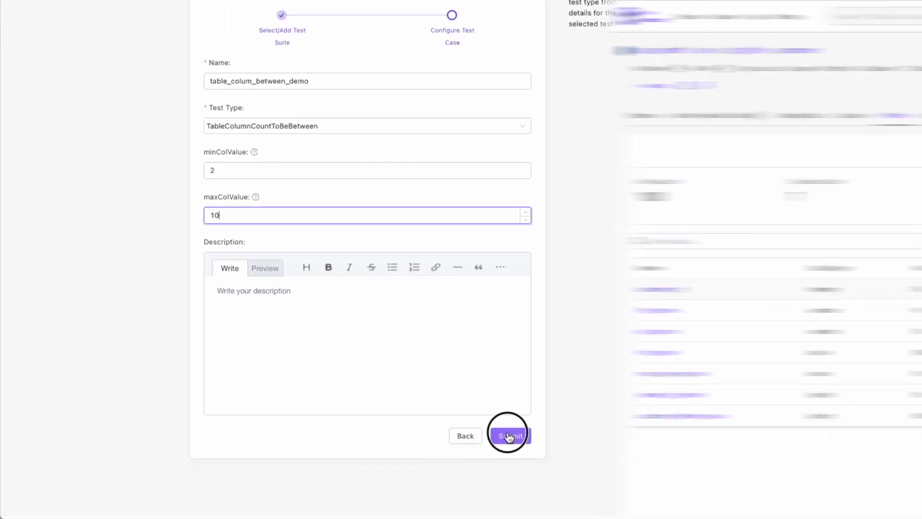
{"action": "left_click", "coordinate": [508, 436]}
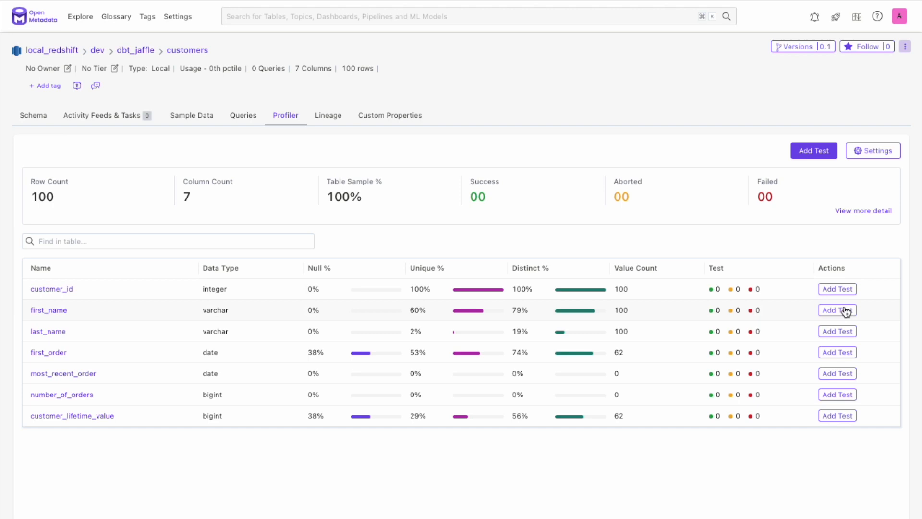
- Start a first_name column test in demo_test_suite named value_not_to_match_regex
{"action": "left_click", "coordinate": [836, 310]}
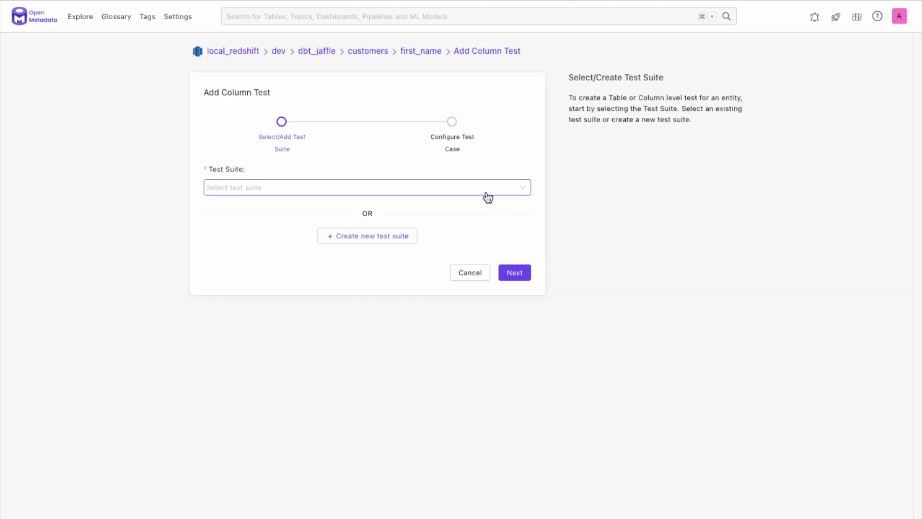
{"action": "left_click", "coordinate": [366, 187]}
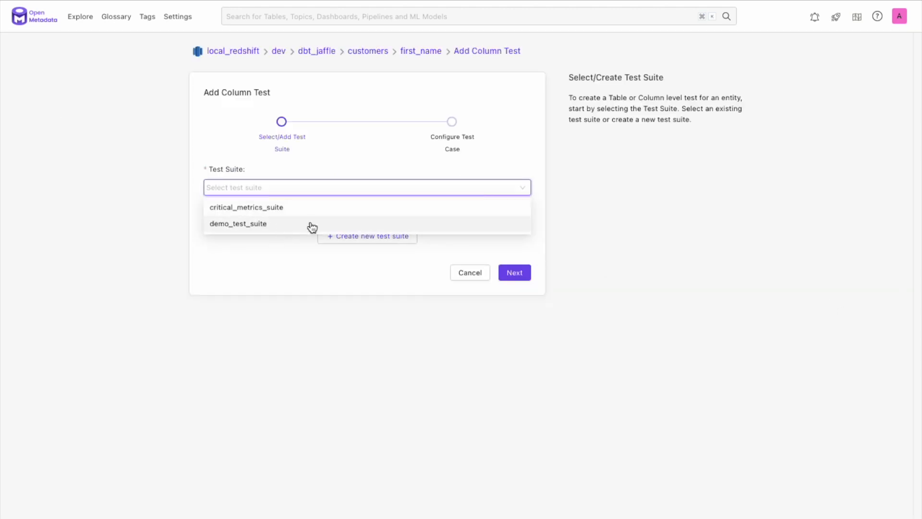
{"action": "left_click", "coordinate": [237, 224]}
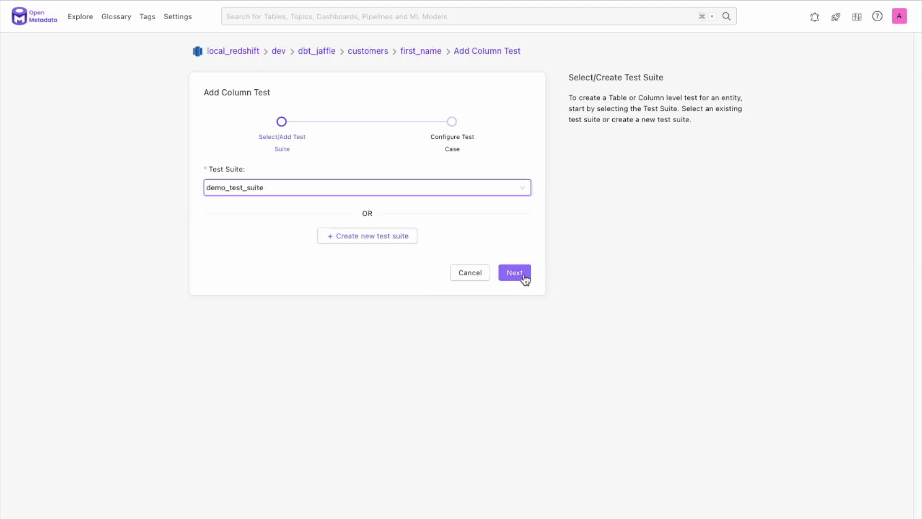
{"action": "left_click", "coordinate": [512, 272]}
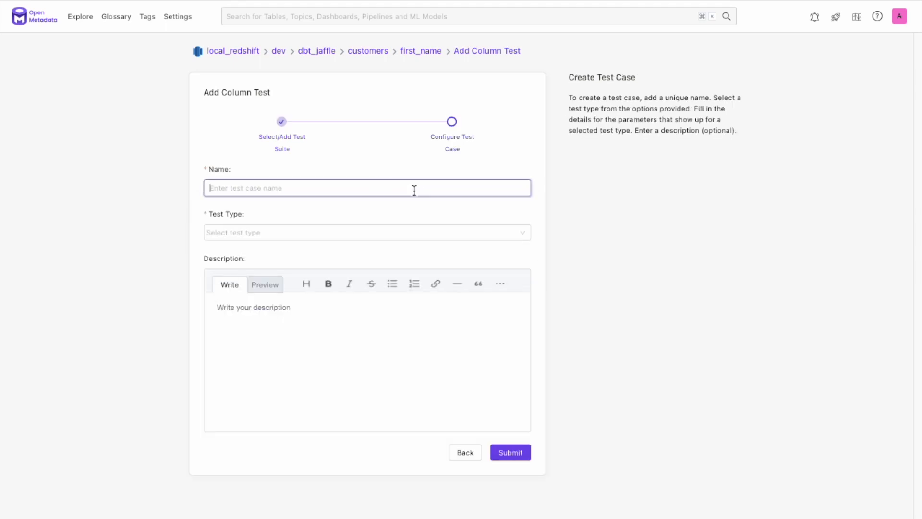
{"action": "type", "text": "value_not_to_ma"}
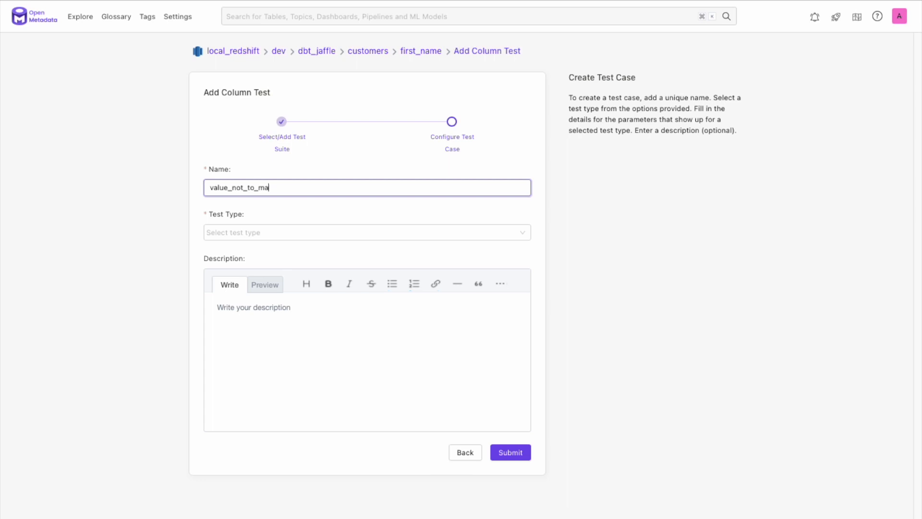
- Choose the values-not-matching-regex type forbidding Johnny and submit the test
{"action": "left_click", "coordinate": [366, 231]}
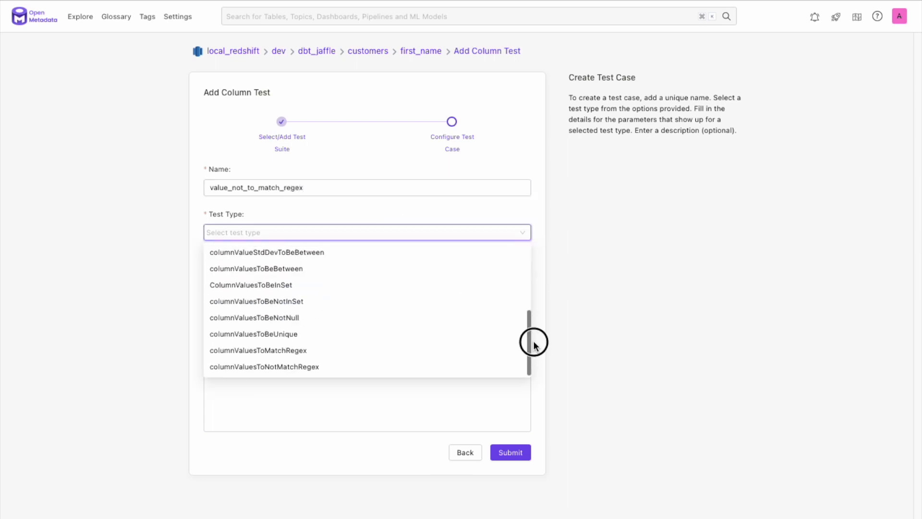
{"action": "left_click", "coordinate": [264, 366]}
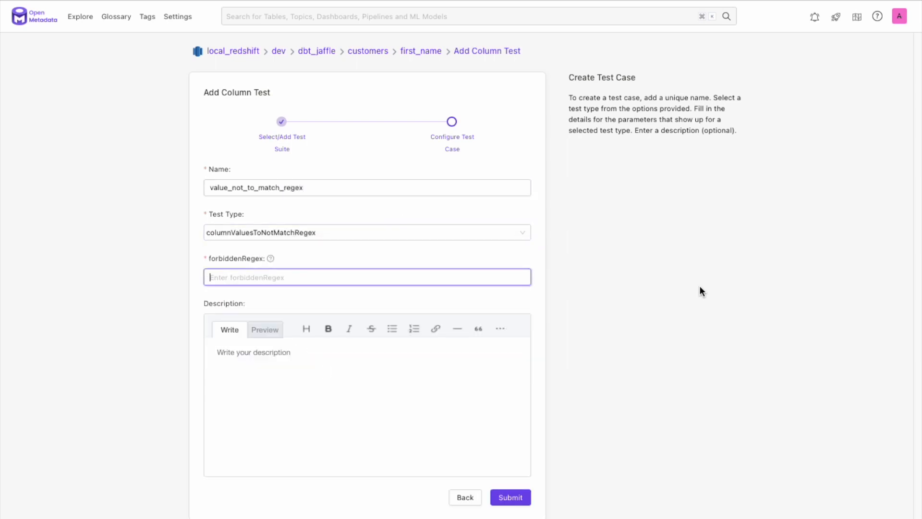
{"action": "type", "text": "Johnny"}
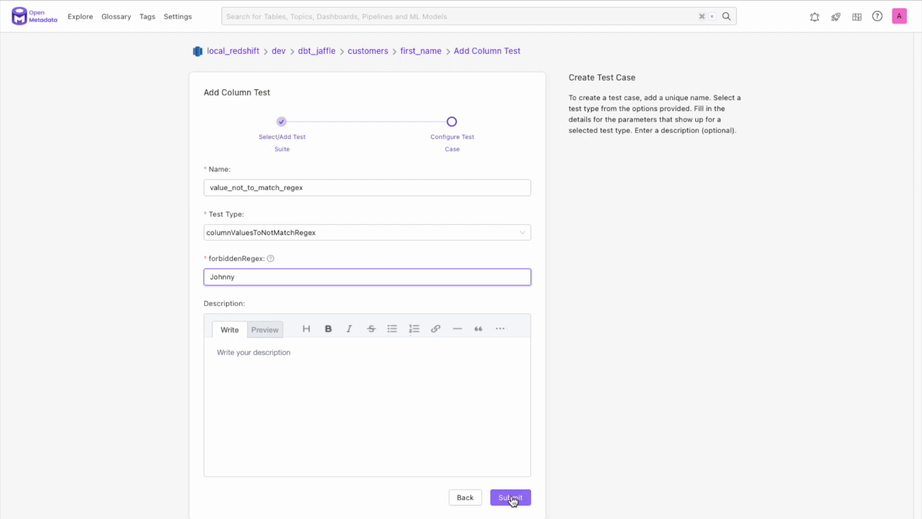
{"action": "left_click", "coordinate": [510, 496]}
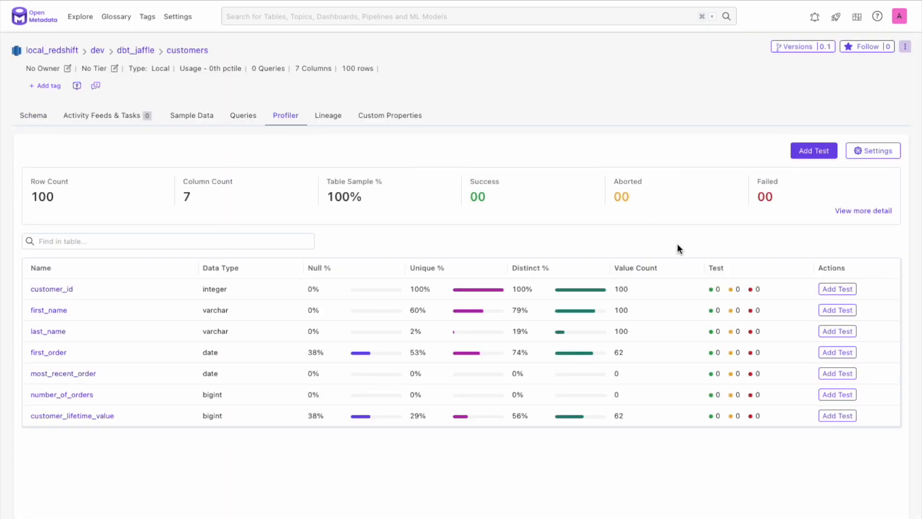
- Add a custom_sql_demo table test on customers in an existing suite and pick its test type
{"action": "left_click", "coordinate": [813, 151]}
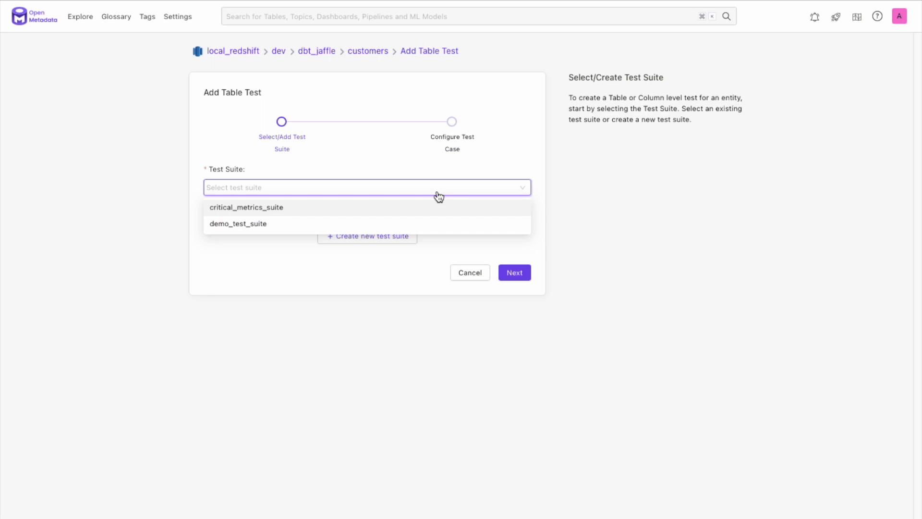
{"action": "left_click", "coordinate": [513, 272]}
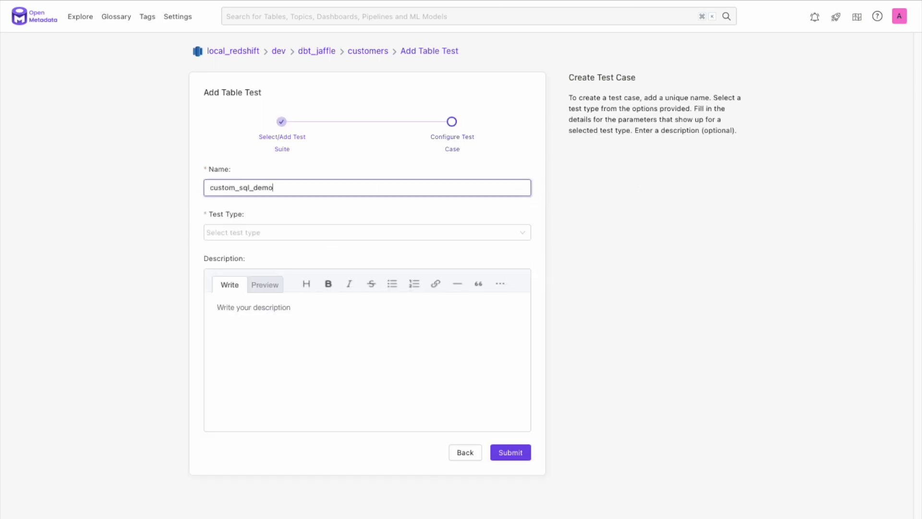
{"action": "left_click", "coordinate": [366, 231]}
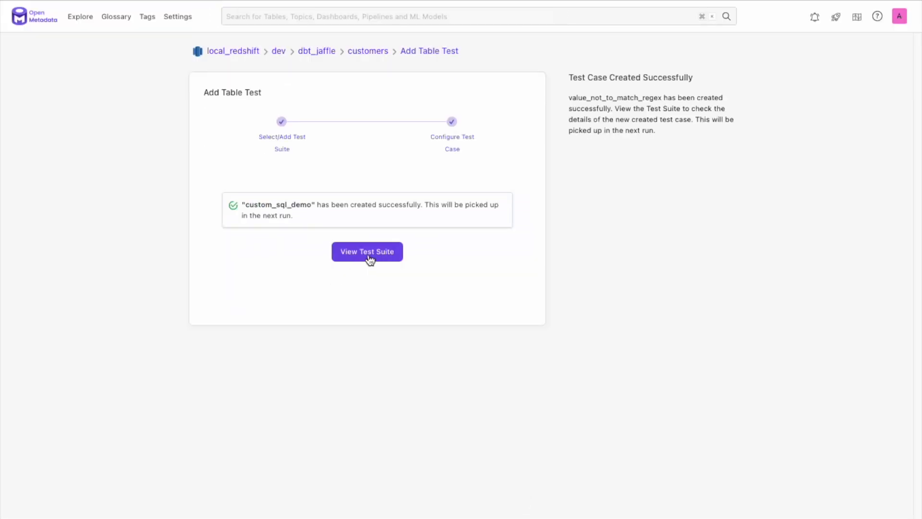
- Run the demo test suite pipeline, return to its test case results and dismiss the What's new dialog
{"action": "left_click", "coordinate": [367, 251]}
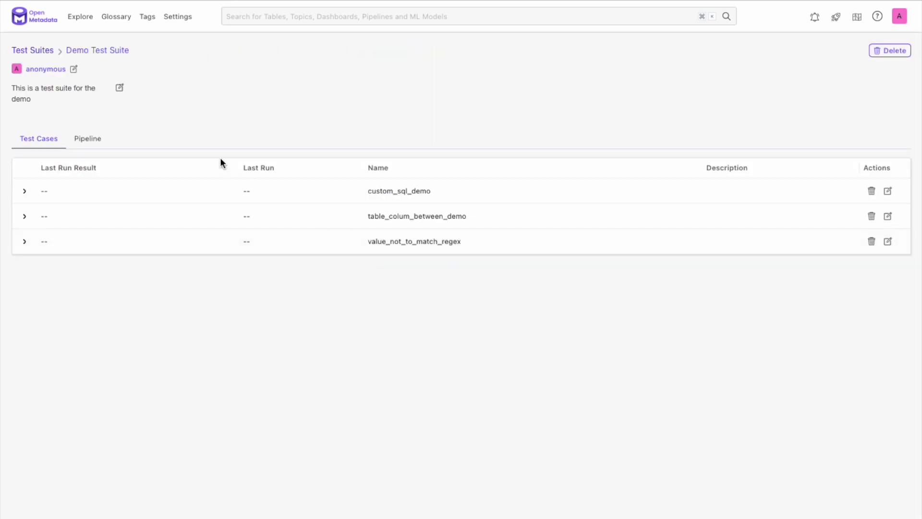
{"action": "mouse_move", "coordinate": [293, 182]}
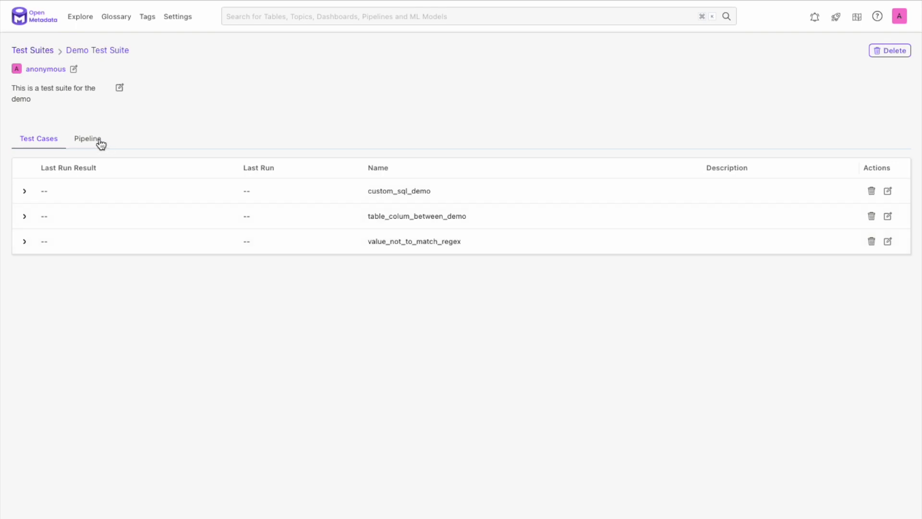
{"action": "left_click", "coordinate": [88, 139]}
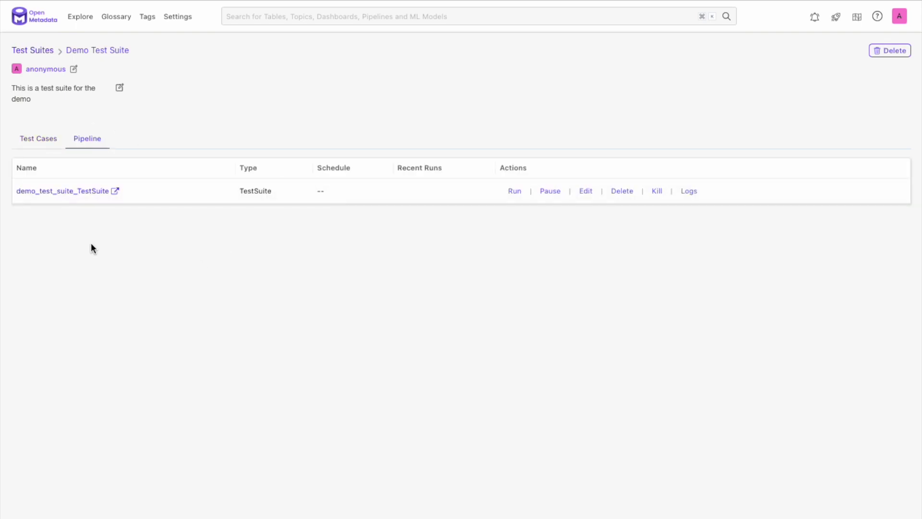
{"action": "mouse_move", "coordinate": [514, 190]}
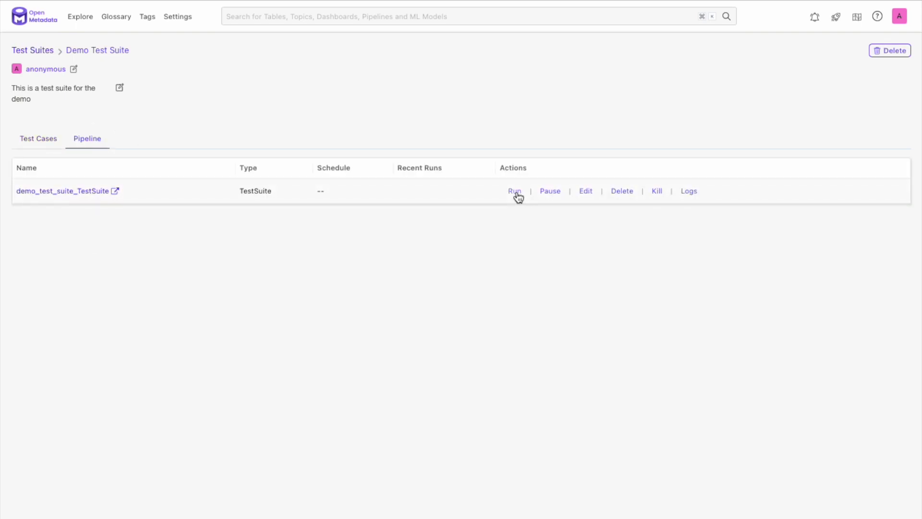
{"action": "left_click", "coordinate": [514, 190]}
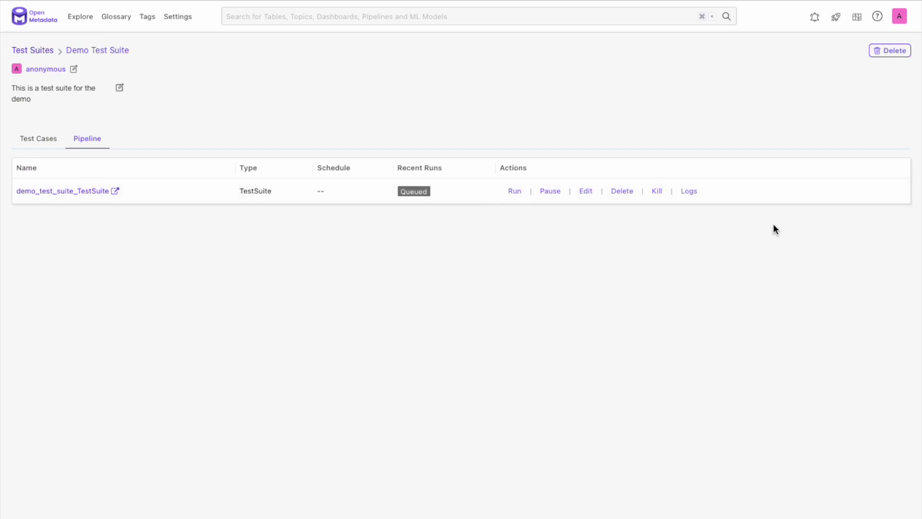
{"action": "left_click", "coordinate": [514, 190]}
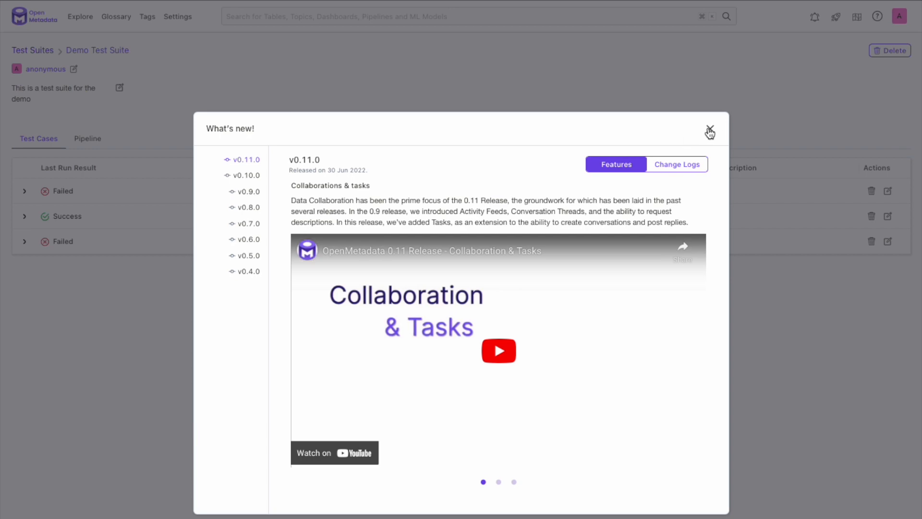
{"action": "left_click", "coordinate": [711, 129]}
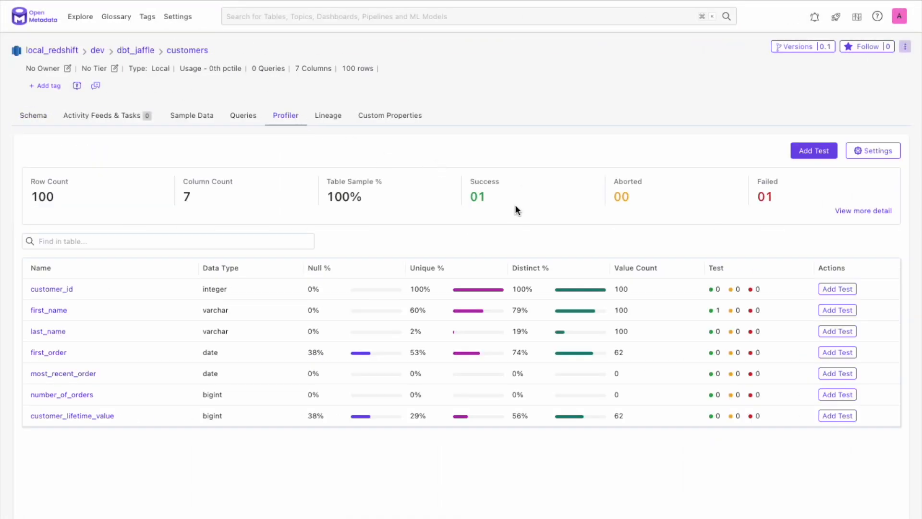
{"action": "mouse_move", "coordinate": [697, 203]}
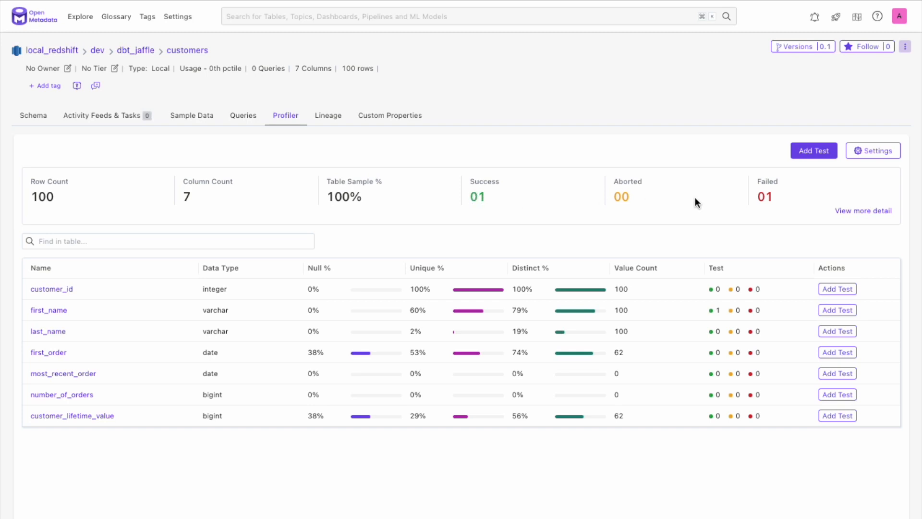
{"action": "mouse_move", "coordinate": [786, 210]}
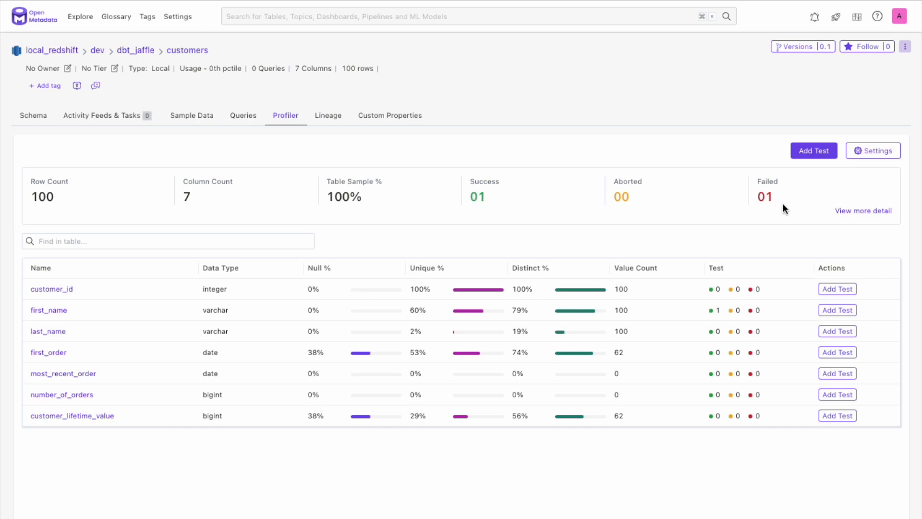
{"action": "mouse_move", "coordinate": [807, 270]}
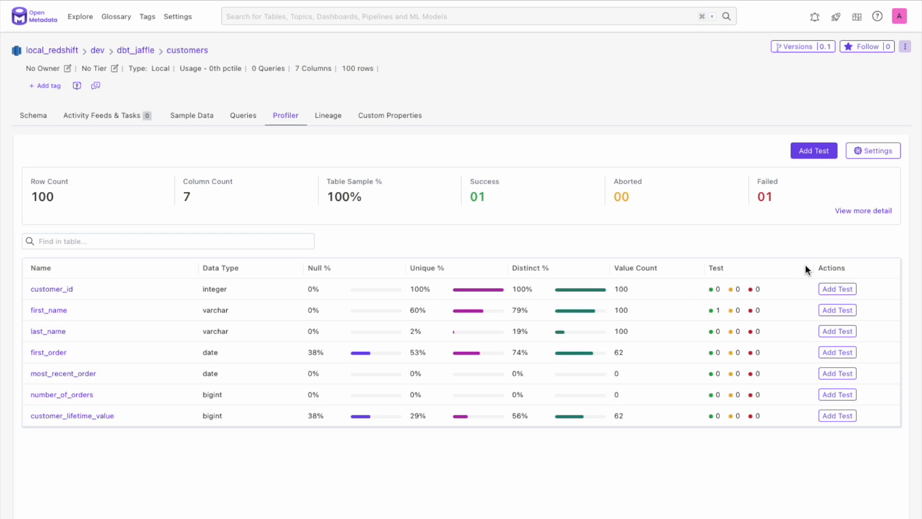
{"action": "mouse_move", "coordinate": [863, 211]}
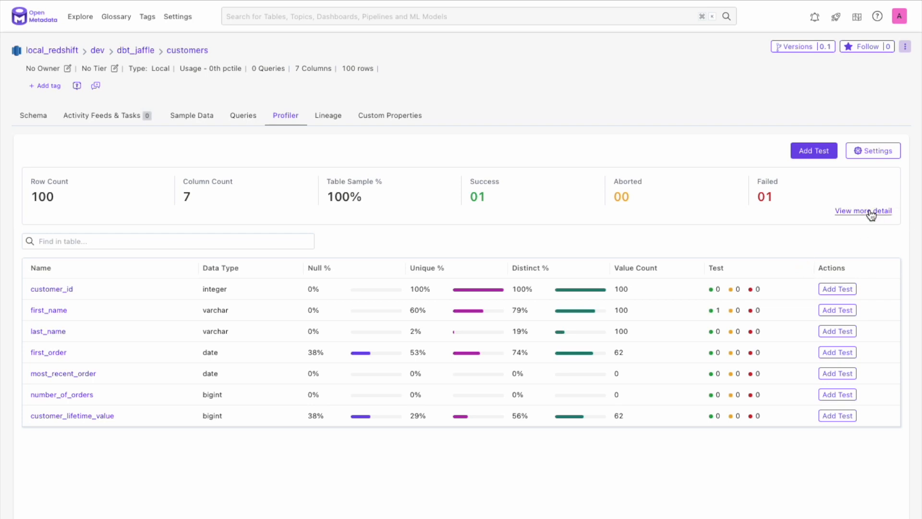
{"action": "left_click", "coordinate": [863, 211]}
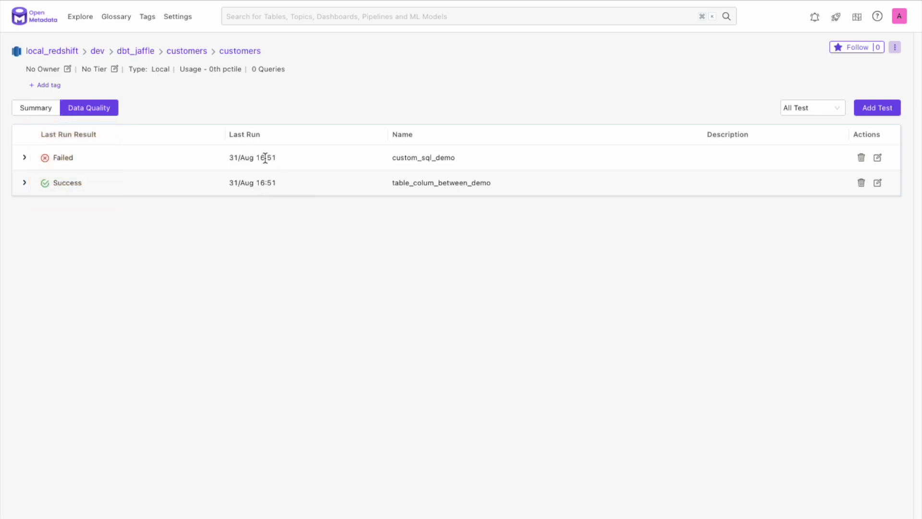
{"action": "left_click", "coordinate": [24, 156]}
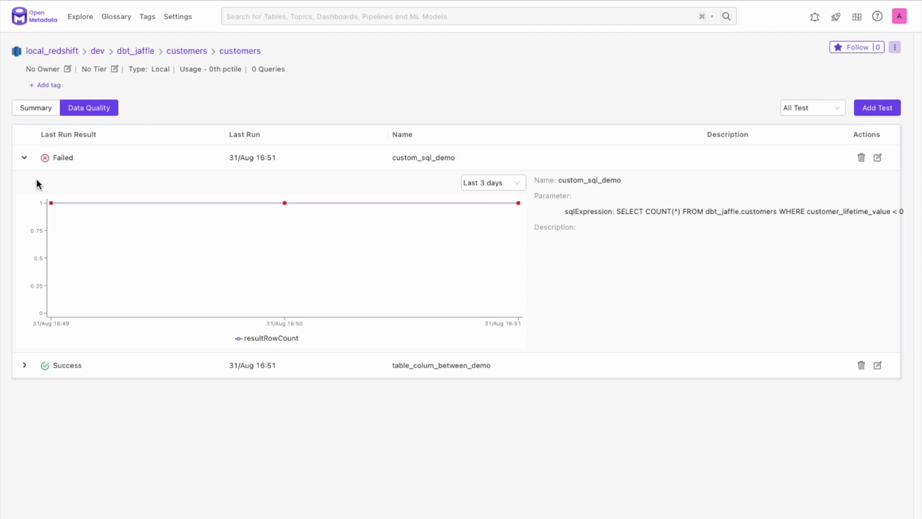
{"action": "mouse_move", "coordinate": [37, 112]}
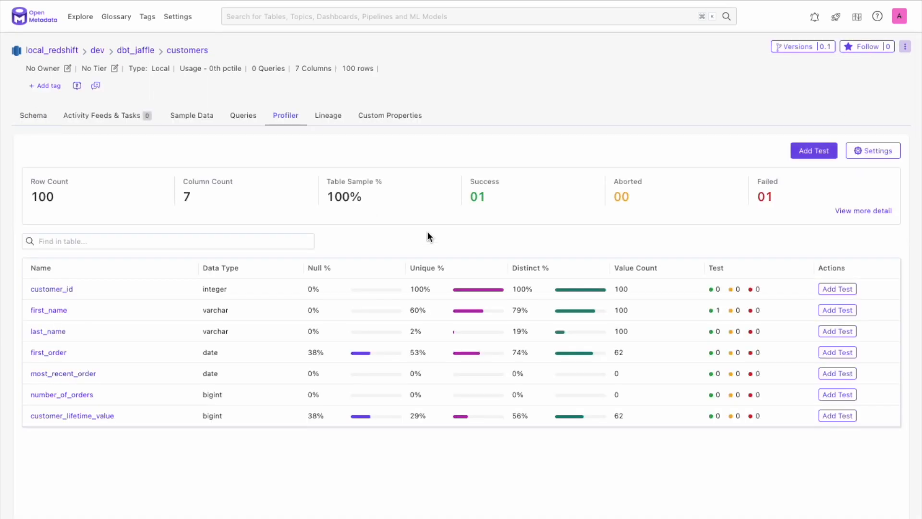
- View first_name's passing value_not_to_match_regex test, then head to the administration settings
{"action": "left_click", "coordinate": [49, 310]}
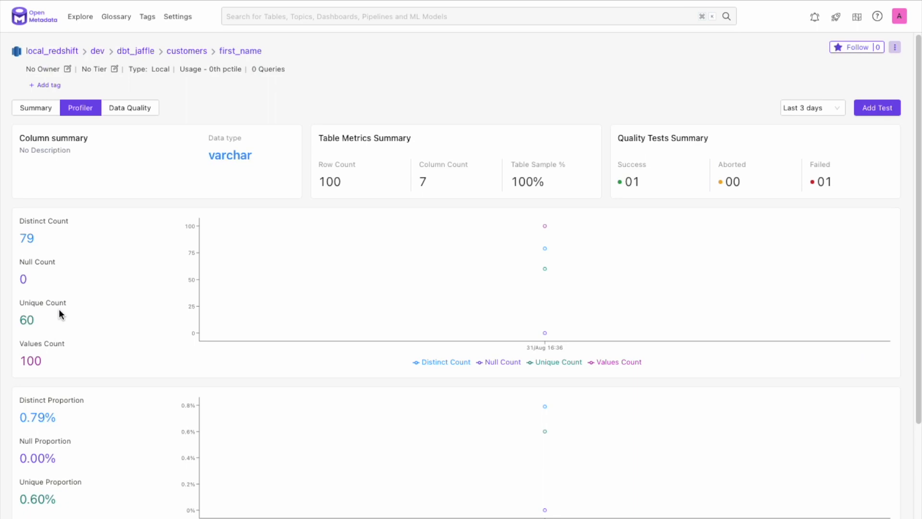
{"action": "mouse_move", "coordinate": [129, 107]}
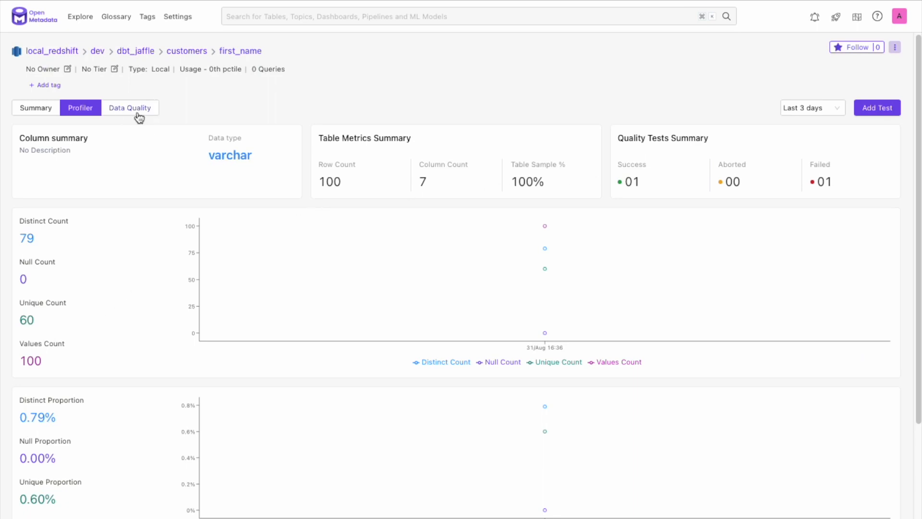
{"action": "left_click", "coordinate": [129, 107]}
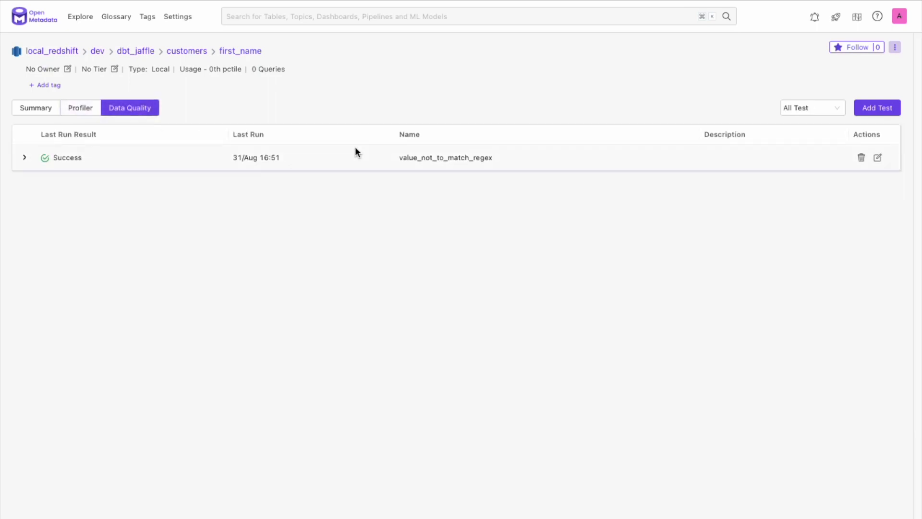
{"action": "left_click", "coordinate": [178, 16]}
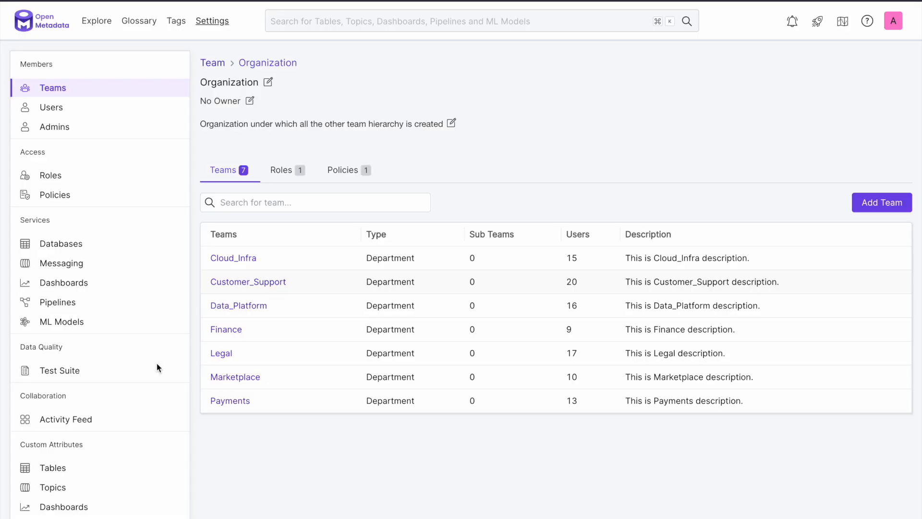
- Reach the Slack integration page, which reports no Slack connections yet
{"action": "scroll", "scroll_direction": "down", "scroll_amount": 3}
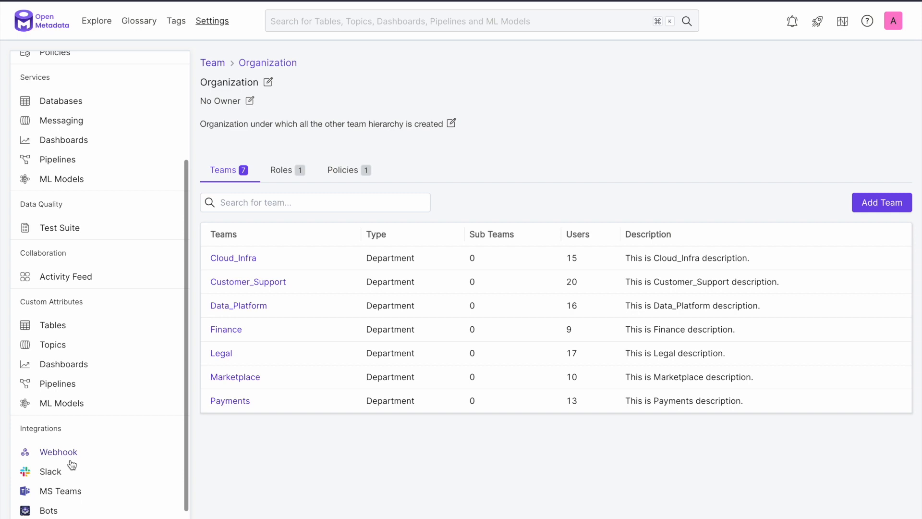
{"action": "left_click", "coordinate": [51, 471]}
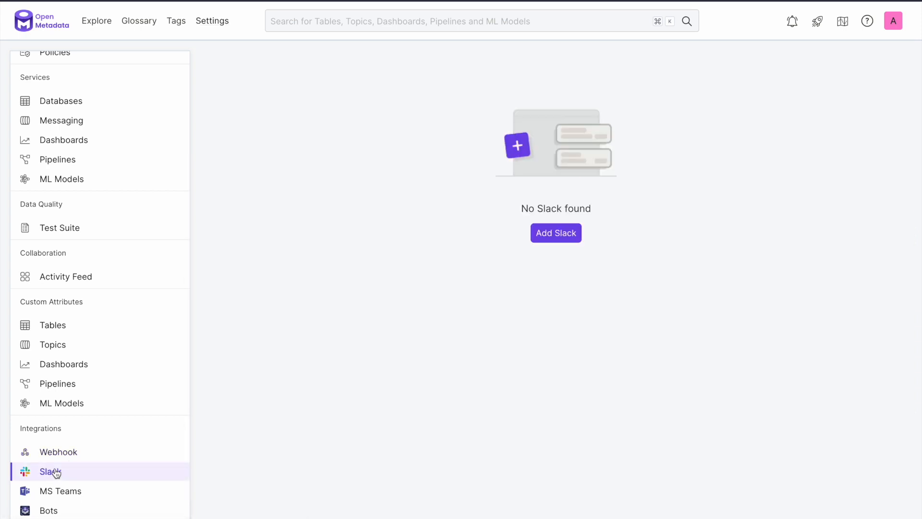
{"action": "mouse_move", "coordinate": [521, 243]}
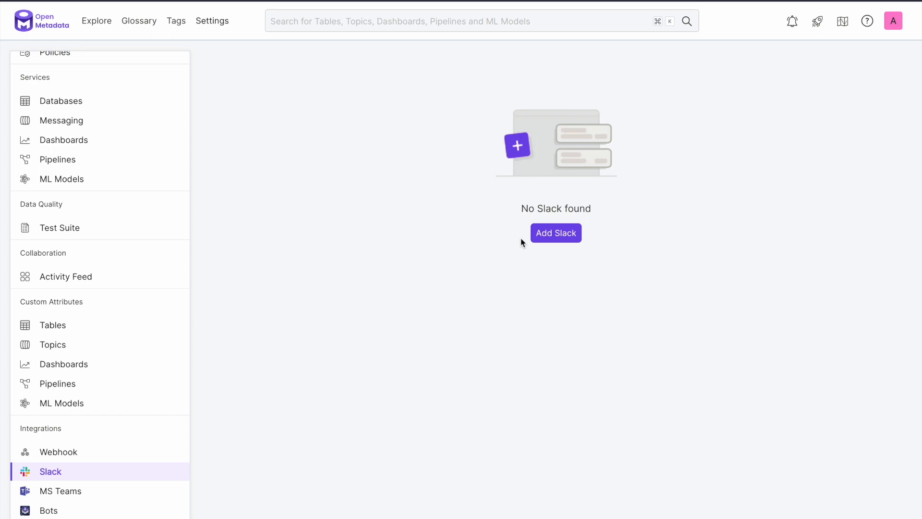
{"action": "mouse_move", "coordinate": [535, 240]}
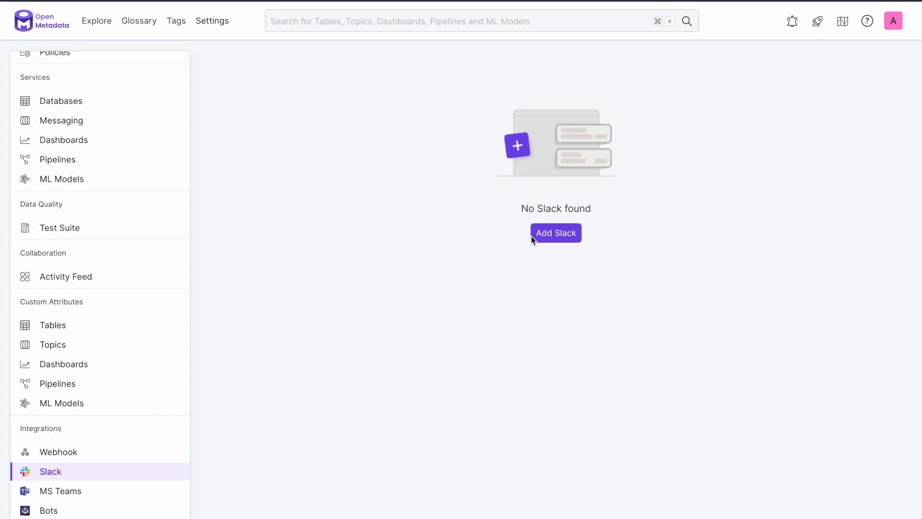
- Start webhook slack-1 with a description and the hooks.slack.com endpoint URL
{"action": "left_click", "coordinate": [555, 232]}
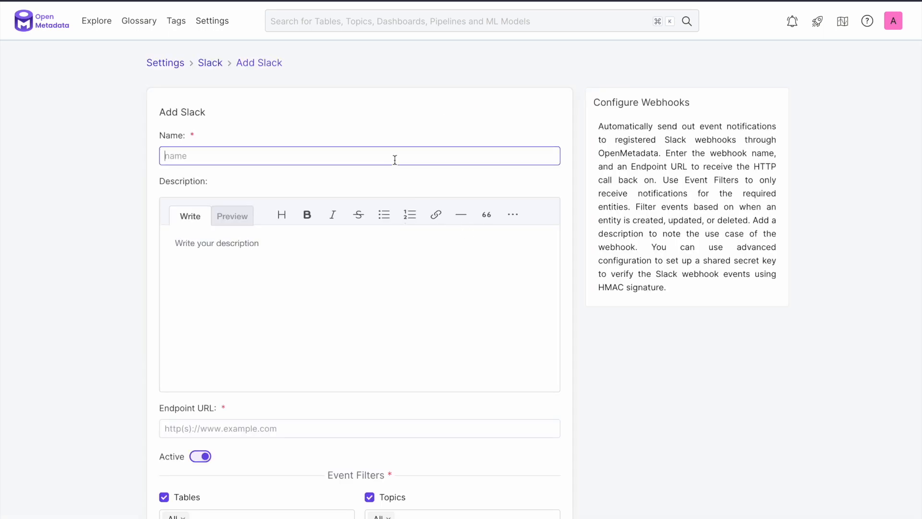
{"action": "type", "text": "slack-1"}
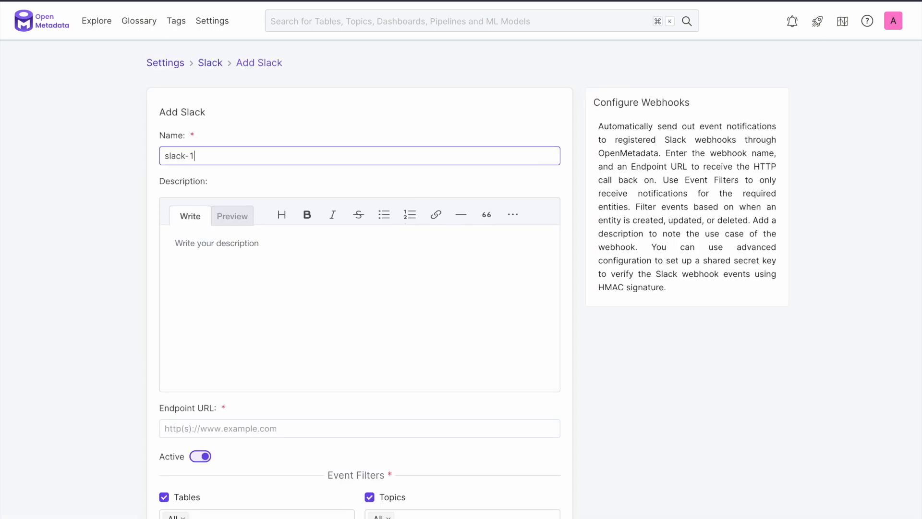
{"action": "type", "text": "desc"}
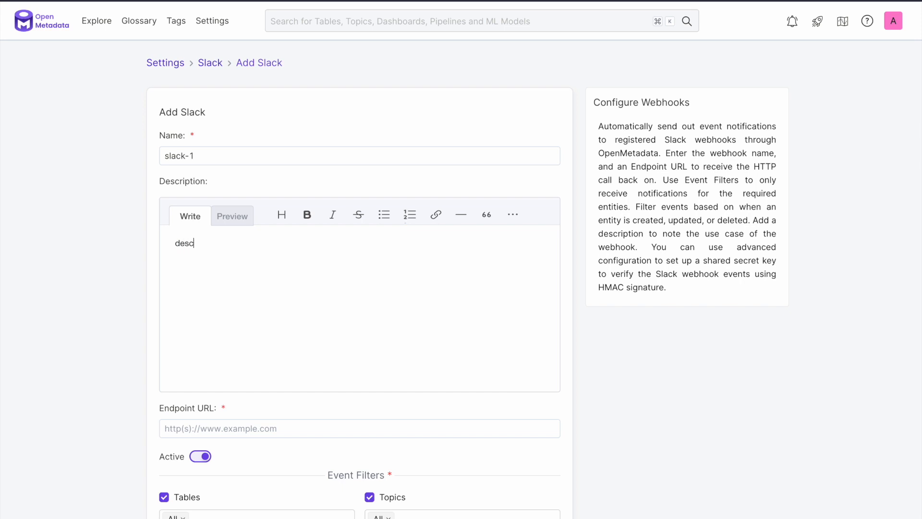
{"action": "type", "text": "ription"}
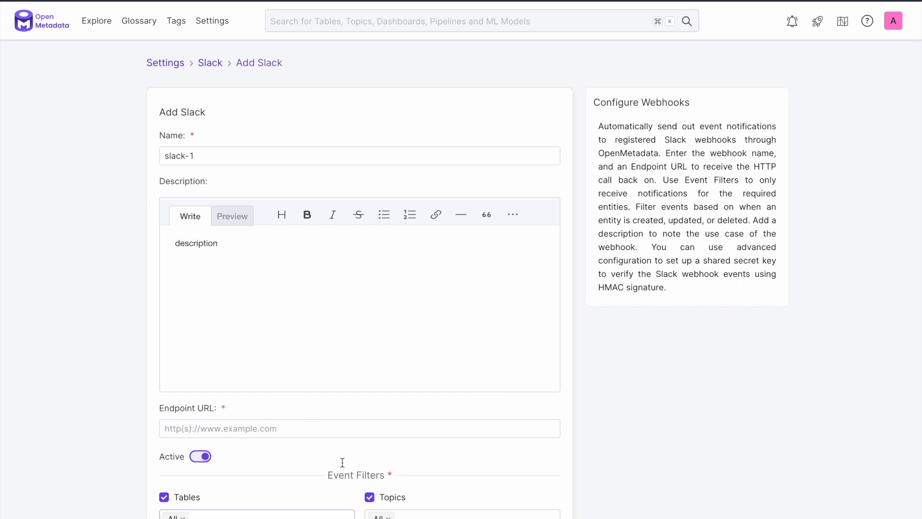
{"action": "scroll", "scroll_direction": "down", "scroll_amount": 3}
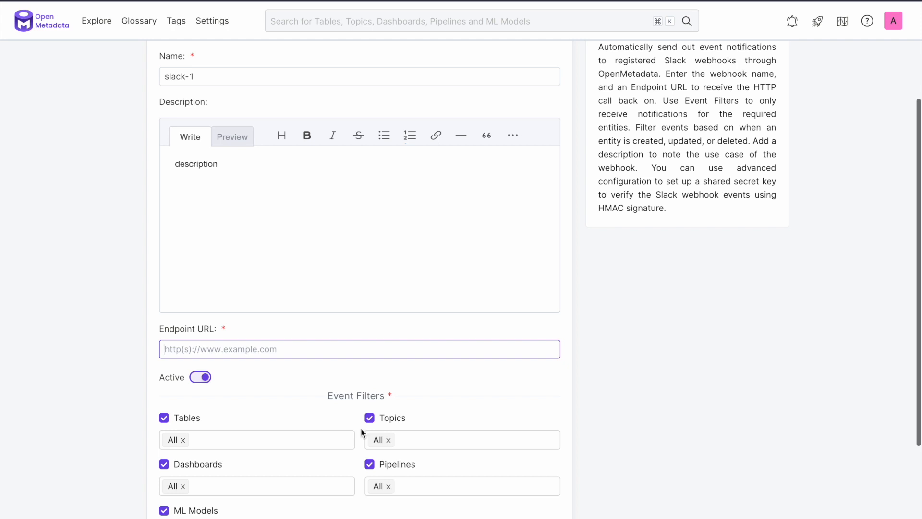
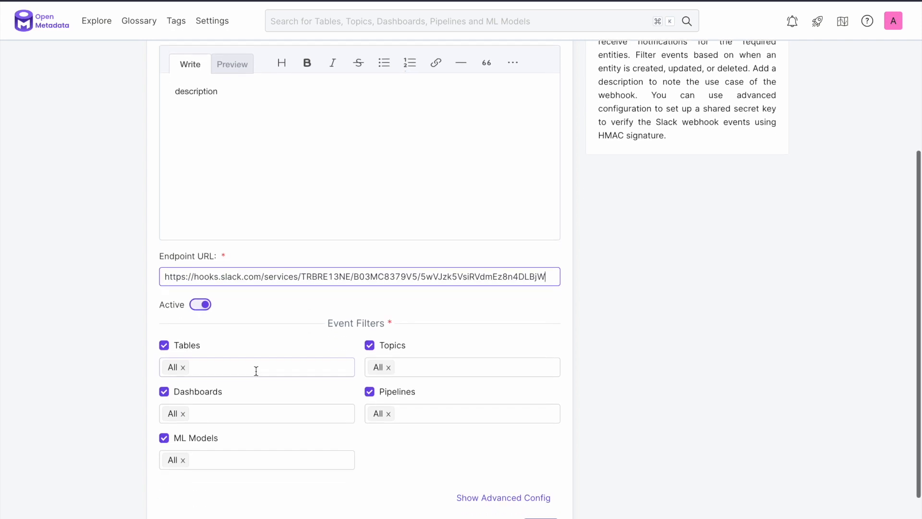
- Limit Tables events to Entity Created and Entity Updated and save slack-1
{"action": "left_click", "coordinate": [255, 366]}
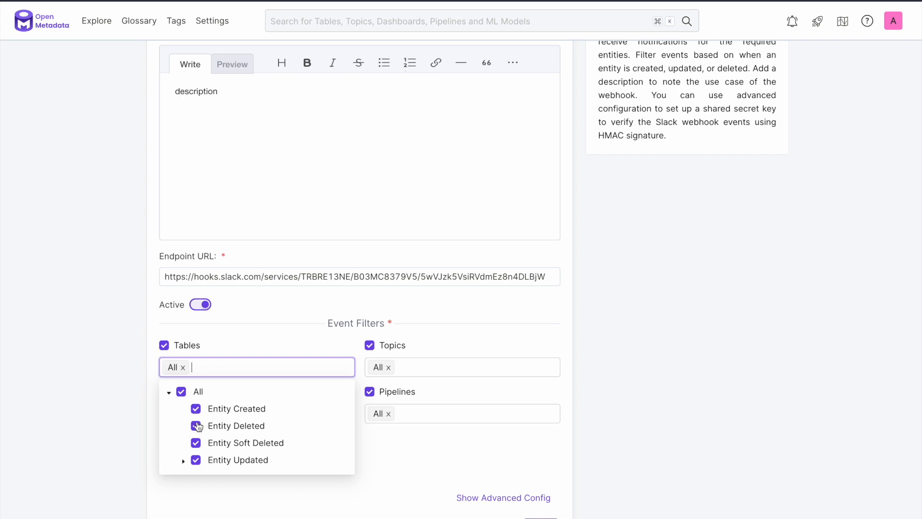
{"action": "left_click", "coordinate": [196, 425]}
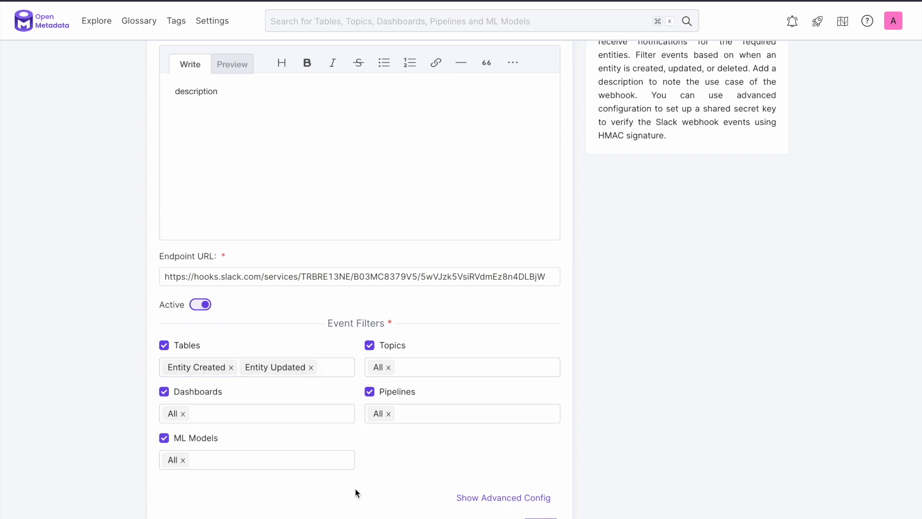
{"action": "scroll", "scroll_direction": "down", "scroll_amount": 3}
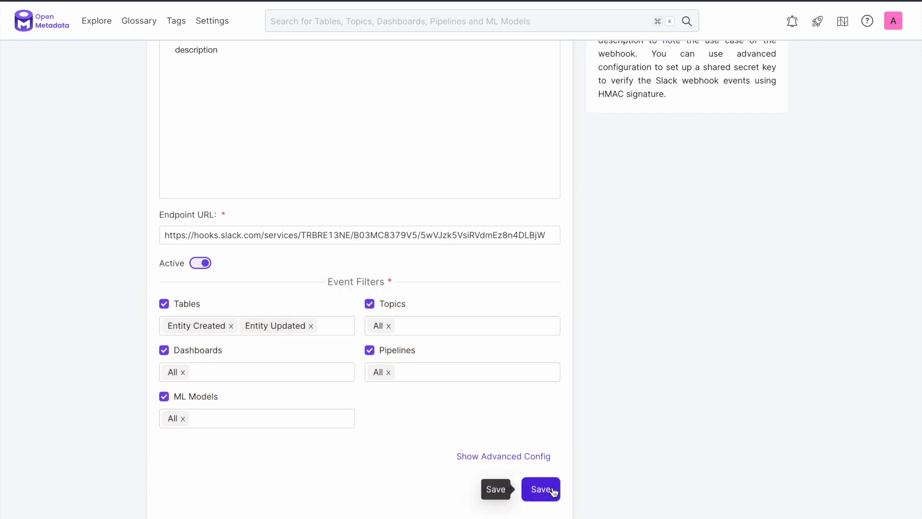
{"action": "left_click", "coordinate": [539, 488]}
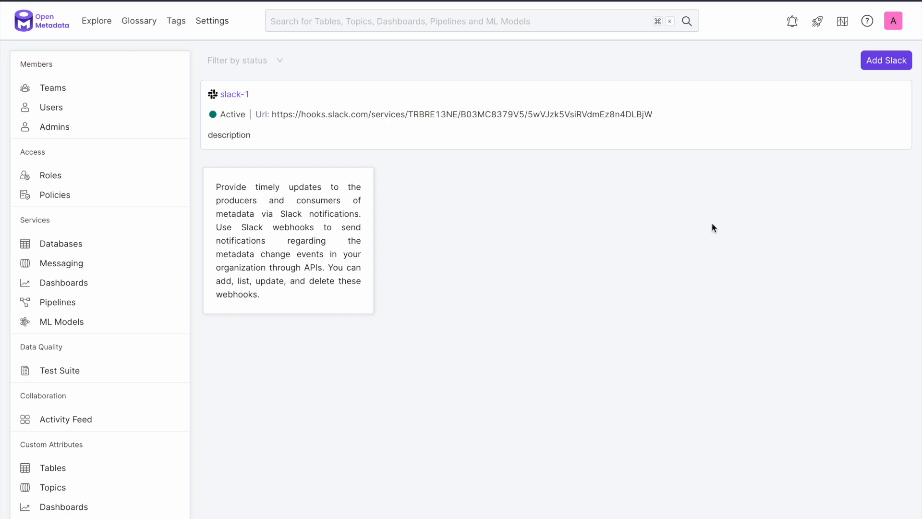
{"action": "mouse_move", "coordinate": [789, 166]}
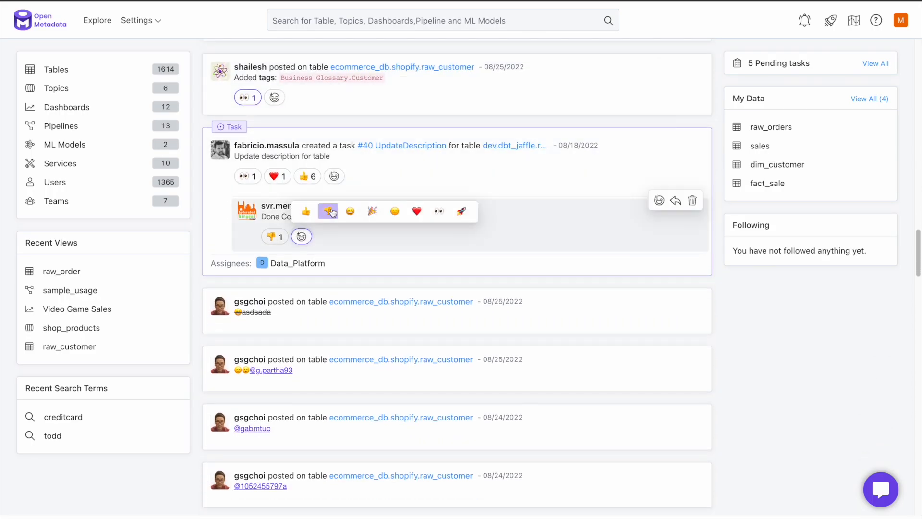
- Browse the home activity feed's pipeline and table announcements, tag task and posts
{"action": "left_click", "coordinate": [328, 211]}
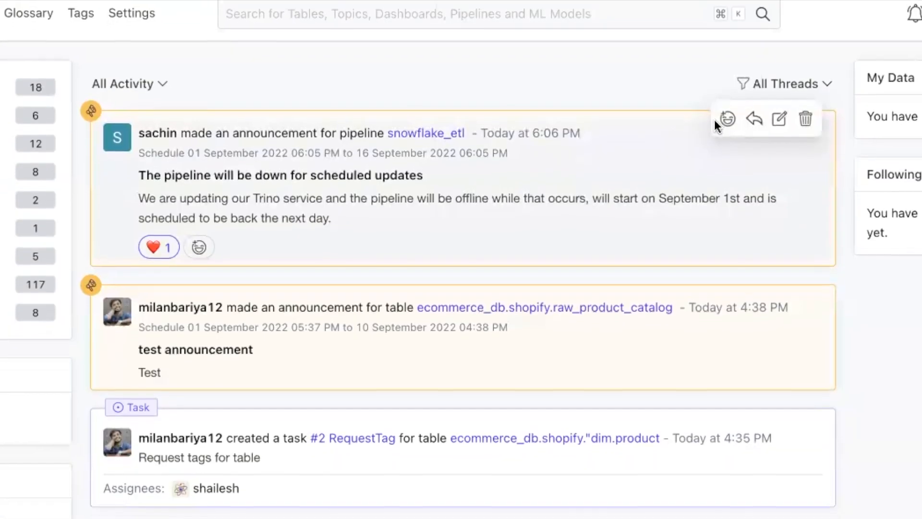
{"action": "scroll", "scroll_direction": "down", "scroll_amount": 3}
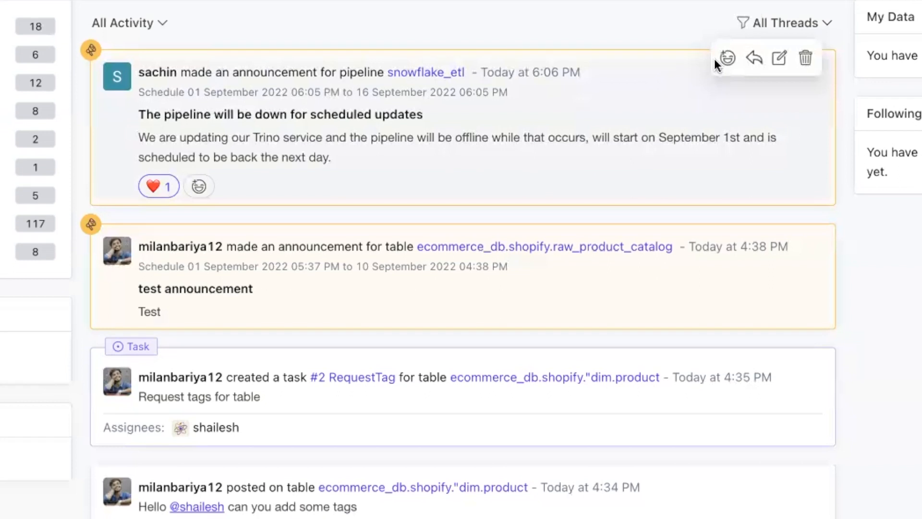
{"action": "scroll", "scroll_direction": "down", "scroll_amount": 3}
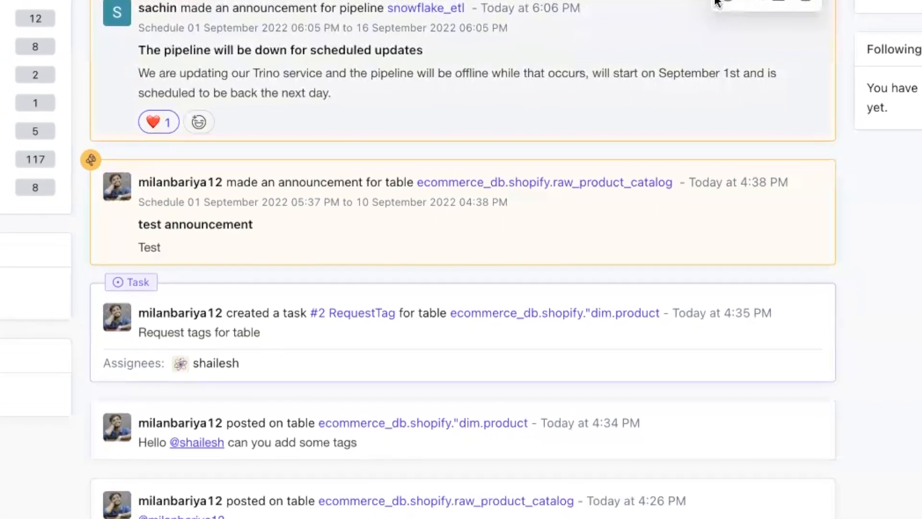
{"action": "scroll", "scroll_direction": "down", "scroll_amount": 3}
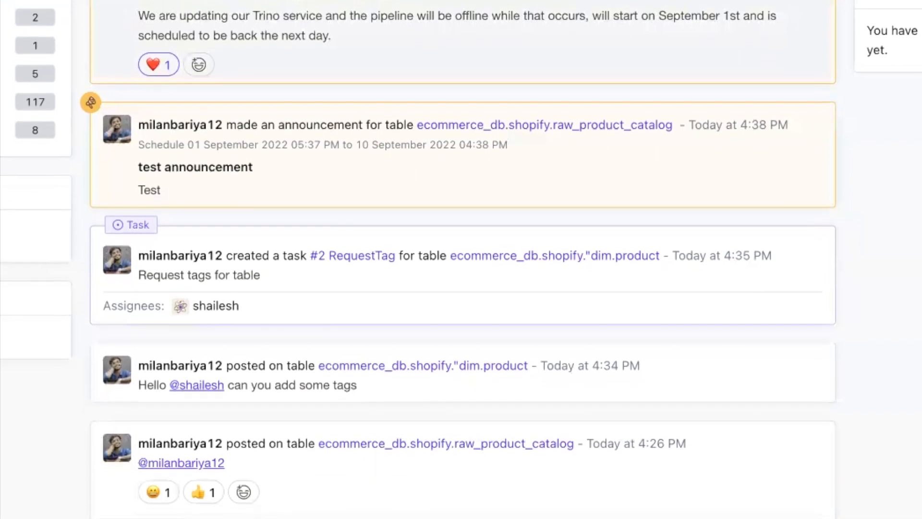
{"action": "scroll", "scroll_direction": "up", "scroll_amount": 3}
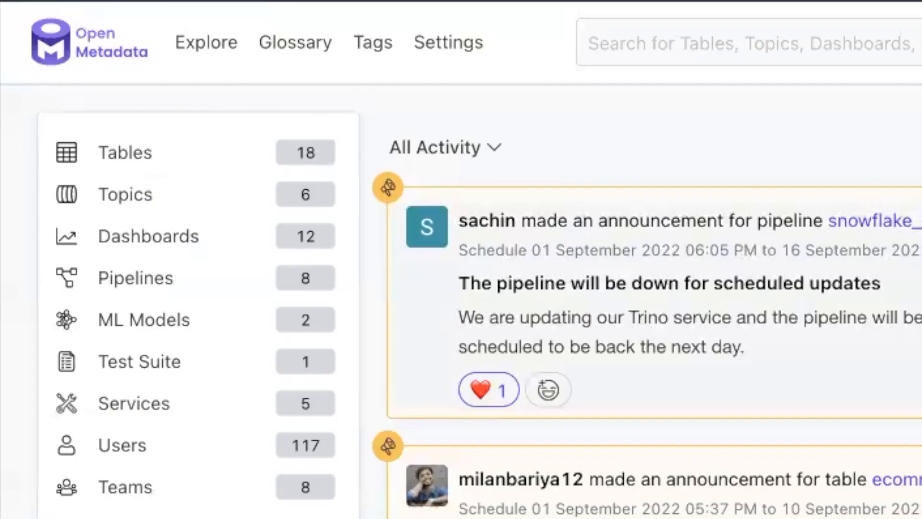
{"action": "mouse_move", "coordinate": [148, 236]}
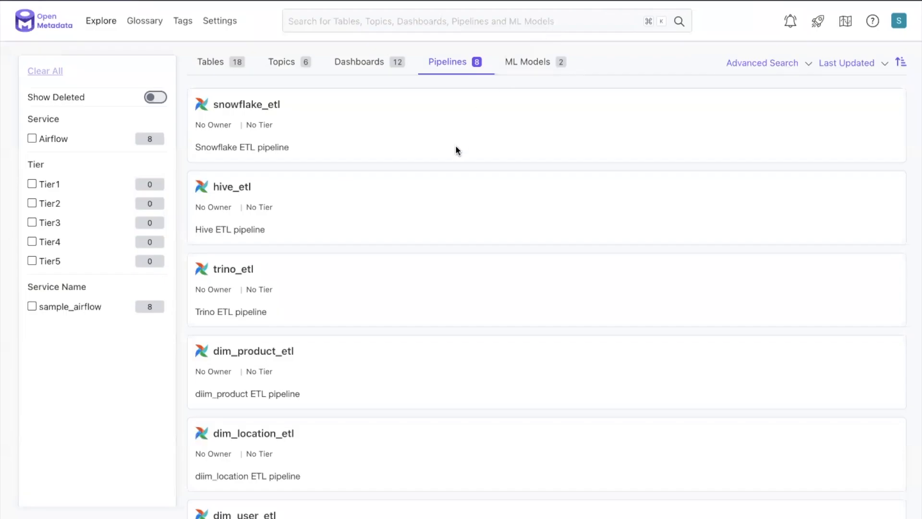
{"action": "mouse_move", "coordinate": [460, 128]}
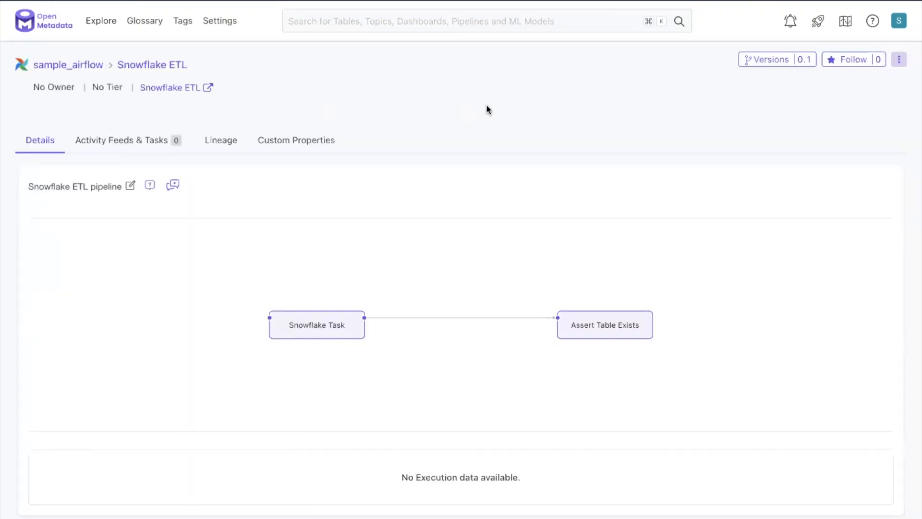
{"action": "mouse_move", "coordinate": [913, 11]}
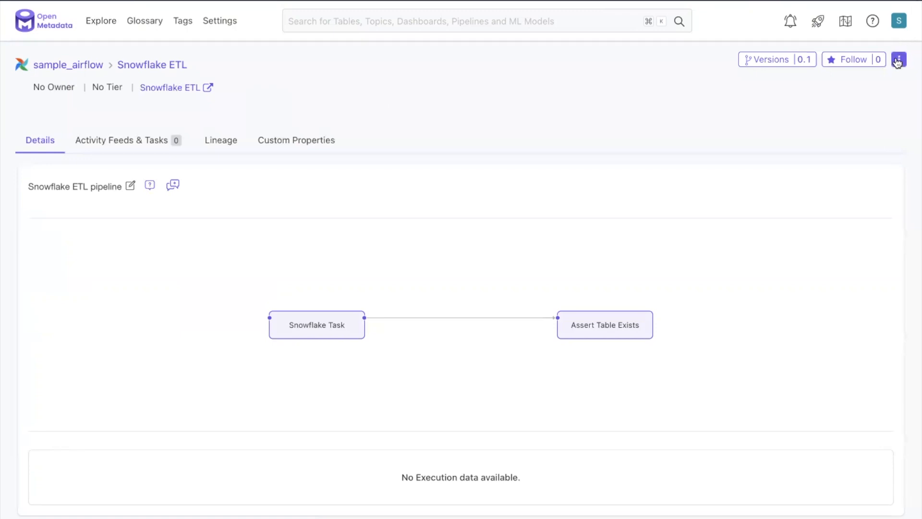
- Show the Snowflake ETL pipeline's empty announcements panel from its more-actions menu
{"action": "left_click", "coordinate": [897, 59]}
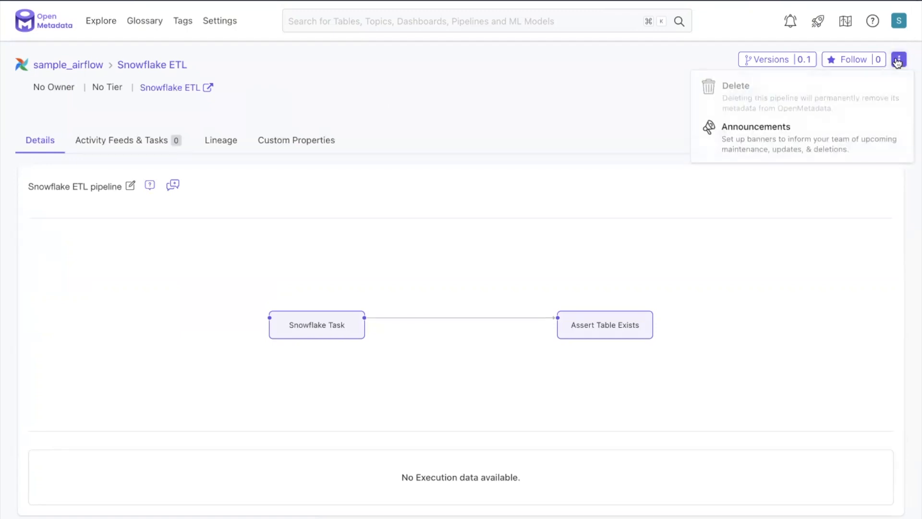
{"action": "mouse_move", "coordinate": [804, 143]}
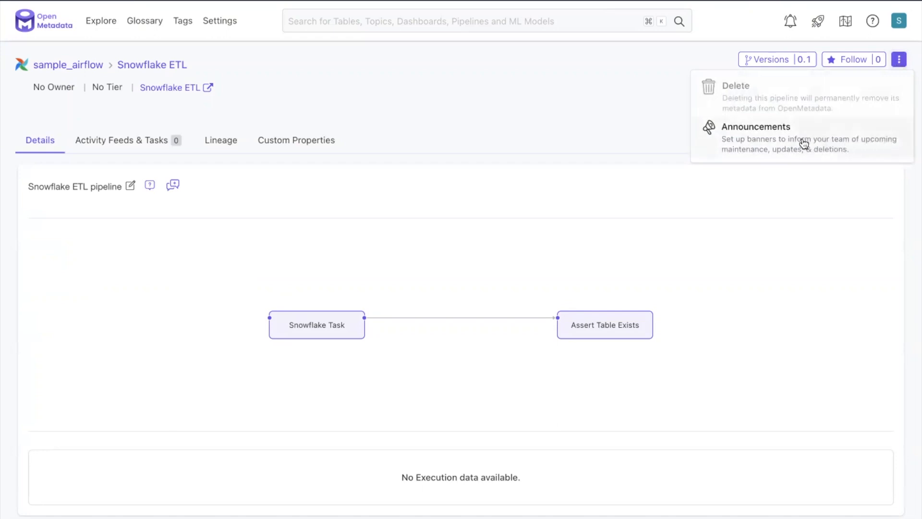
{"action": "left_click", "coordinate": [755, 127]}
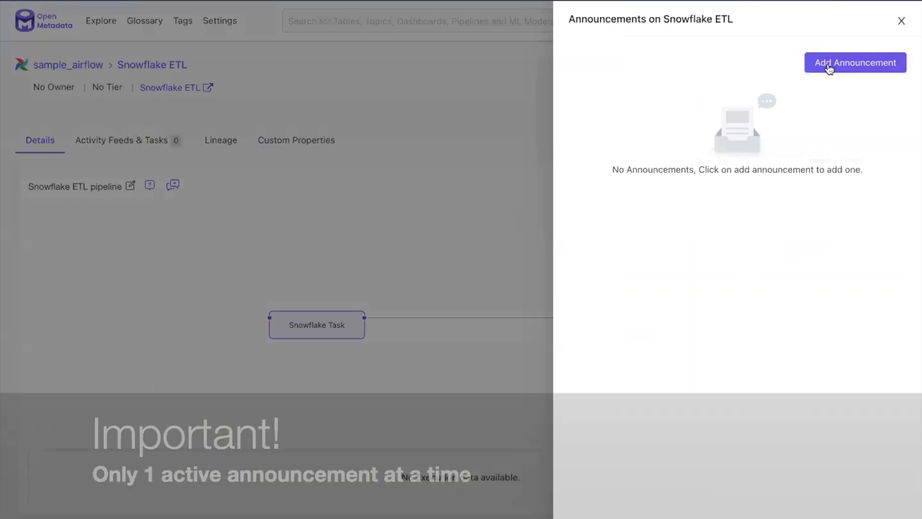
- Submit 'The pipeline will be down for scheduled updates', 1–16 September, noting the Trino service update
{"action": "left_click", "coordinate": [855, 62]}
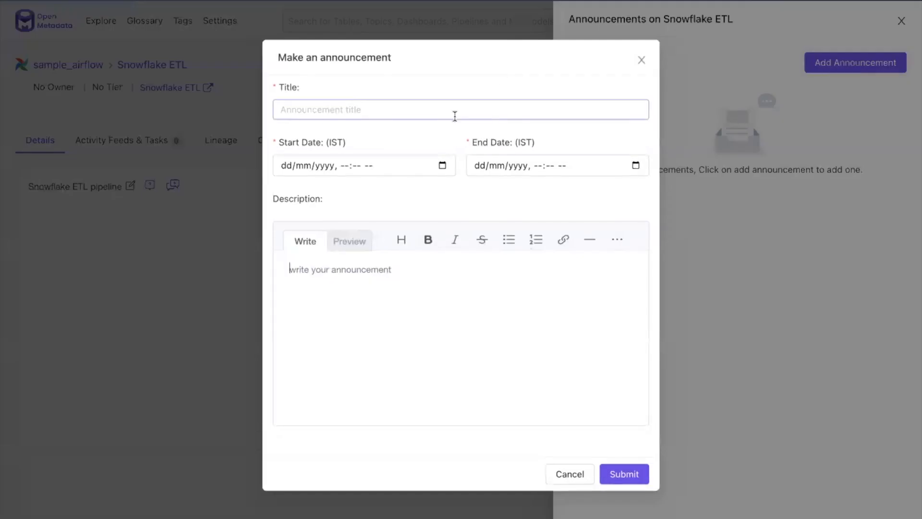
{"action": "type", "text": "The pipeline will be down for scheduled updates"}
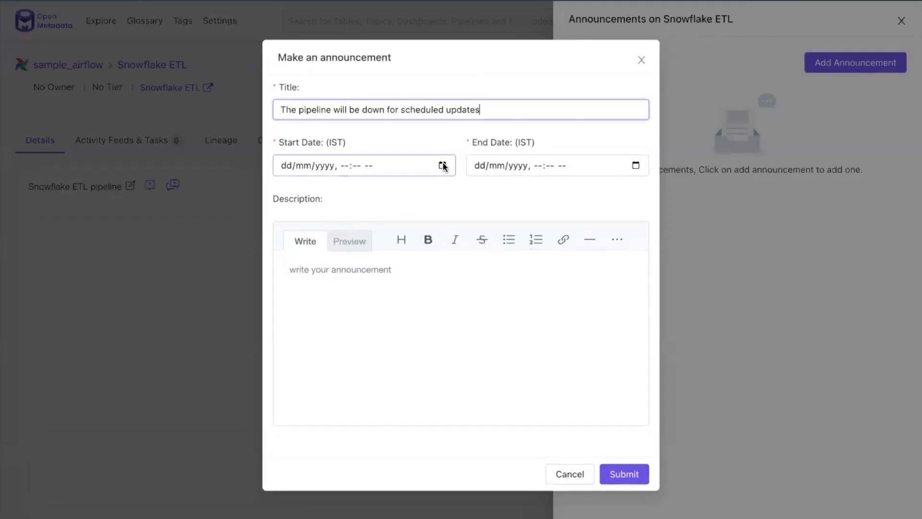
{"action": "left_click", "coordinate": [441, 165]}
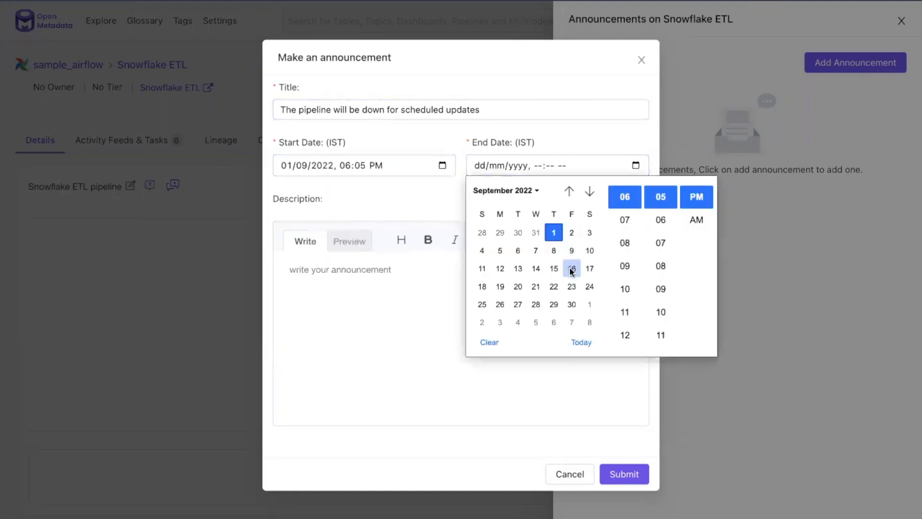
{"action": "left_click", "coordinate": [571, 267]}
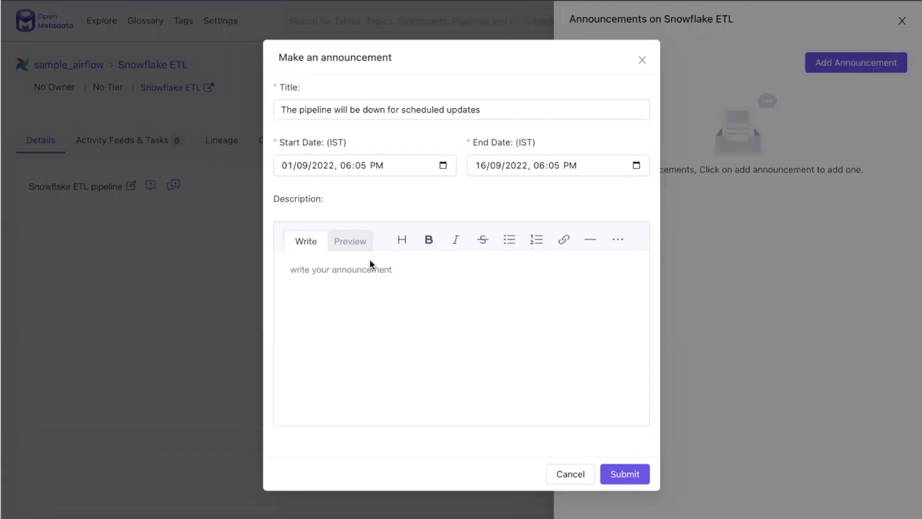
{"action": "type", "text": "We are updating our Trino service and the pipeline will be offline while that occurs, will start on September 1st and is scheduled to be back the next day."}
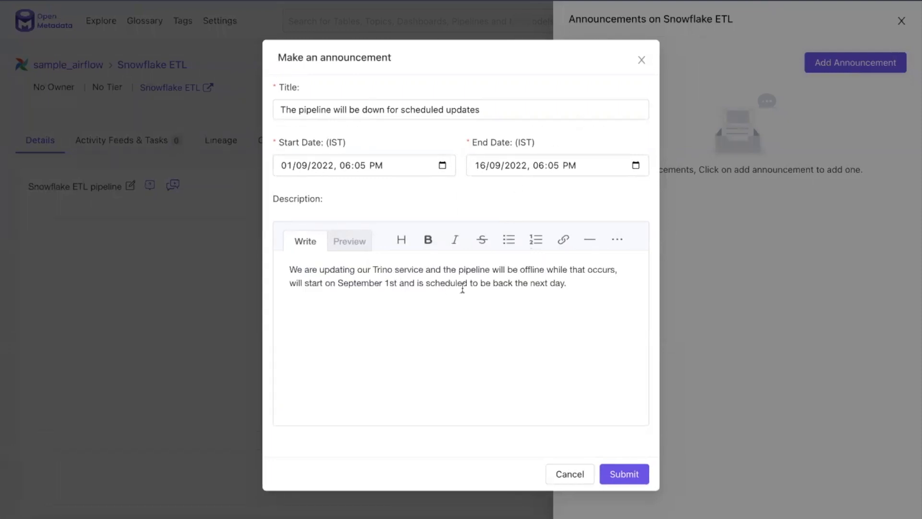
{"action": "left_click", "coordinate": [623, 473]}
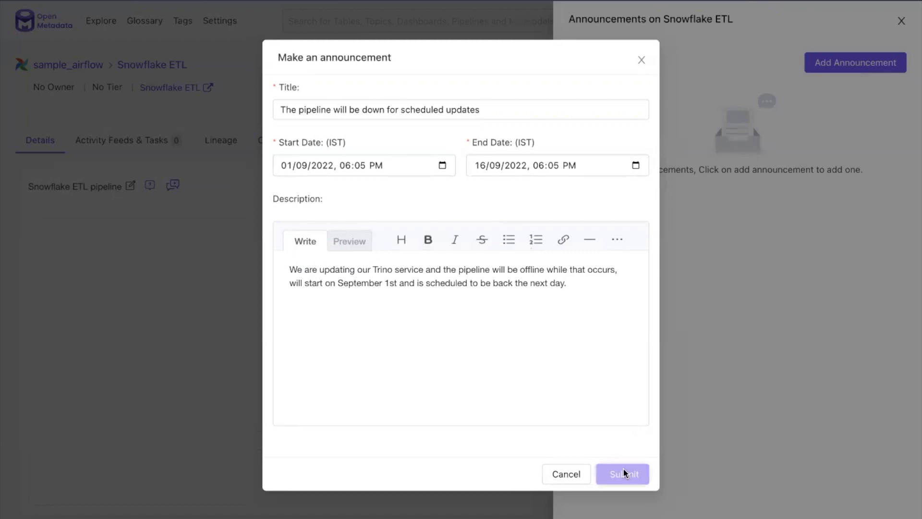
{"action": "left_click", "coordinate": [622, 473]}
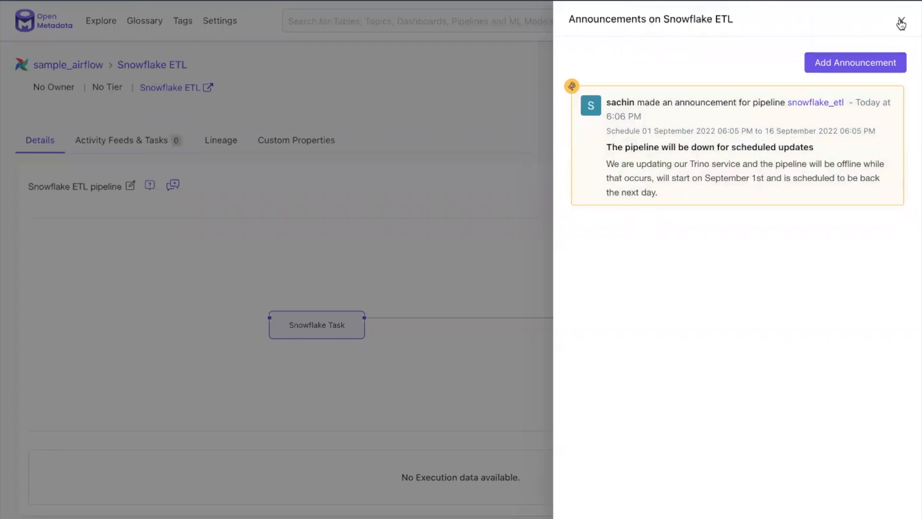
- Reply 'Thanks for the update' on the Snowflake ETL announcement thread from the home feed
{"action": "left_click", "coordinate": [901, 23]}
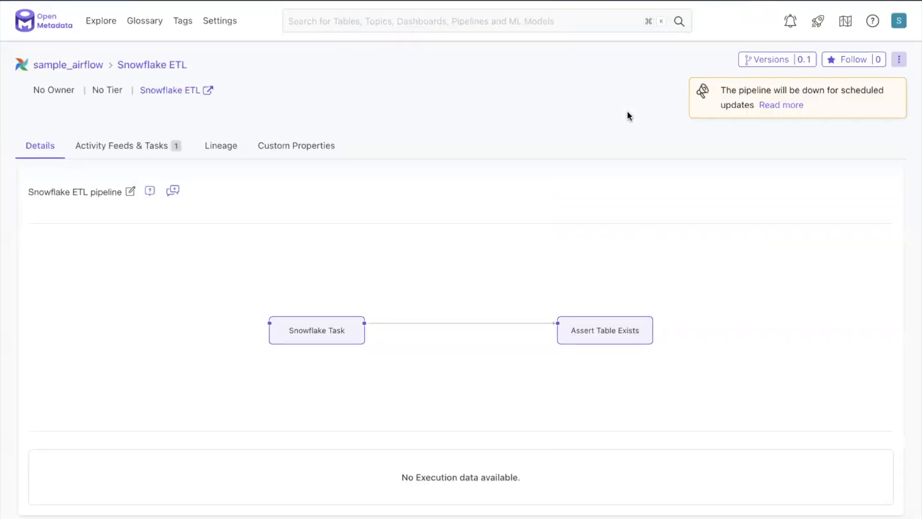
{"action": "mouse_move", "coordinate": [776, 94]}
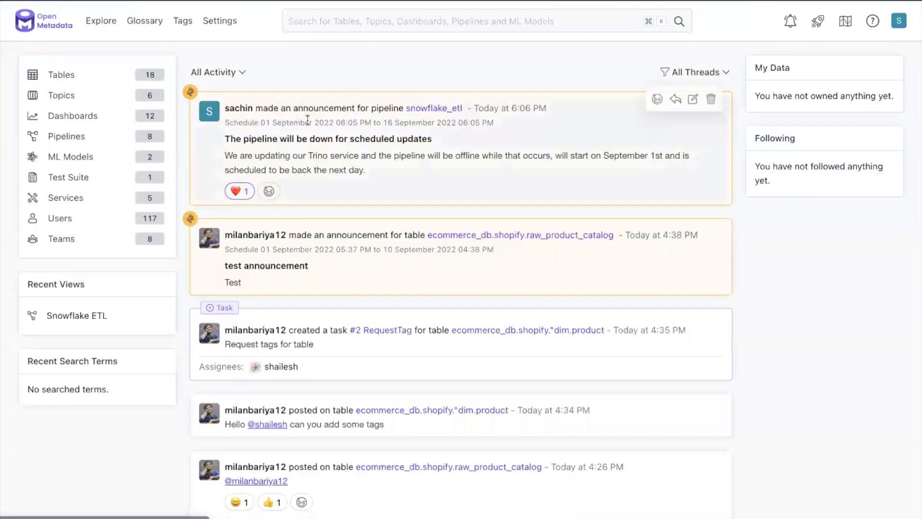
{"action": "left_click", "coordinate": [675, 99]}
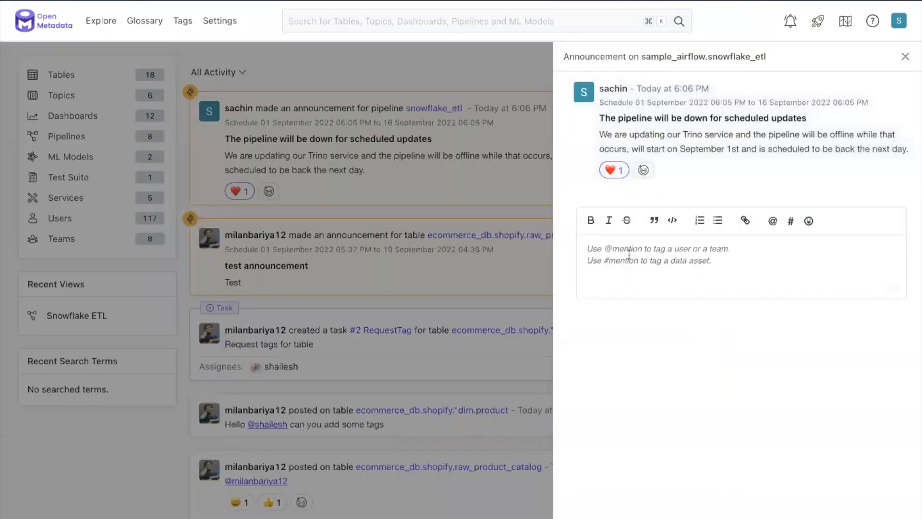
{"action": "type", "text": "Th"}
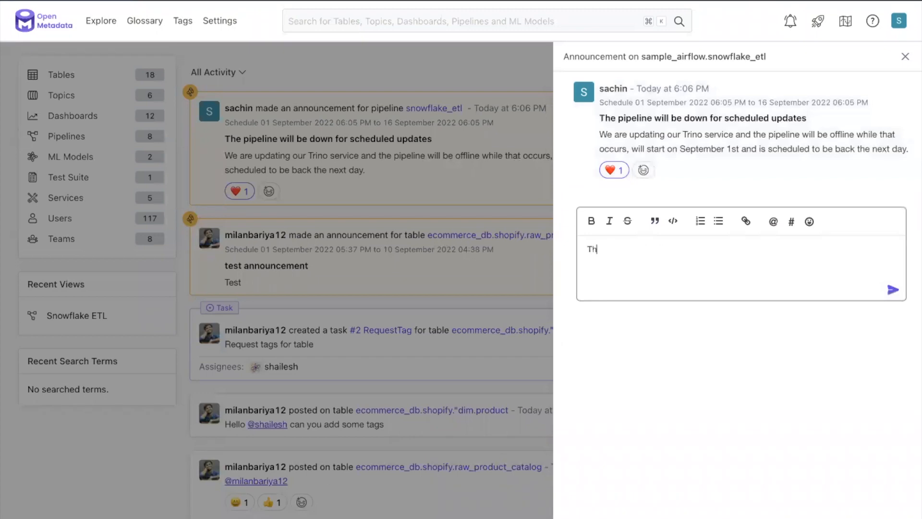
{"action": "type", "text": "anks for th"}
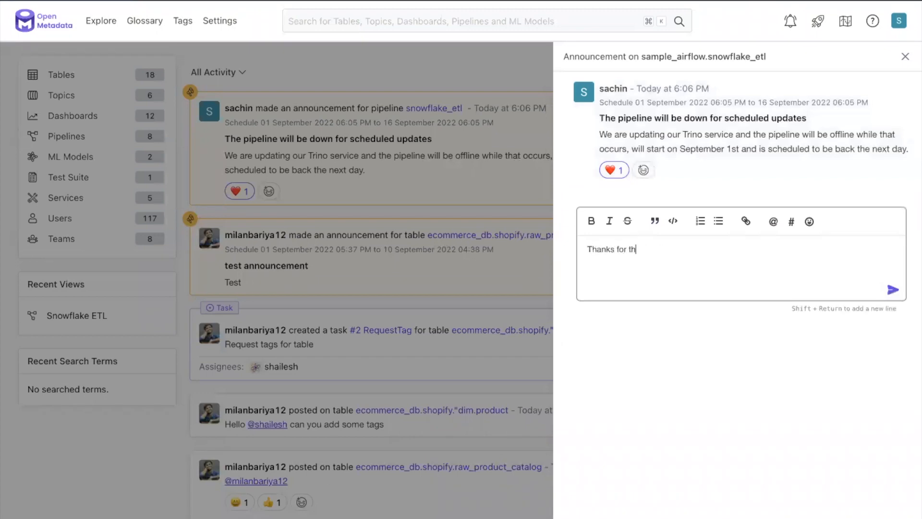
{"action": "type", "text": "e update!"}
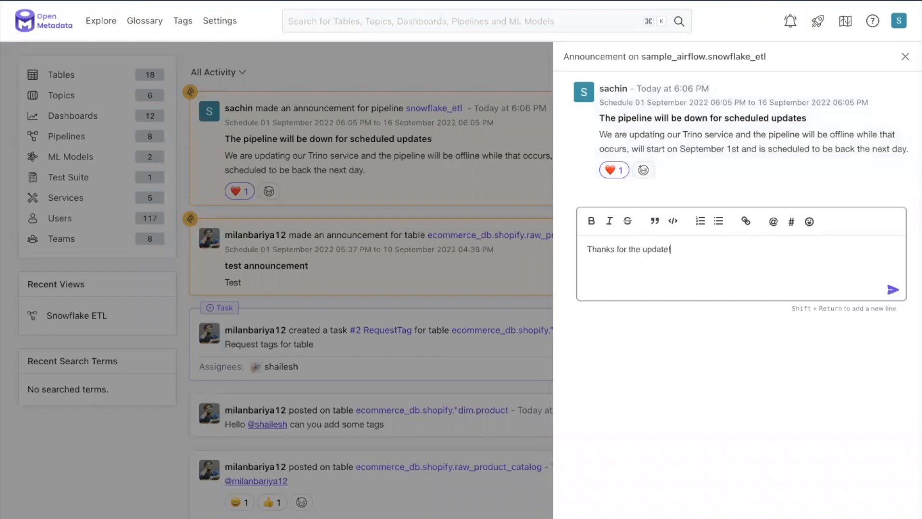
{"action": "left_click", "coordinate": [891, 289]}
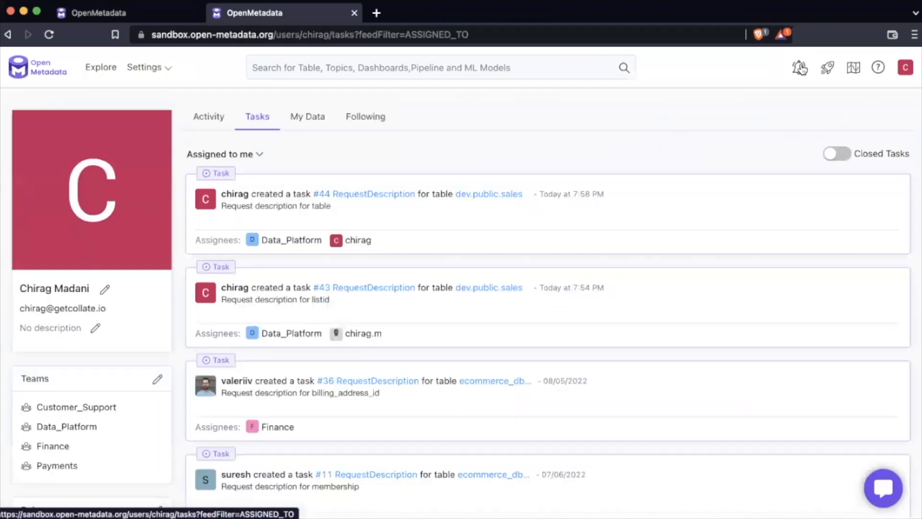
{"action": "mouse_move", "coordinate": [518, 224]}
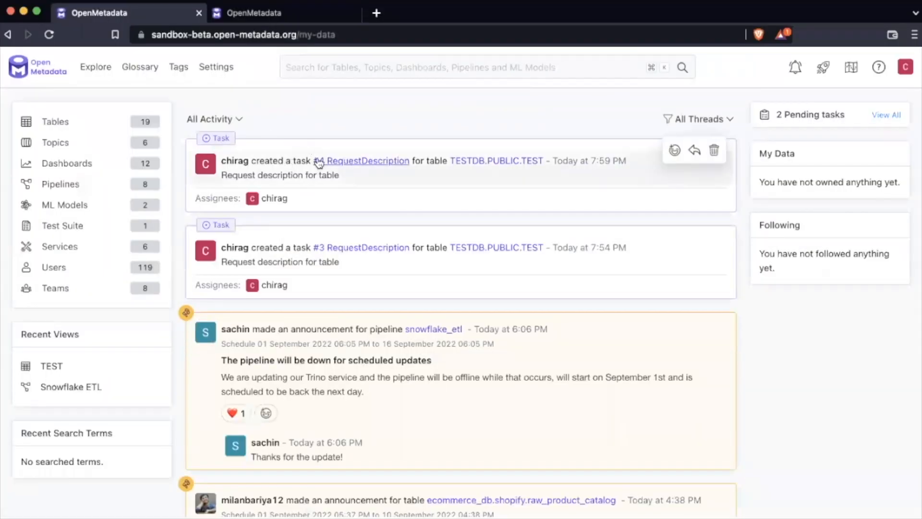
{"action": "mouse_move", "coordinate": [618, 107]}
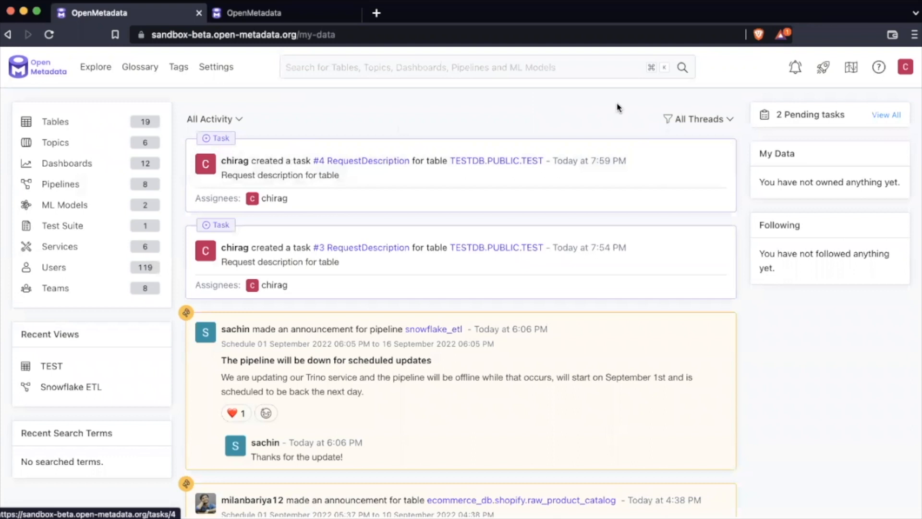
{"action": "mouse_move", "coordinate": [633, 104]}
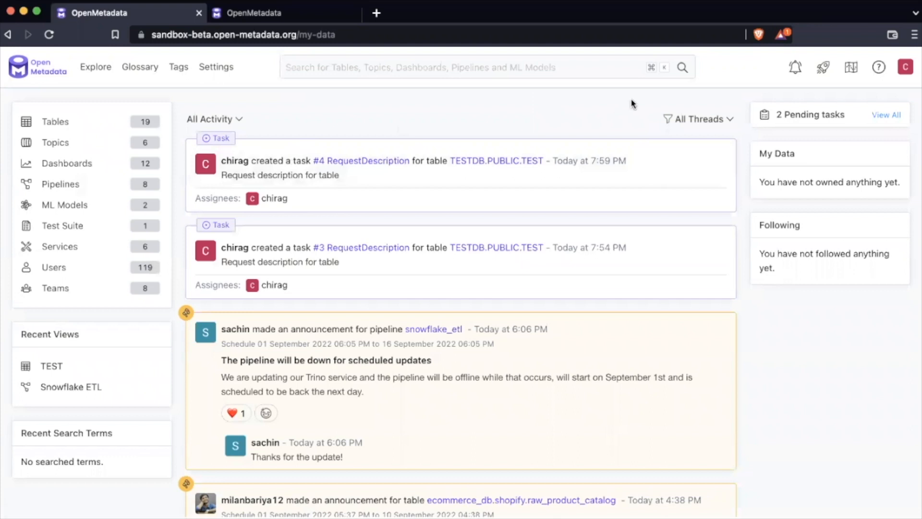
{"action": "mouse_move", "coordinate": [795, 69]}
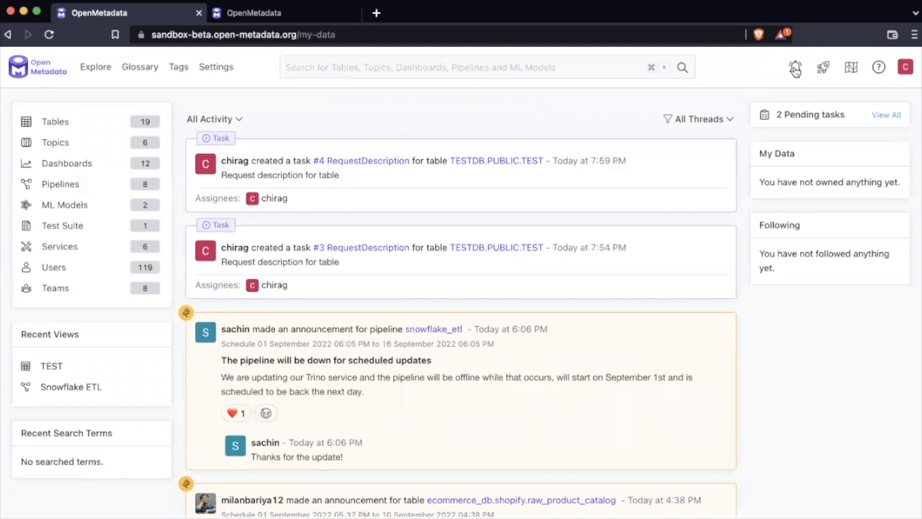
- View all Assigned-to-me tasks from the bell, then check the empty Mentions and Tasks tabs
{"action": "left_click", "coordinate": [795, 67]}
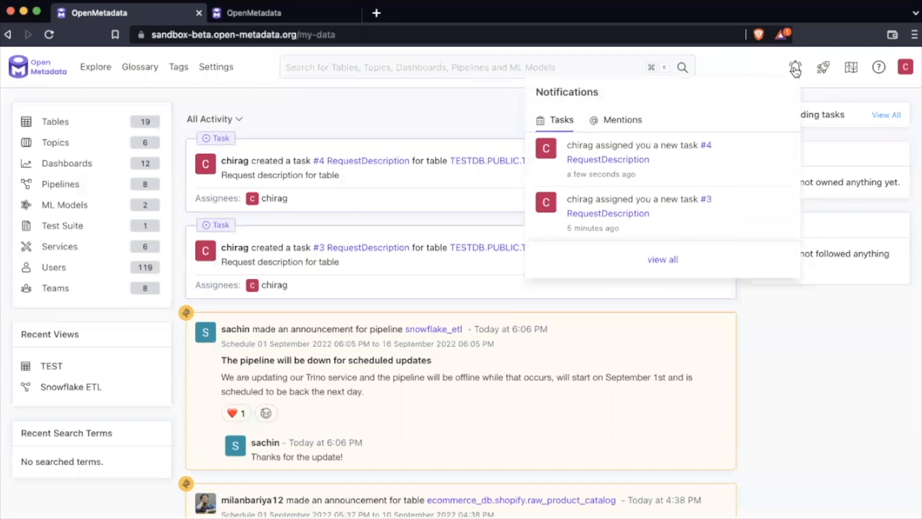
{"action": "mouse_move", "coordinate": [685, 160]}
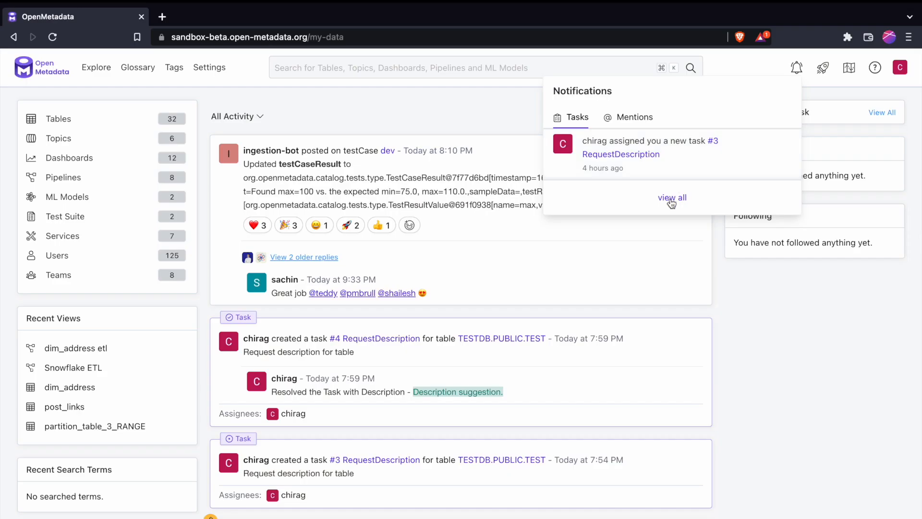
{"action": "left_click", "coordinate": [671, 197]}
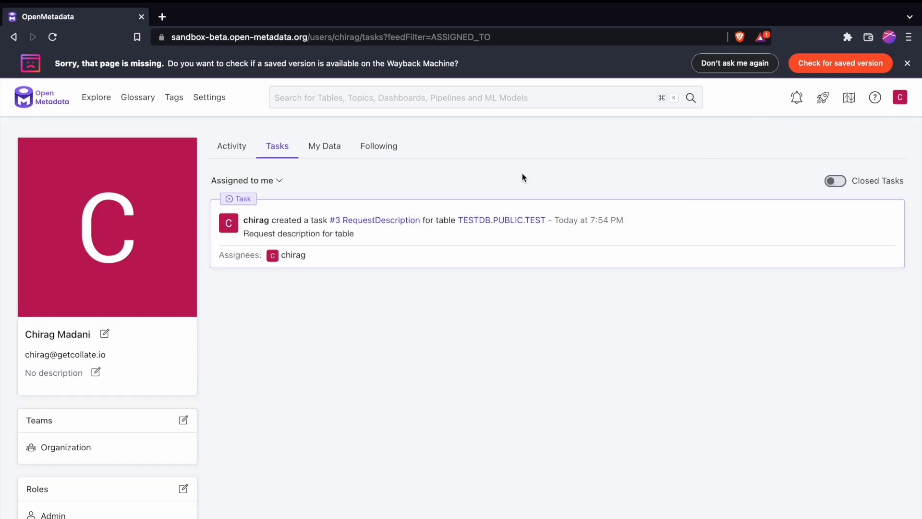
{"action": "mouse_move", "coordinate": [795, 98]}
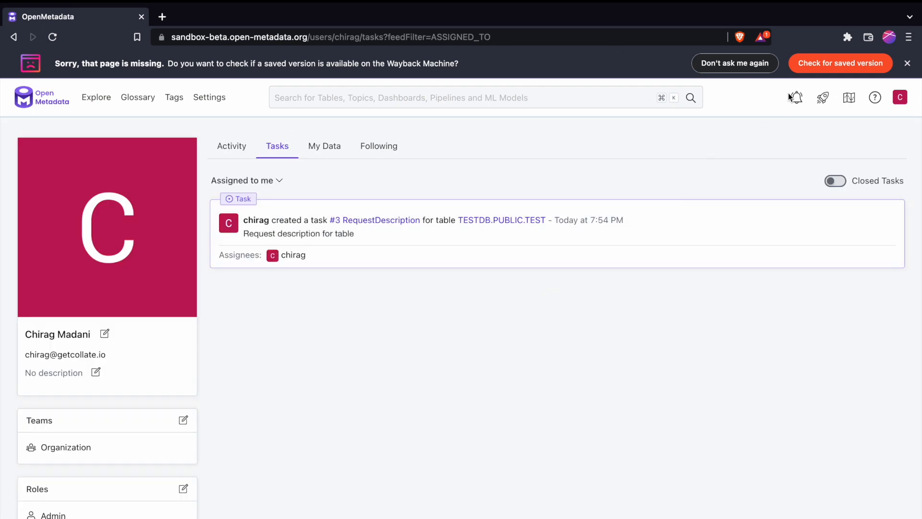
{"action": "left_click", "coordinate": [796, 97]}
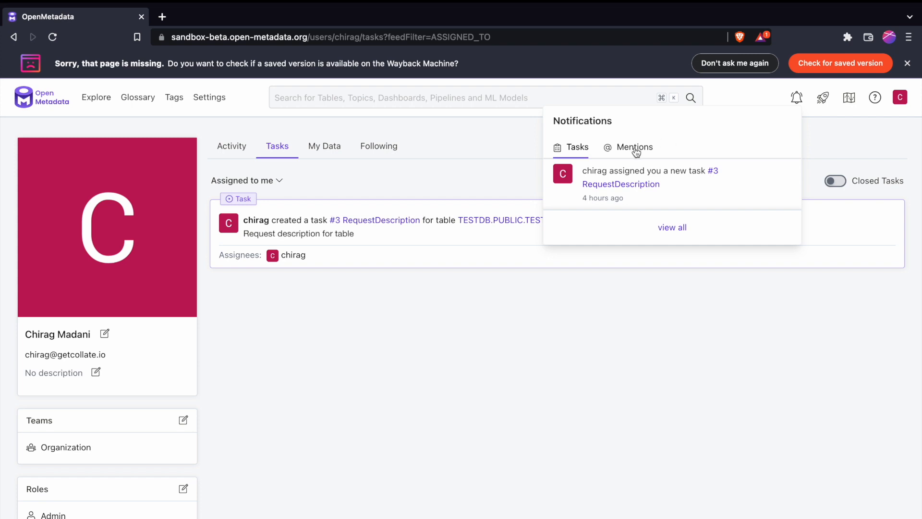
{"action": "left_click", "coordinate": [633, 147]}
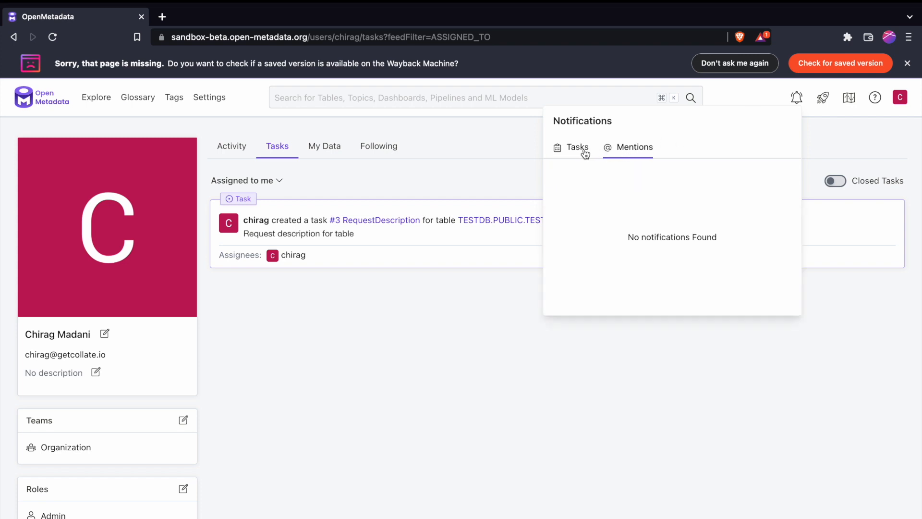
{"action": "left_click", "coordinate": [577, 146]}
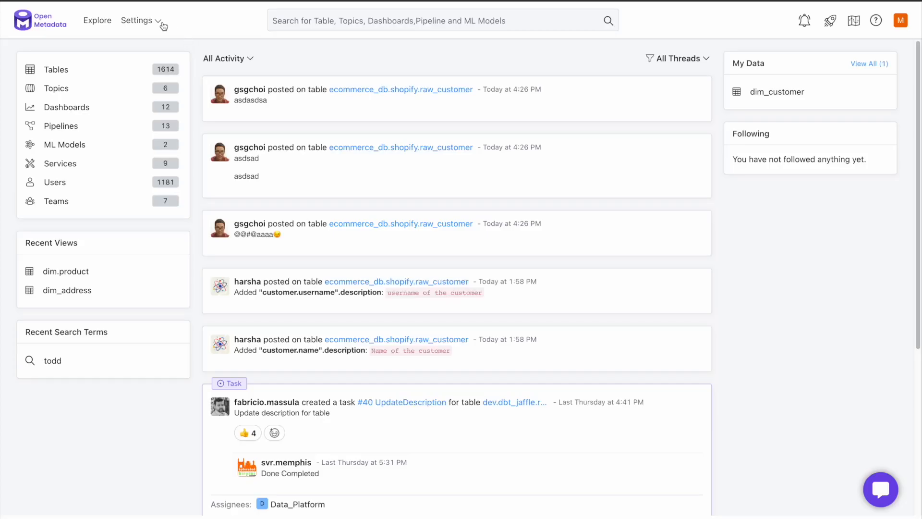
- Review the database, pipeline and dashboard service lists under Settings > Services
{"action": "left_click", "coordinate": [136, 20]}
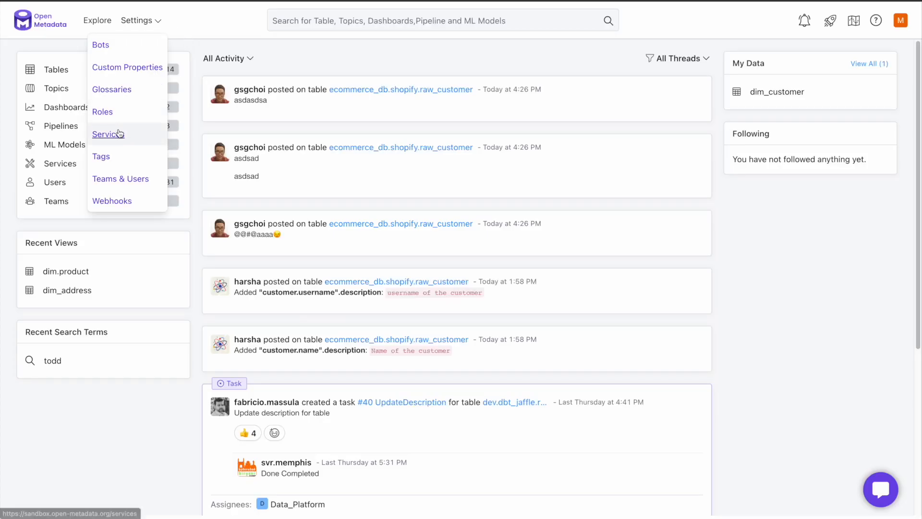
{"action": "left_click", "coordinate": [107, 135]}
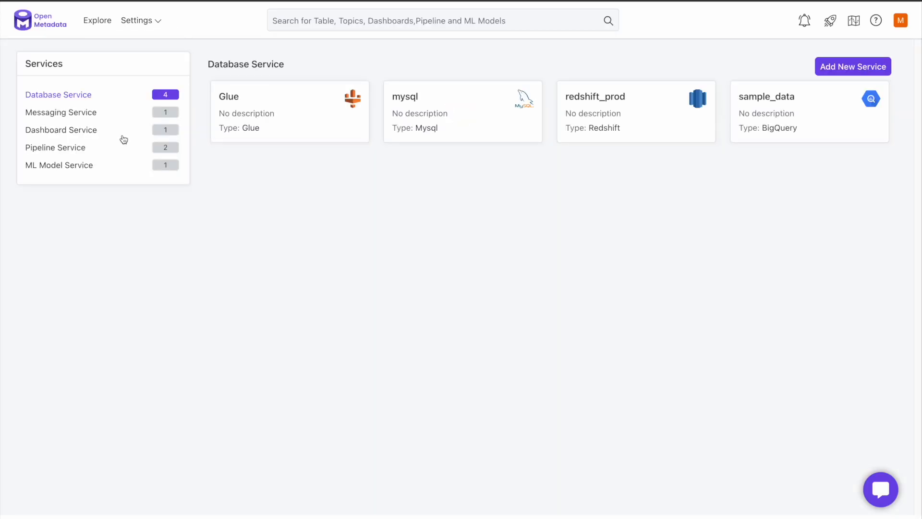
{"action": "left_click", "coordinate": [55, 148]}
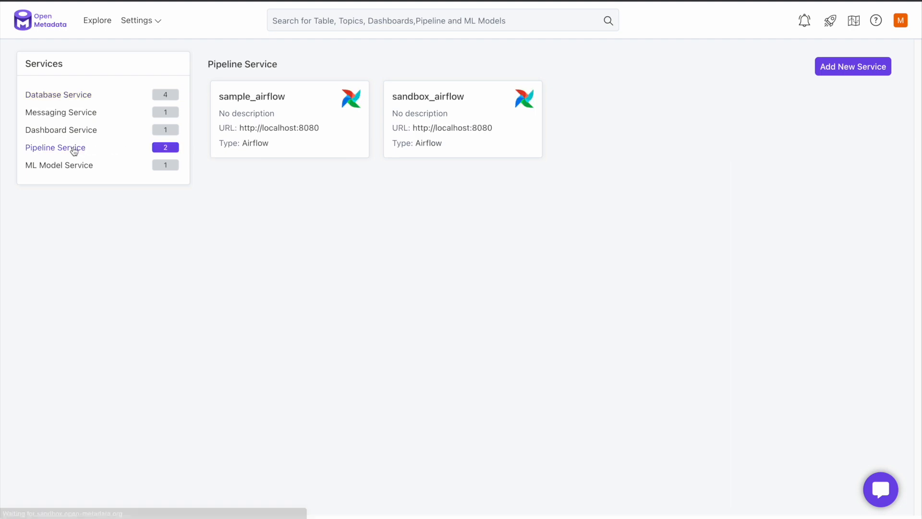
{"action": "left_click", "coordinate": [61, 129]}
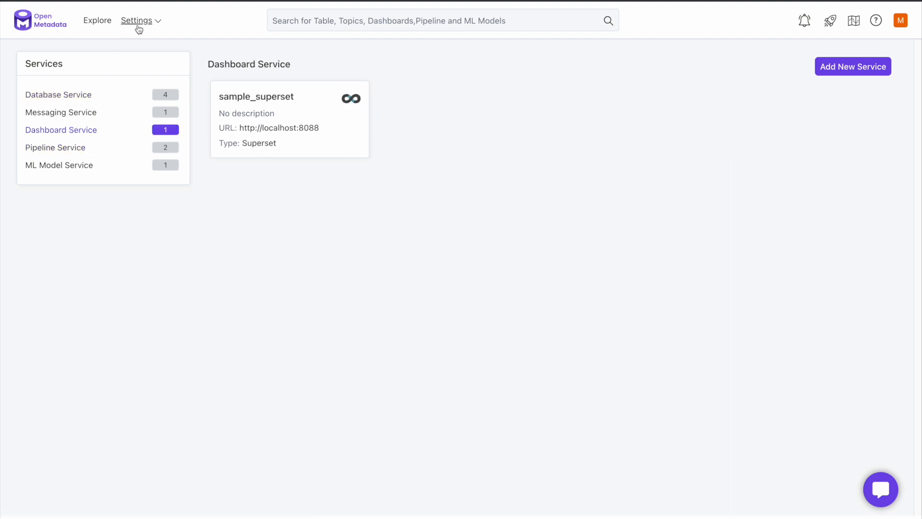
- View the Business Glossary's Customer term, then return to the settings menu
{"action": "left_click", "coordinate": [136, 20]}
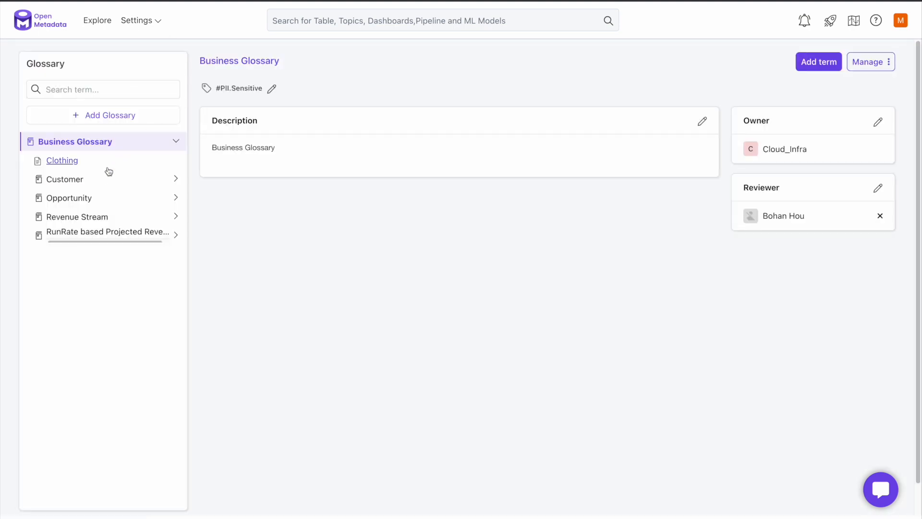
{"action": "left_click", "coordinate": [67, 180]}
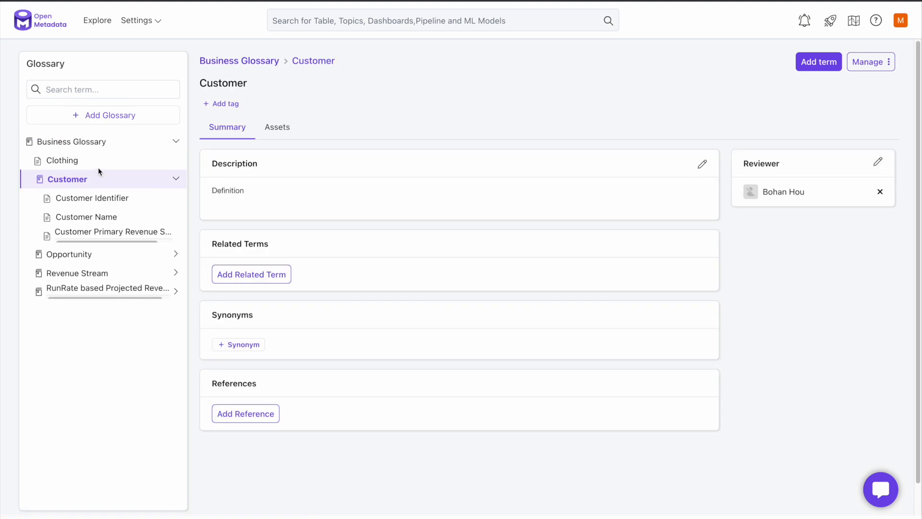
{"action": "mouse_move", "coordinate": [137, 21]}
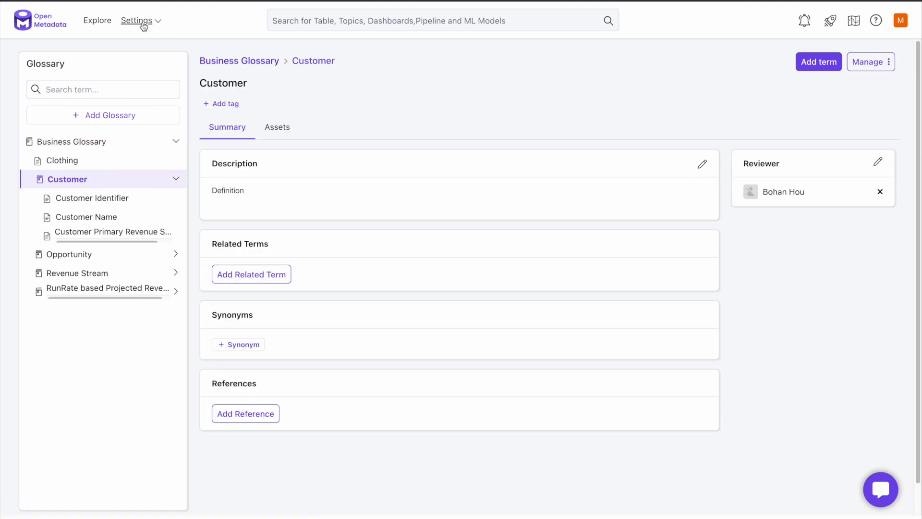
{"action": "left_click", "coordinate": [137, 20]}
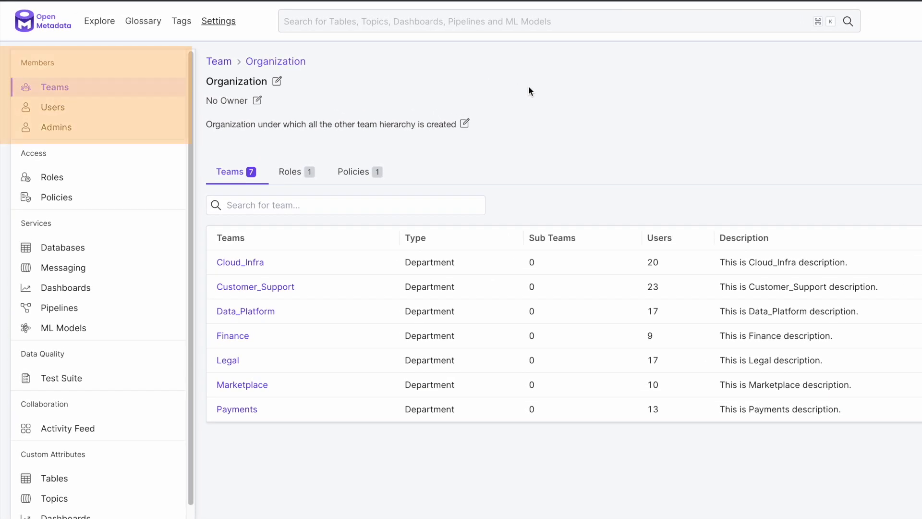
{"action": "mouse_move", "coordinate": [146, 161]}
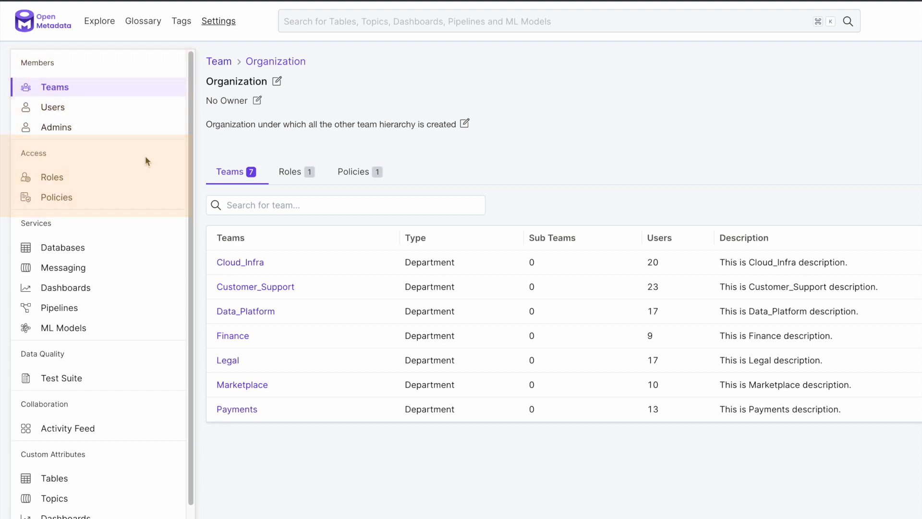
- Scan the Settings sidebar from teams down, then view the Roles and Policies lists
{"action": "scroll", "scroll_direction": "down", "scroll_amount": 3}
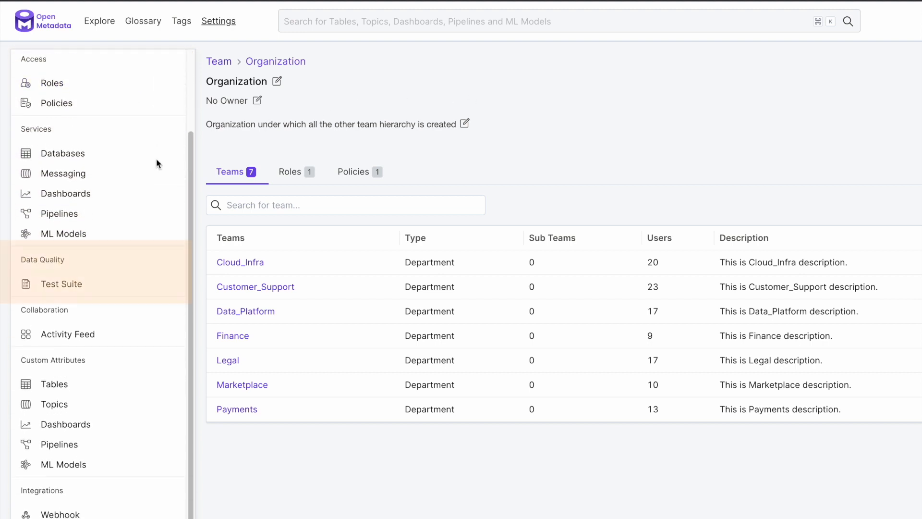
{"action": "mouse_move", "coordinate": [156, 211]}
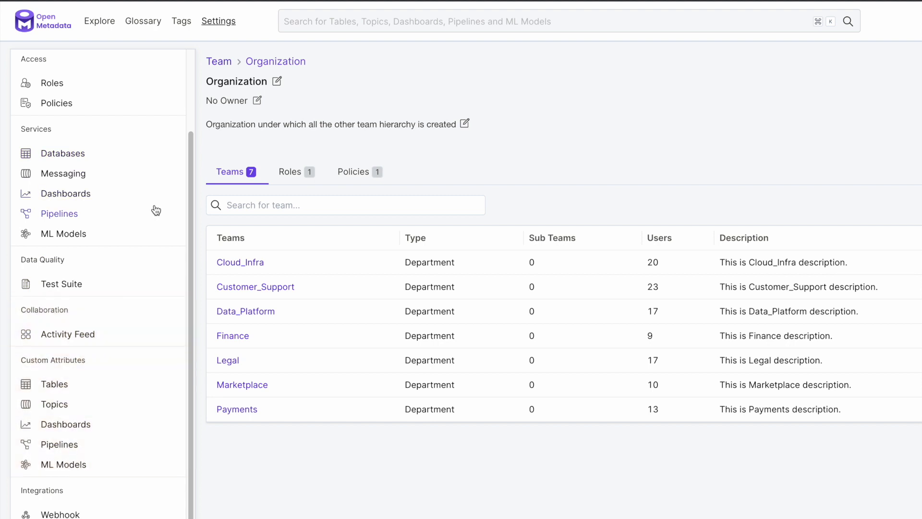
{"action": "scroll", "scroll_direction": "down", "scroll_amount": 3}
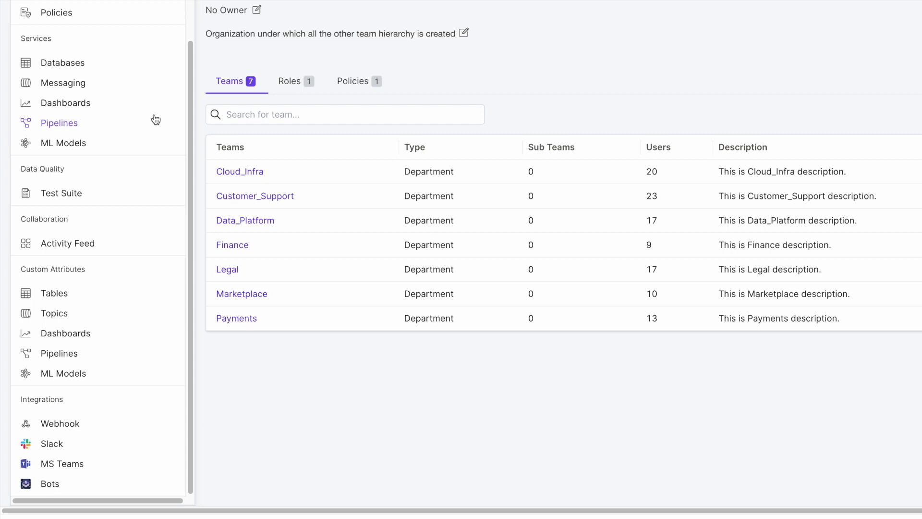
{"action": "scroll", "scroll_direction": "up", "scroll_amount": 3}
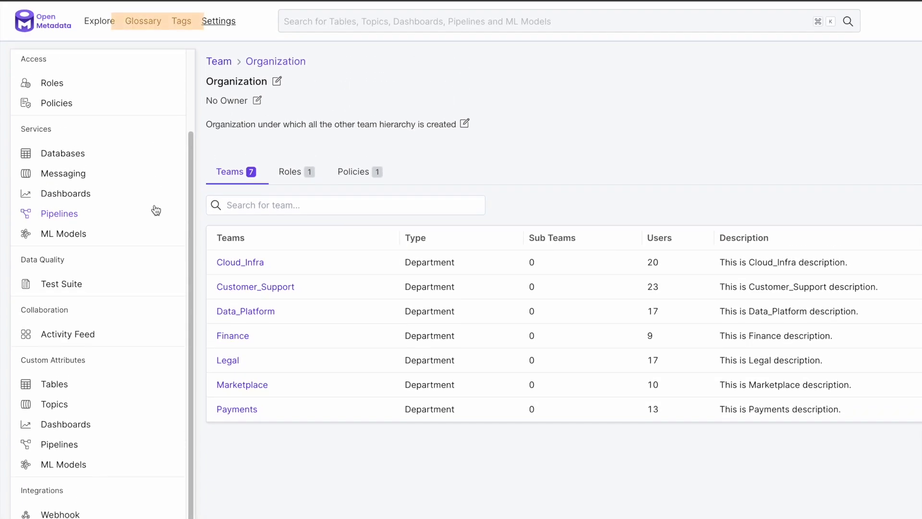
{"action": "scroll", "scroll_direction": "up", "scroll_amount": 3}
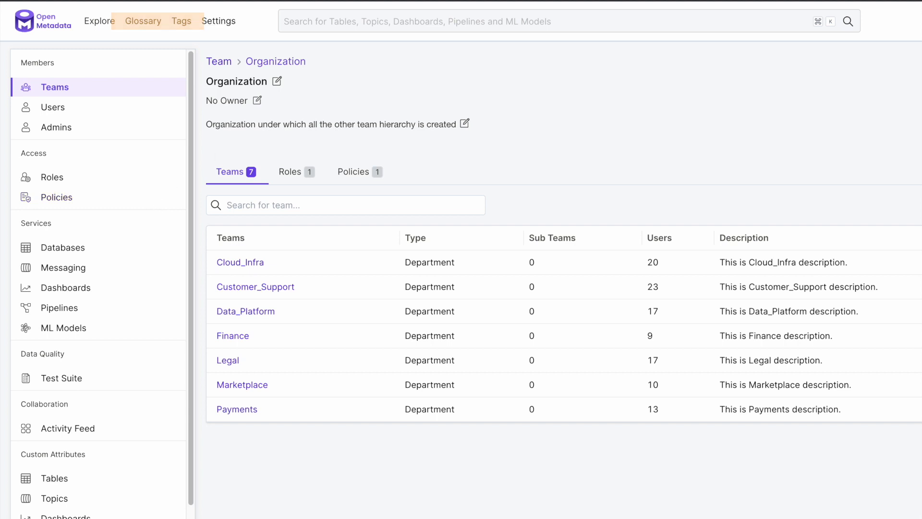
{"action": "left_click", "coordinate": [52, 177]}
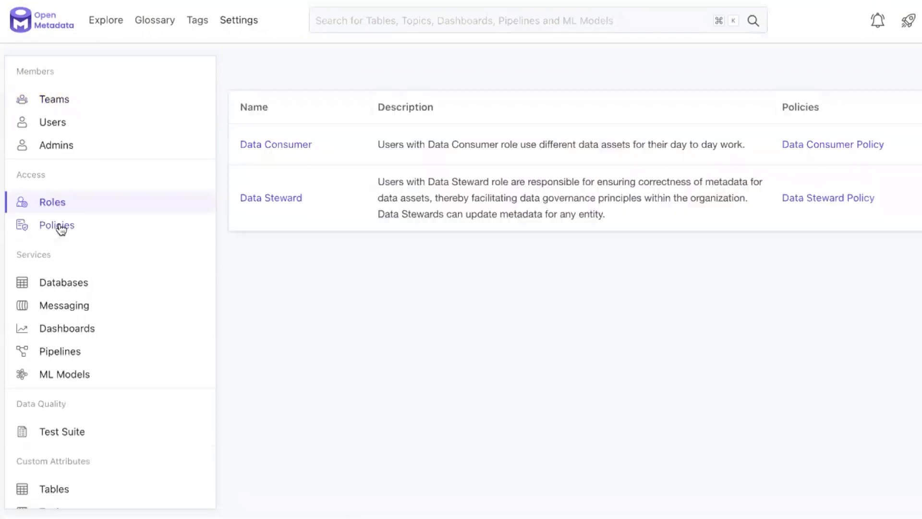
{"action": "left_click", "coordinate": [56, 225]}
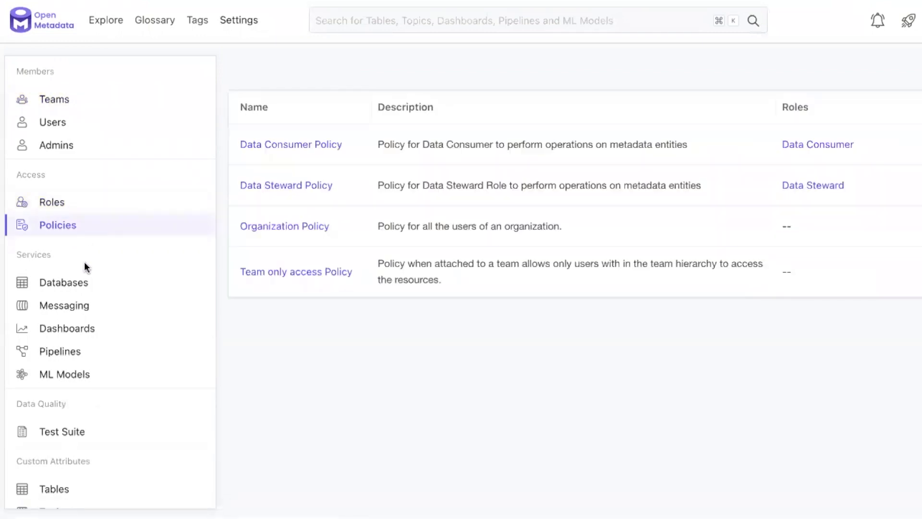
- View database and ML model services showing mlflow_svc, then ML Models custom attributes
{"action": "left_click", "coordinate": [64, 282]}
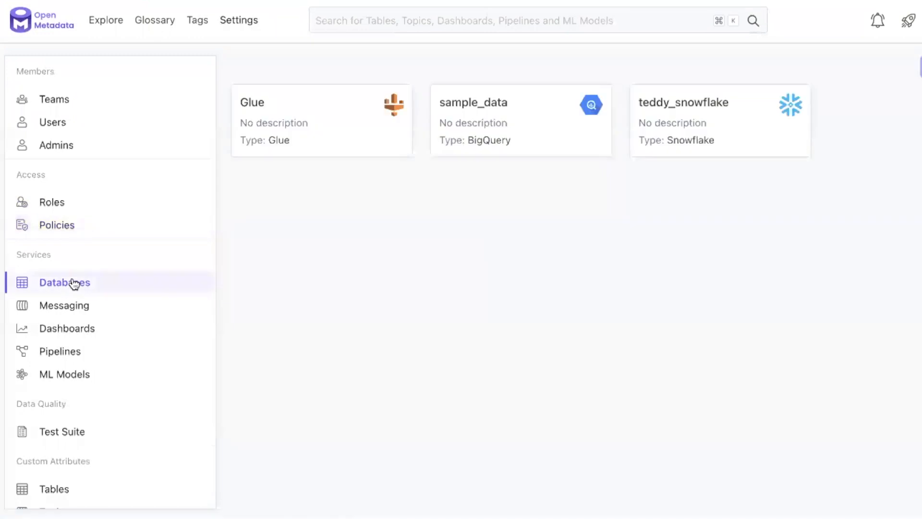
{"action": "left_click", "coordinate": [64, 373]}
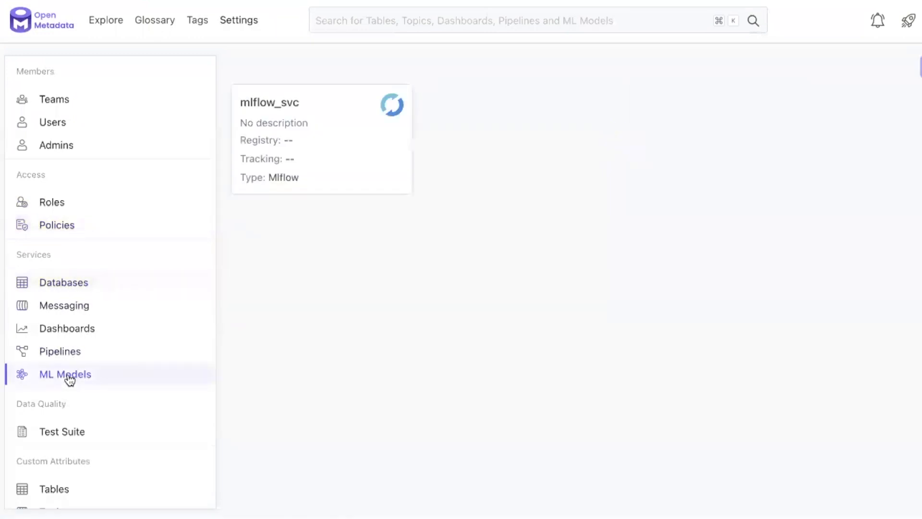
{"action": "scroll", "scroll_direction": "down", "scroll_amount": 3}
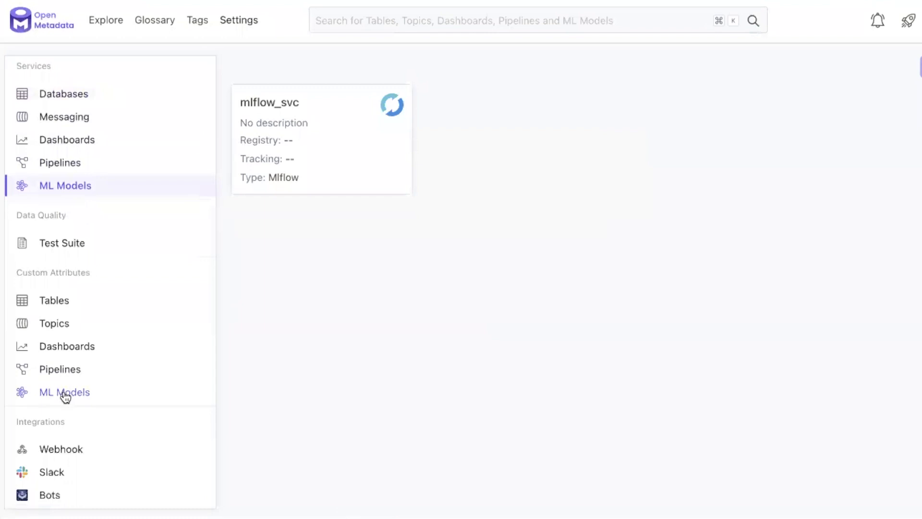
{"action": "left_click", "coordinate": [65, 392]}
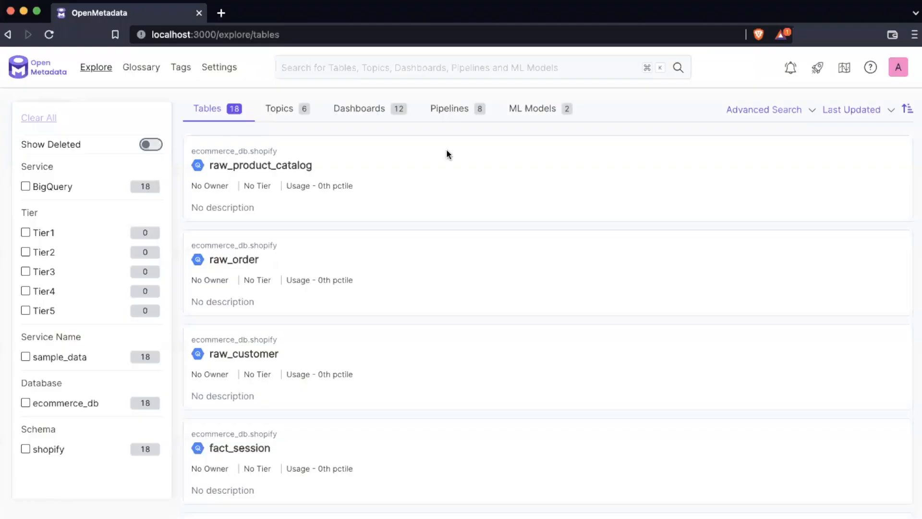
- Navigate to Settings and the ML Models entry under Custom Attributes
{"action": "left_click", "coordinate": [219, 66]}
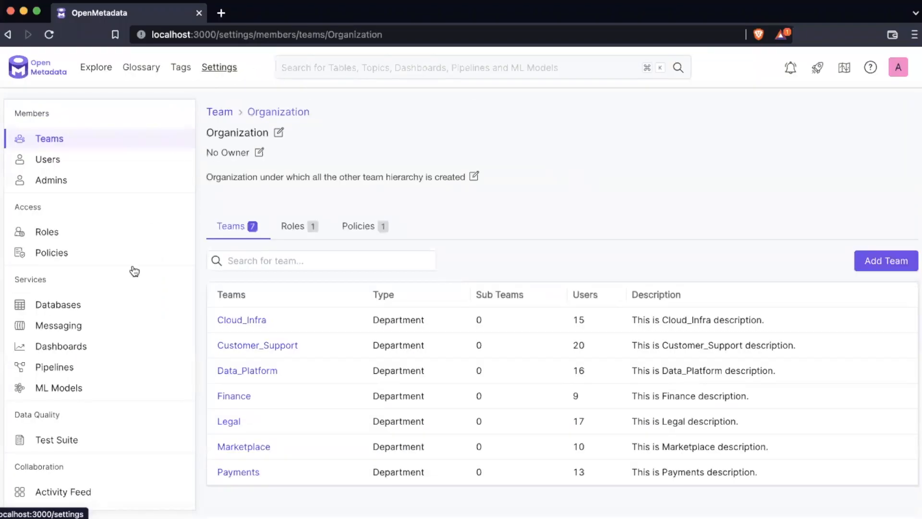
{"action": "scroll", "scroll_direction": "down", "scroll_amount": 3}
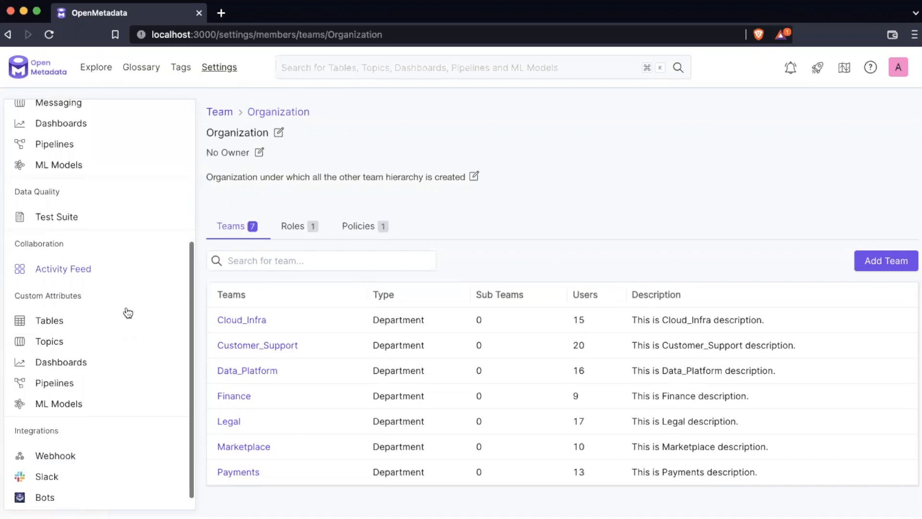
{"action": "mouse_move", "coordinate": [72, 407]}
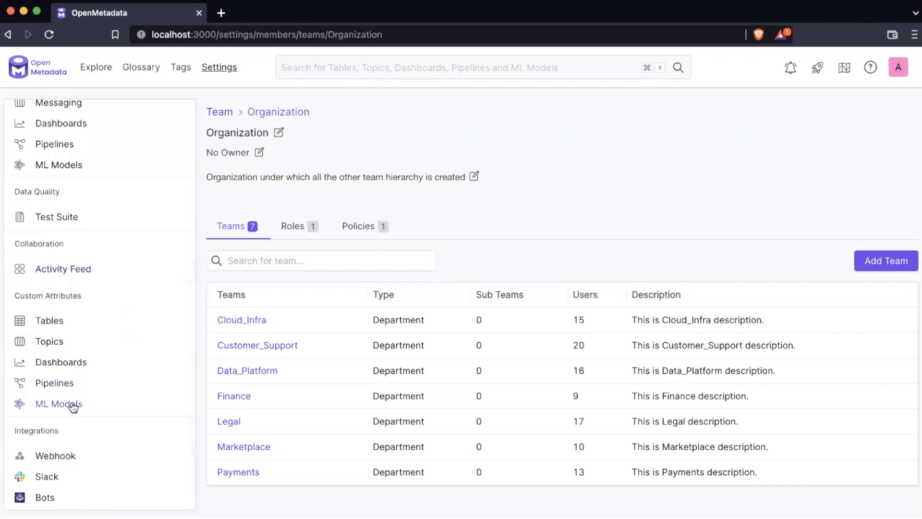
{"action": "left_click", "coordinate": [59, 404]}
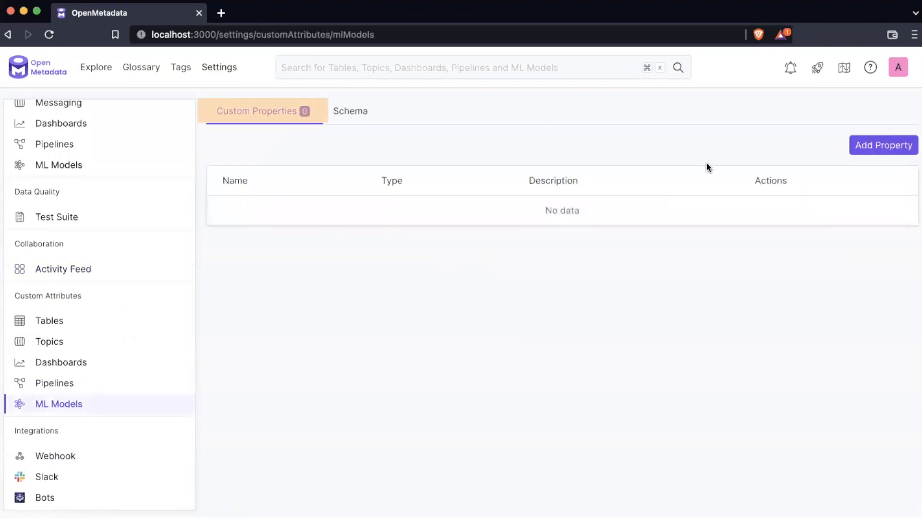
{"action": "mouse_move", "coordinate": [759, 151]}
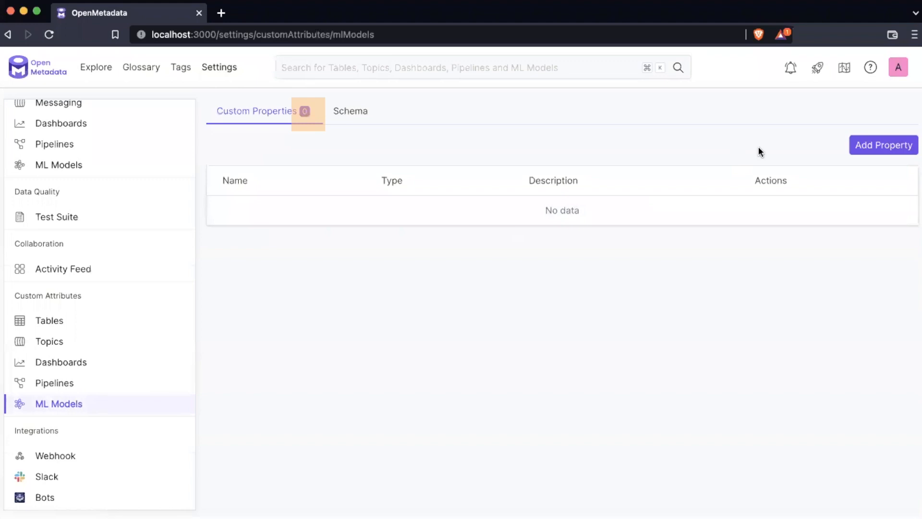
{"action": "mouse_move", "coordinate": [883, 145]}
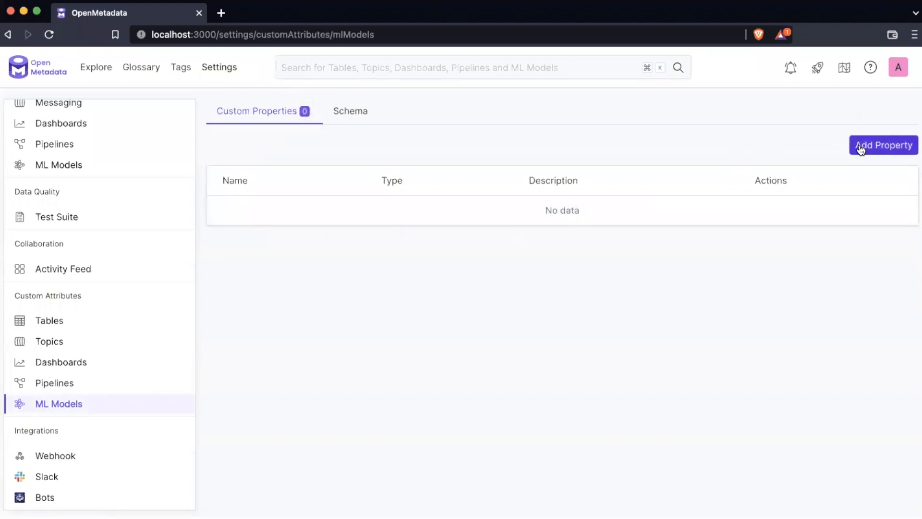
{"action": "mouse_move", "coordinate": [882, 145]}
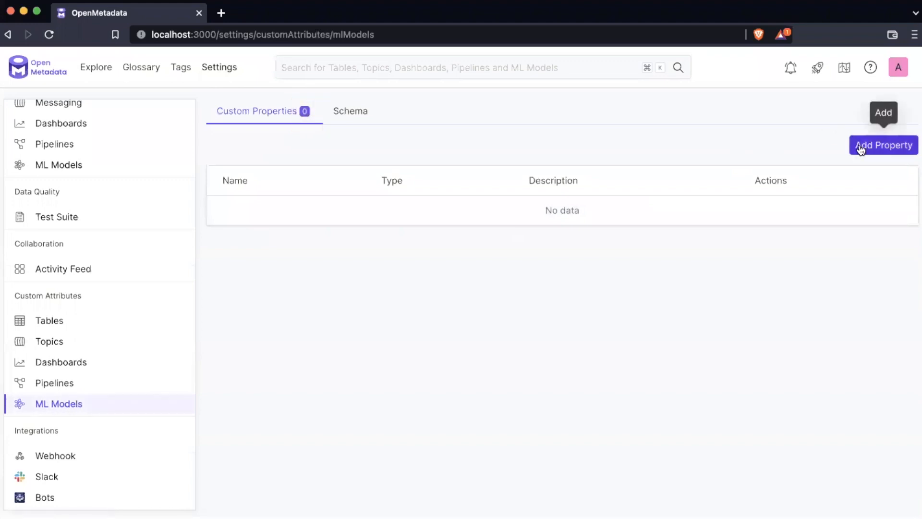
- Add an integer property named modelVersion with the stage description 0=new to 4=in production
{"action": "left_click", "coordinate": [882, 145]}
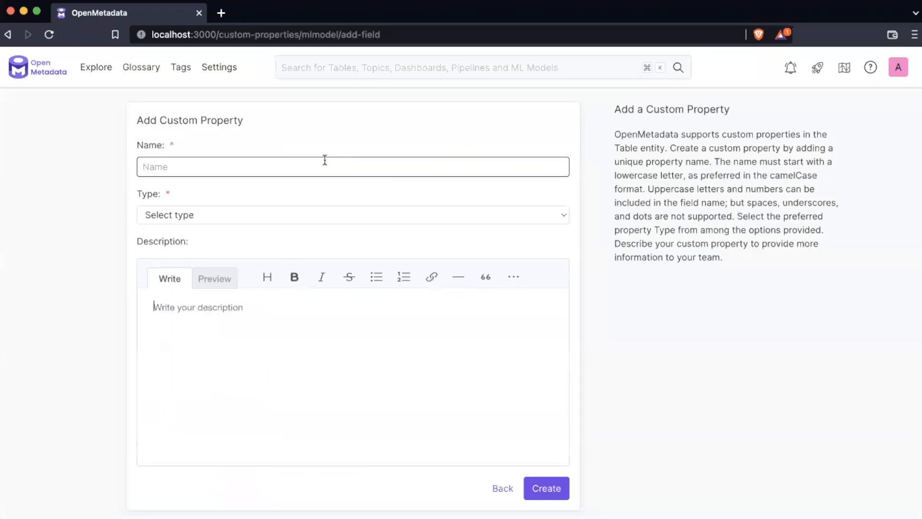
{"action": "type", "text": "model"}
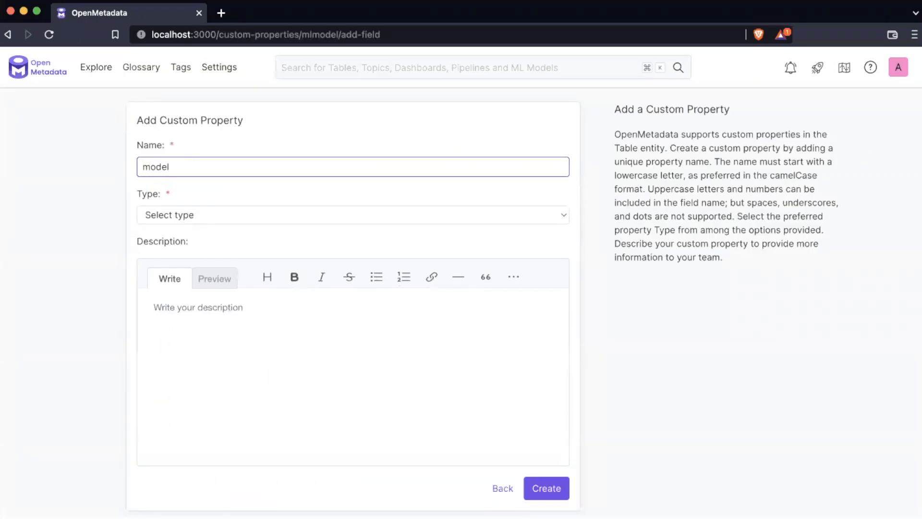
{"action": "type", "text": "Version"}
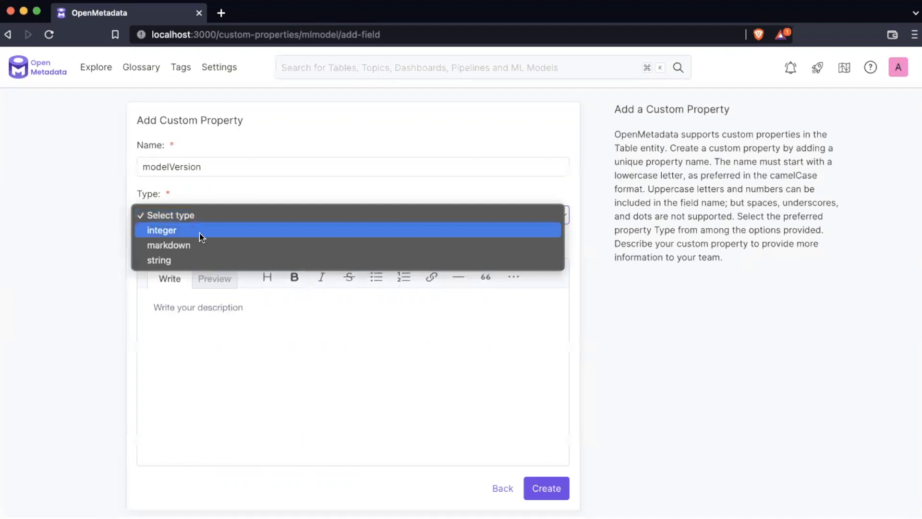
{"action": "left_click", "coordinate": [161, 229]}
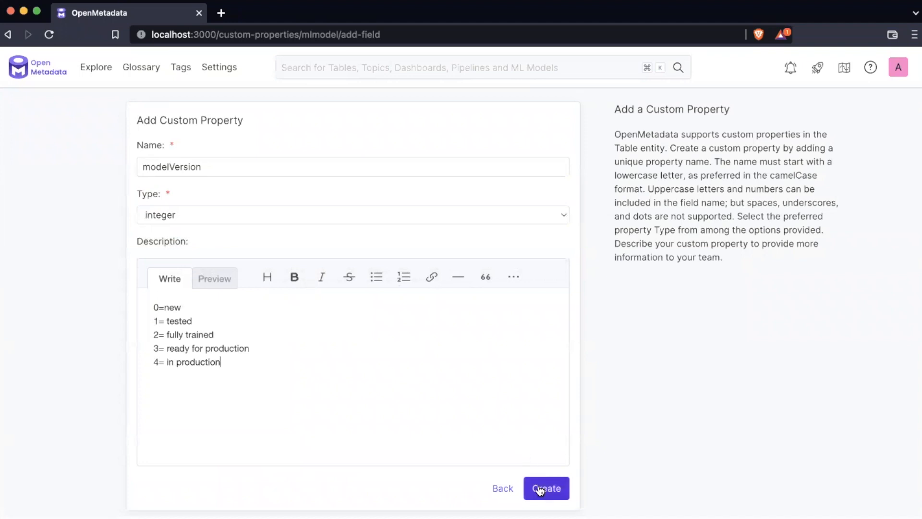
{"action": "left_click", "coordinate": [546, 488]}
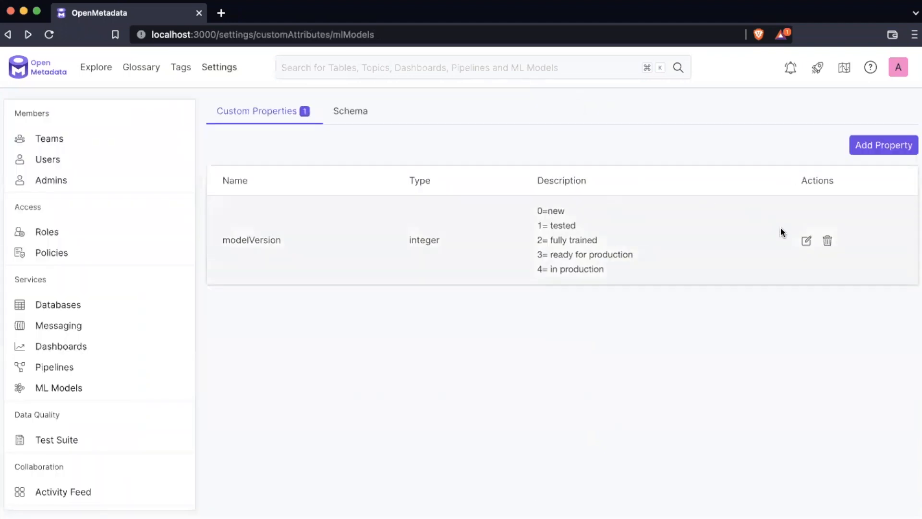
- Edit and save the modelVersion property's description
{"action": "left_click", "coordinate": [806, 240]}
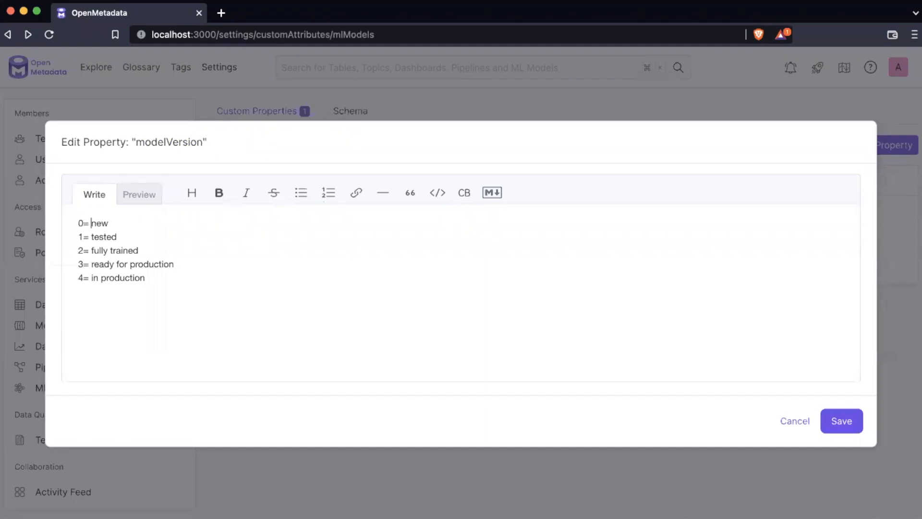
{"action": "left_click", "coordinate": [840, 421]}
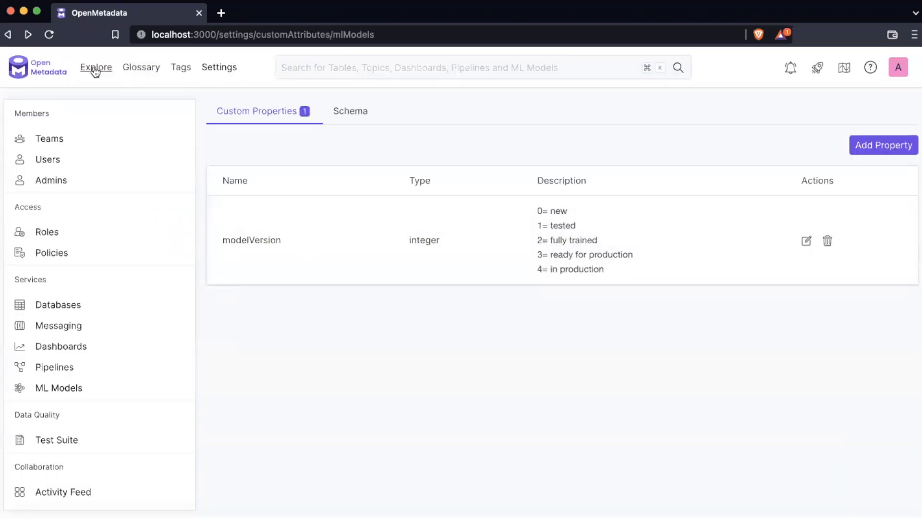
- Locate forecast_sales via Explore and set its modelVersion custom property to 3
{"action": "left_click", "coordinate": [95, 66]}
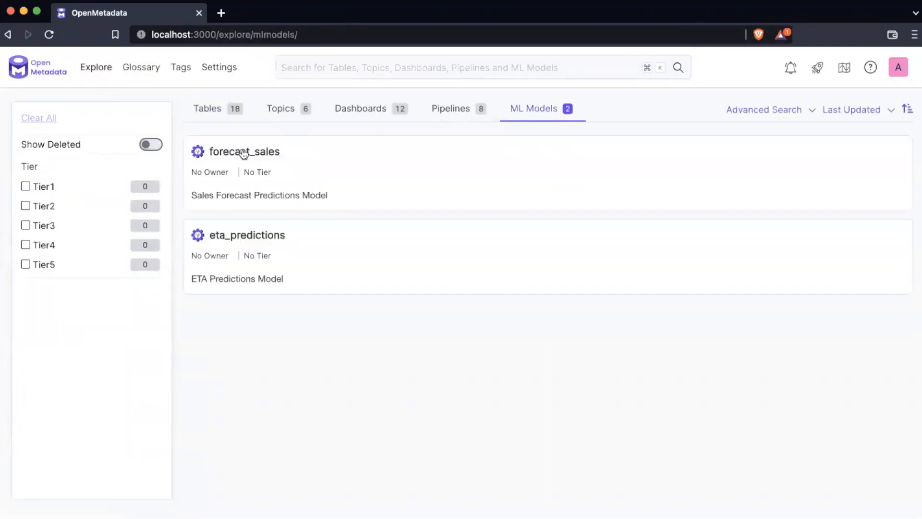
{"action": "left_click", "coordinate": [244, 151]}
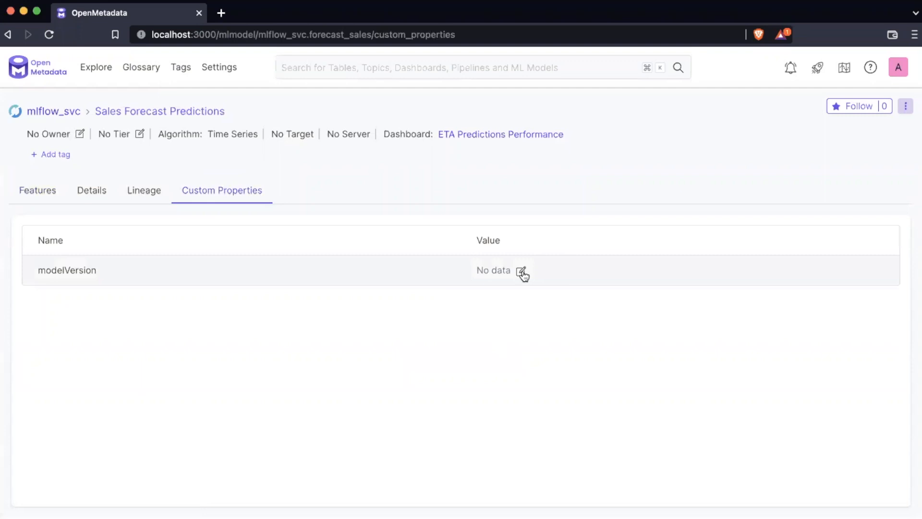
{"action": "left_click", "coordinate": [520, 271]}
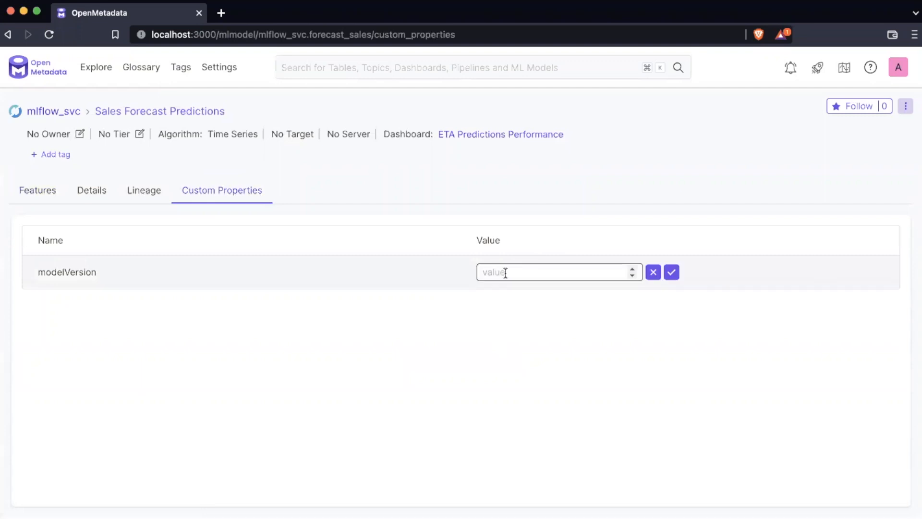
{"action": "type", "text": "3"}
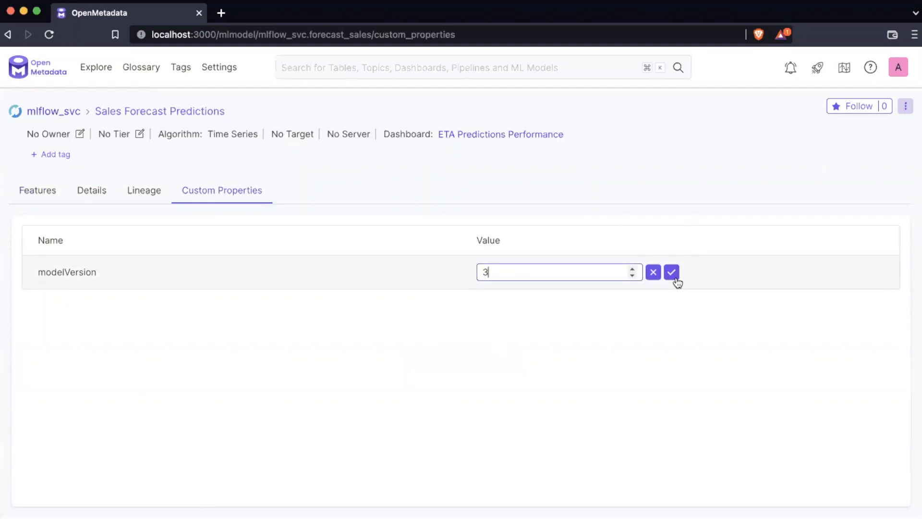
{"action": "left_click", "coordinate": [671, 272]}
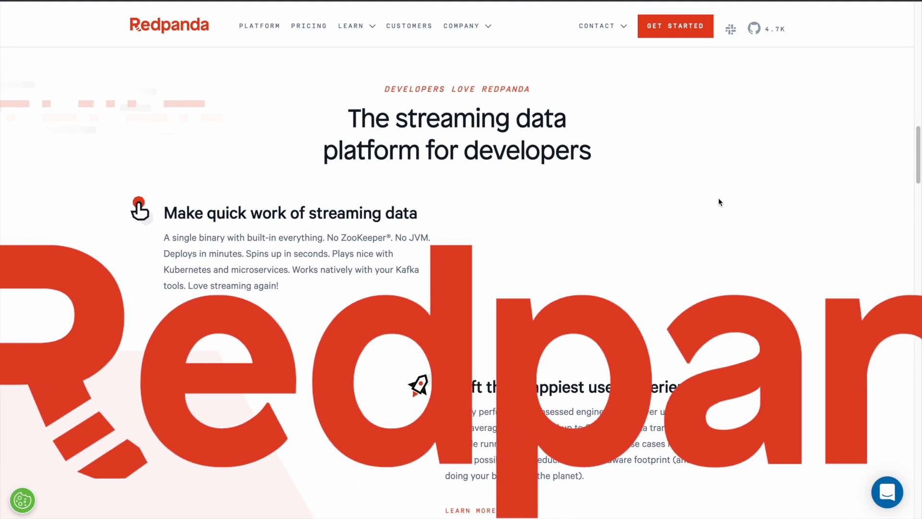
- Scroll down the Redpanda homepage through the streaming platform's feature sections
{"action": "scroll", "scroll_direction": "down", "scroll_amount": 3}
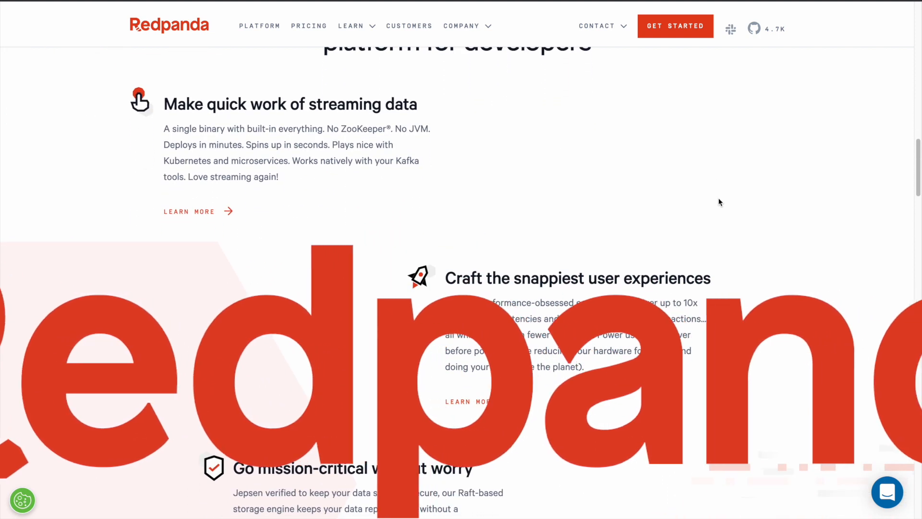
{"action": "scroll", "scroll_direction": "down", "scroll_amount": 3}
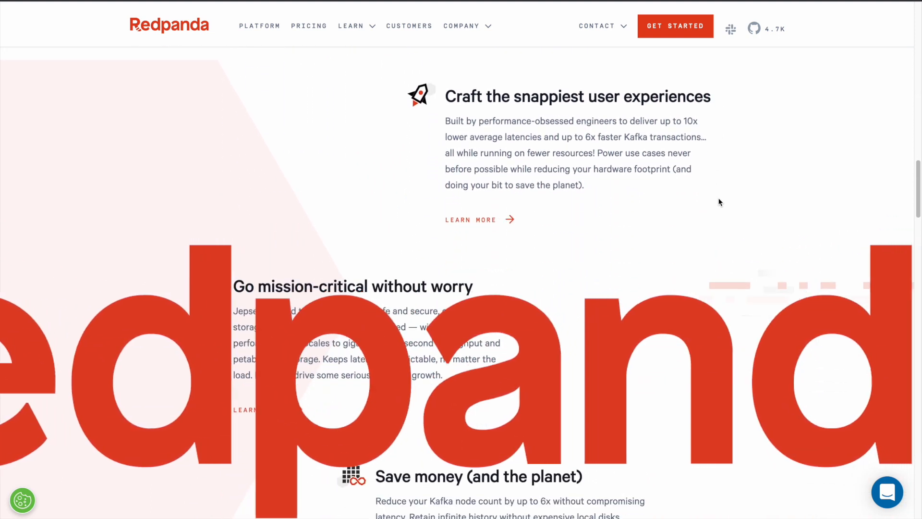
{"action": "scroll", "scroll_direction": "down", "scroll_amount": 3}
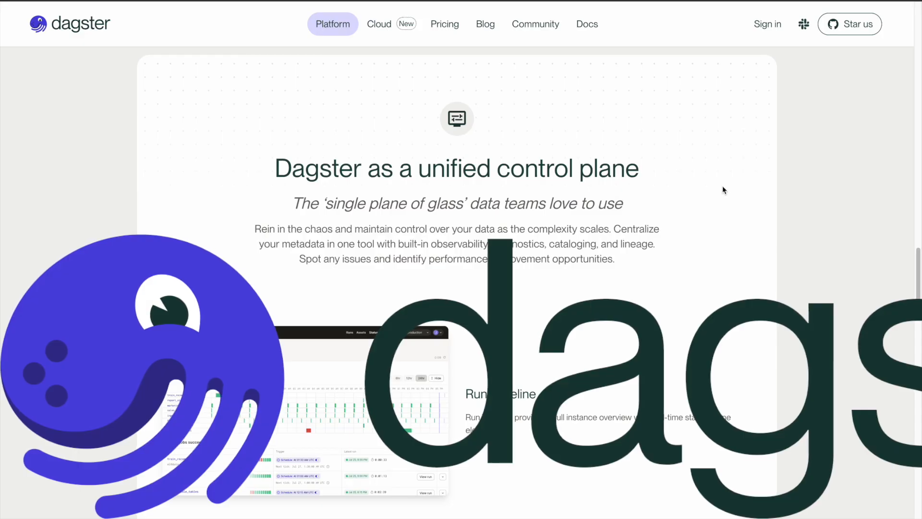
- Scroll the Dagster Platform page past Run Timeline, Asset Catalog, Partitions, Backfills and Runs
{"action": "scroll", "scroll_direction": "down", "scroll_amount": 3}
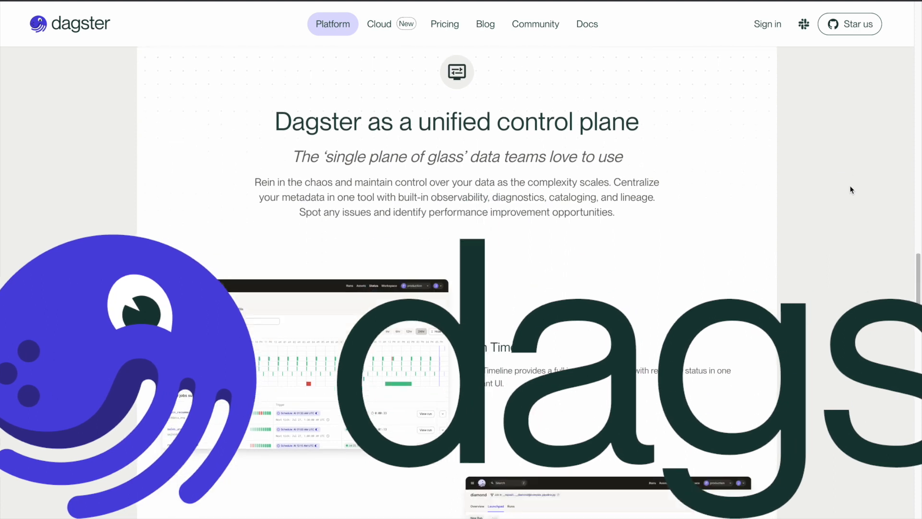
{"action": "scroll", "scroll_direction": "down", "scroll_amount": 3}
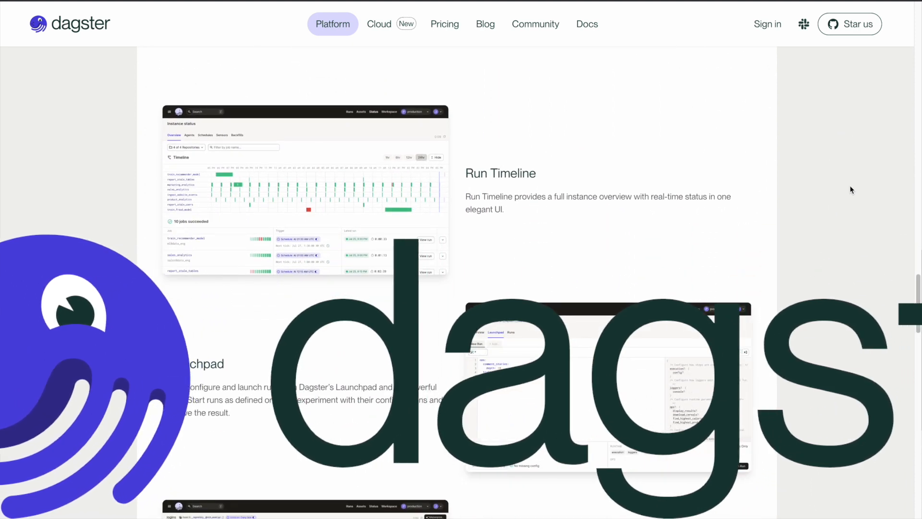
{"action": "scroll", "scroll_direction": "down", "scroll_amount": 3}
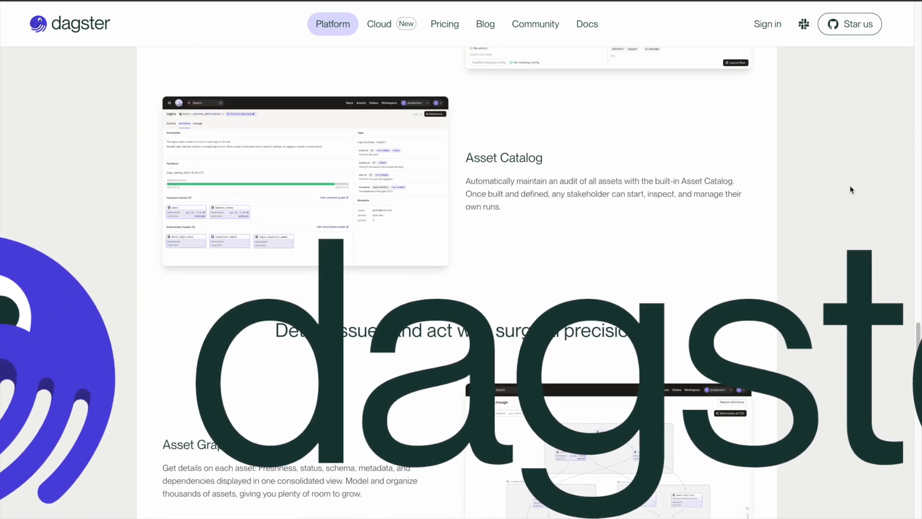
{"action": "scroll", "scroll_direction": "down", "scroll_amount": 3}
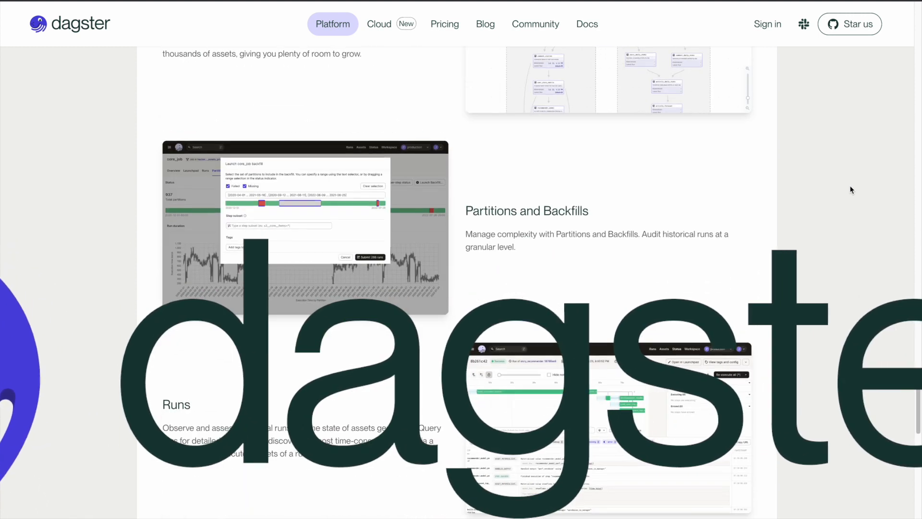
{"action": "scroll", "scroll_direction": "down", "scroll_amount": 3}
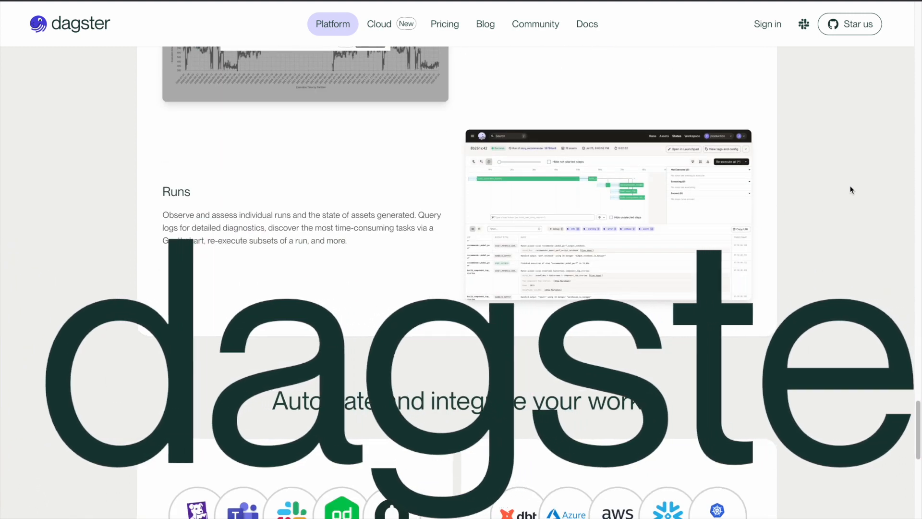
{"action": "scroll", "scroll_direction": "down", "scroll_amount": 3}
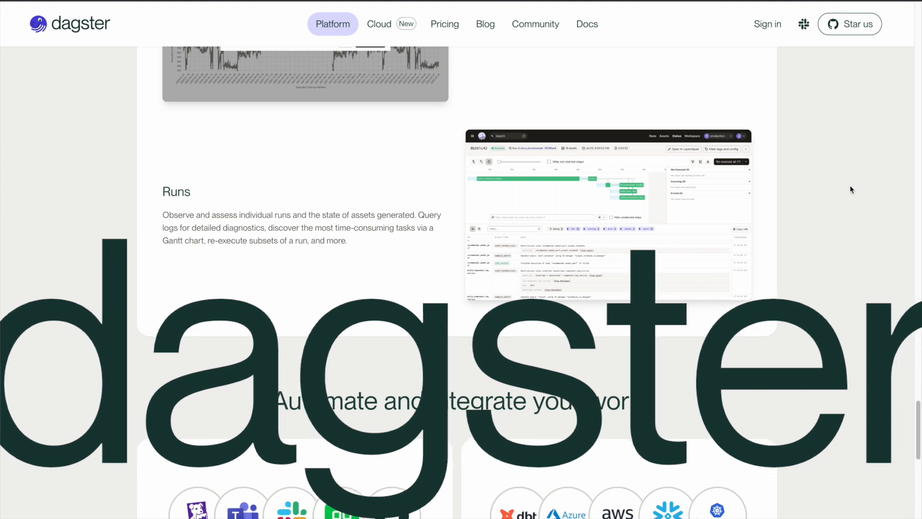
{"action": "scroll", "scroll_direction": "down", "scroll_amount": 3}
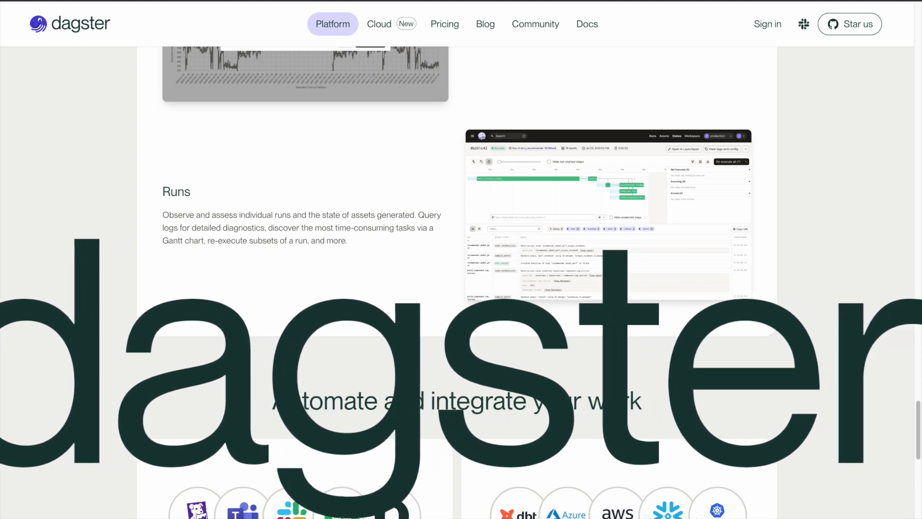